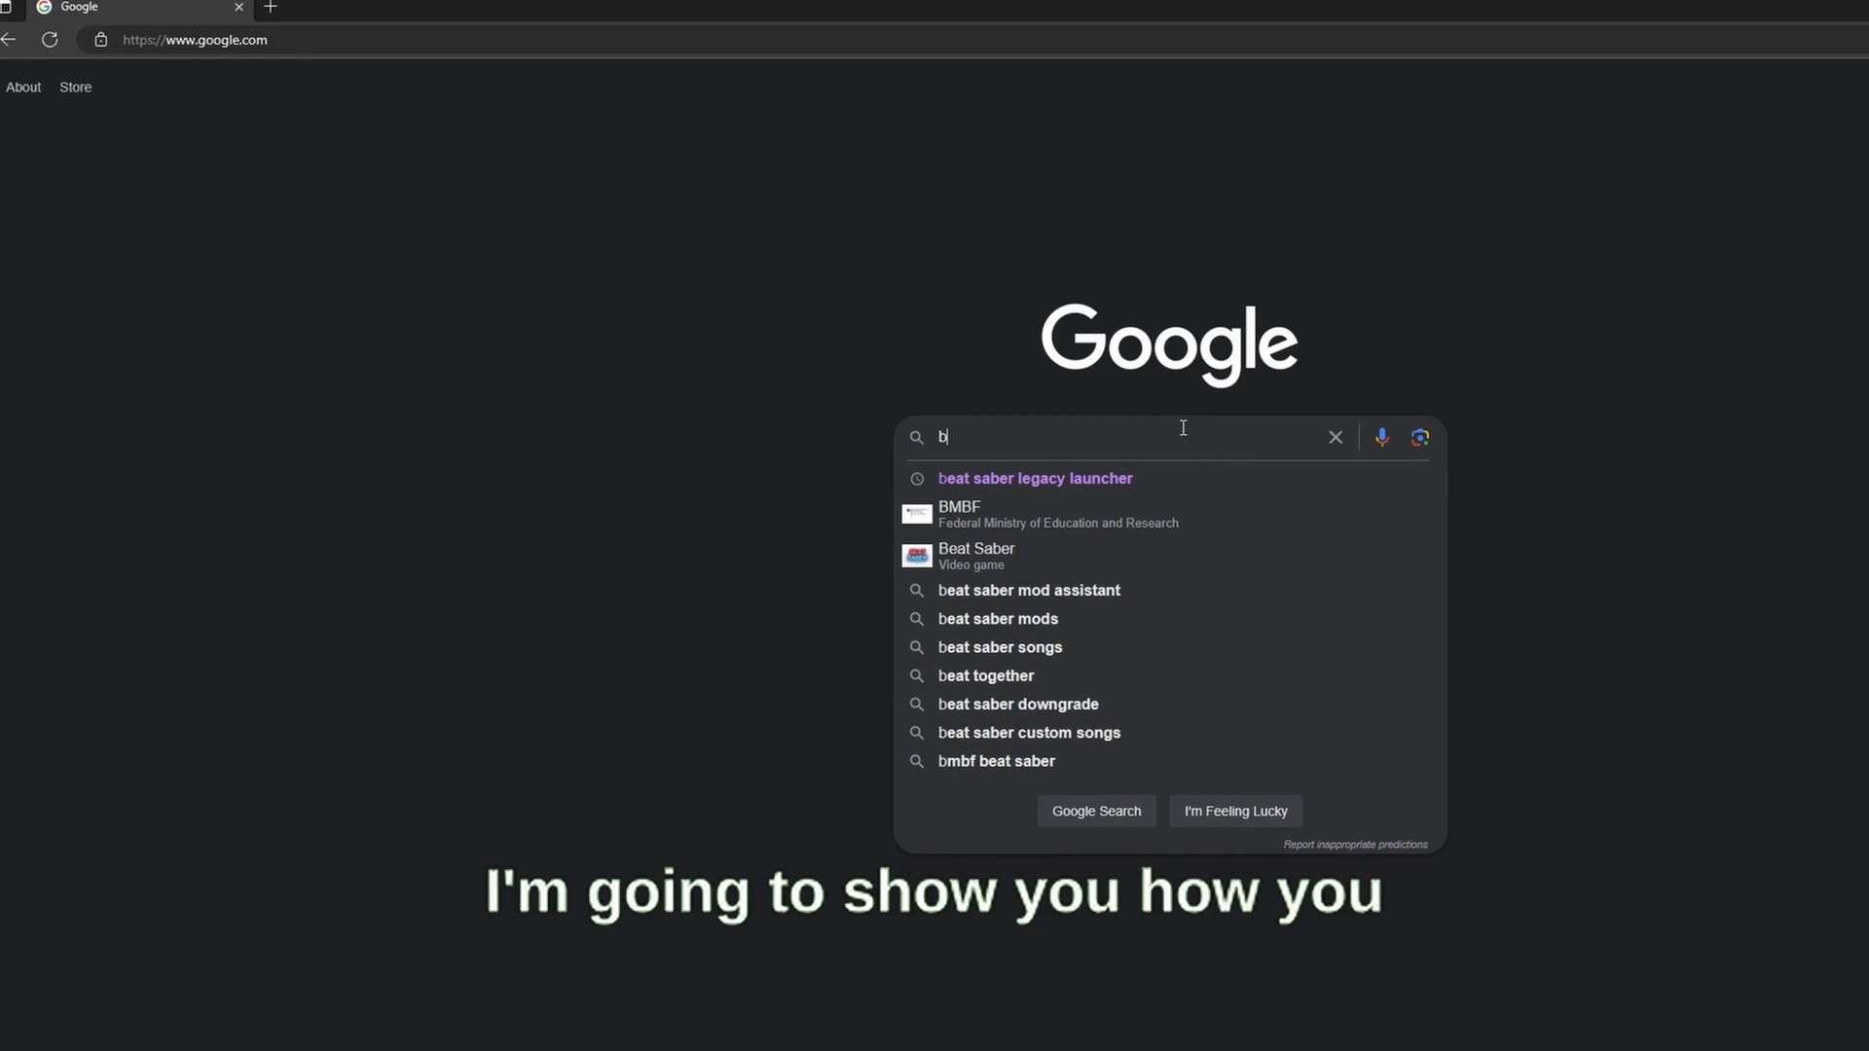
Step: Search Google for 'beat saber legacy launcher' and reach the RiskiVR/BSLegacyLauncher GitHub repository
text(eat saber)
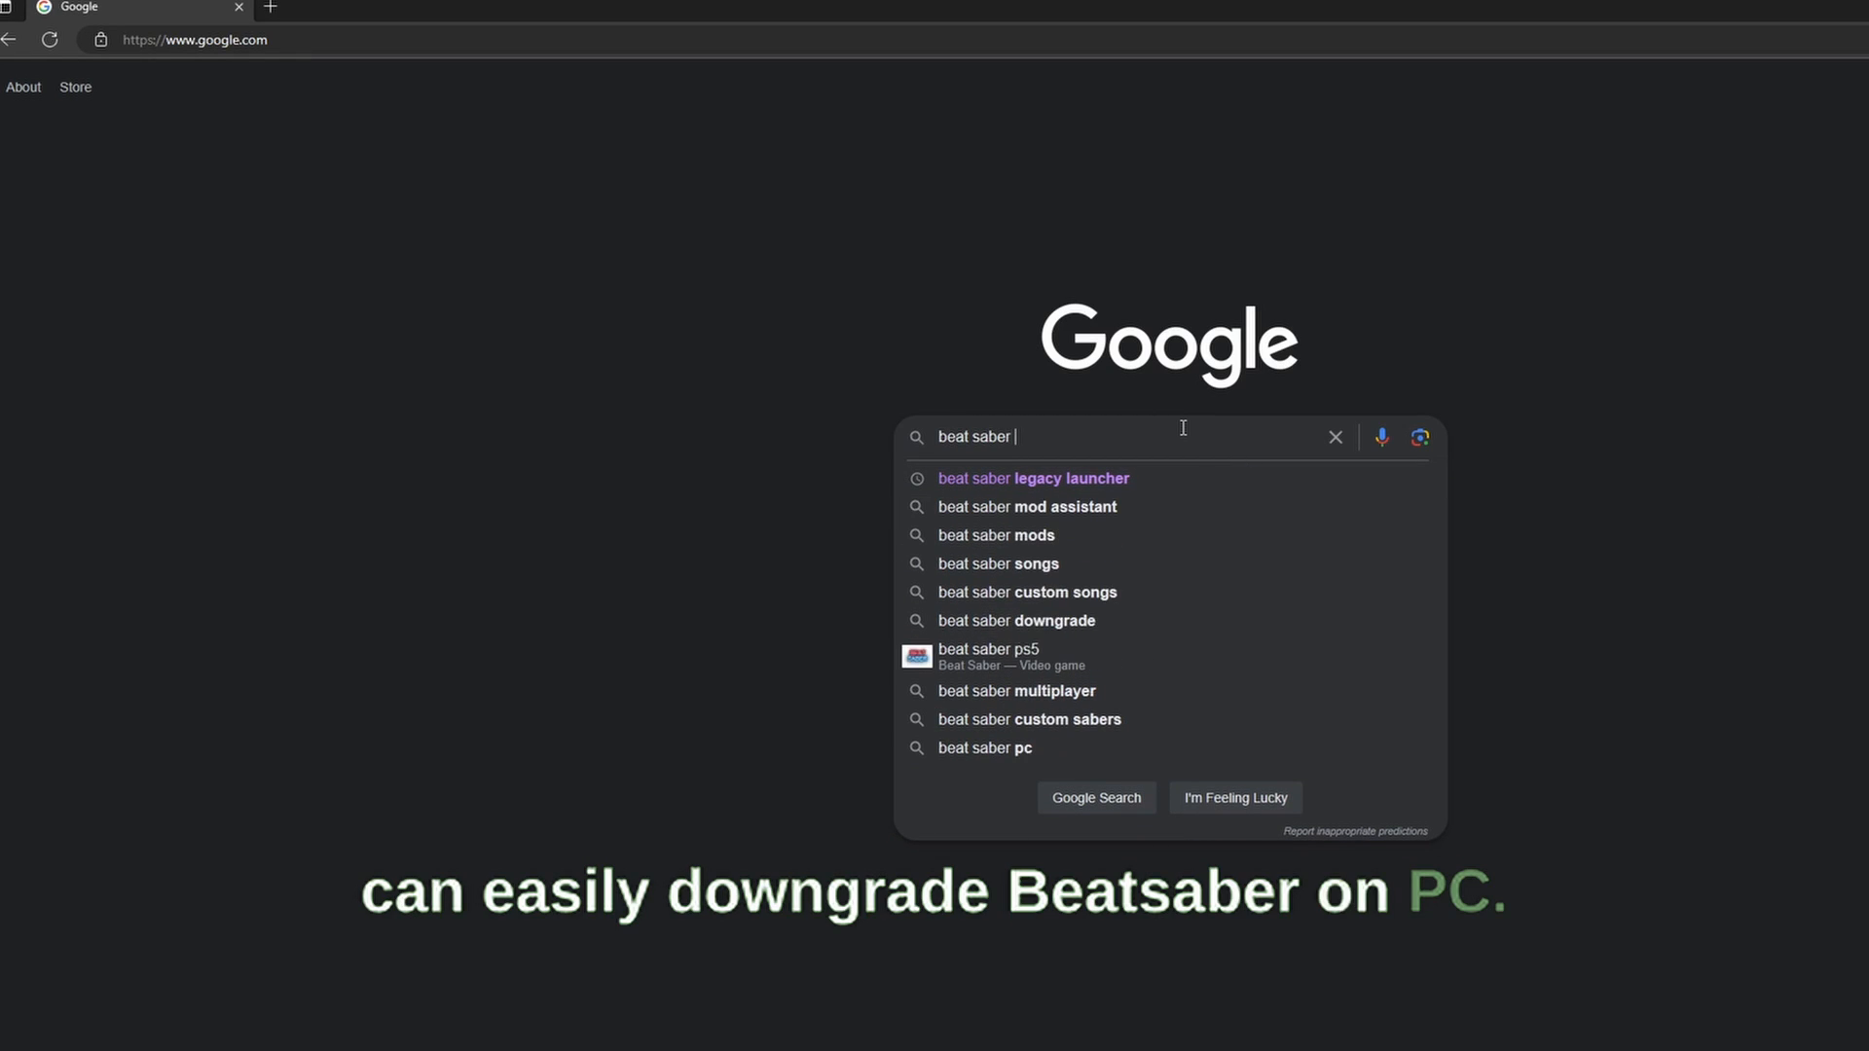
click(1032, 479)
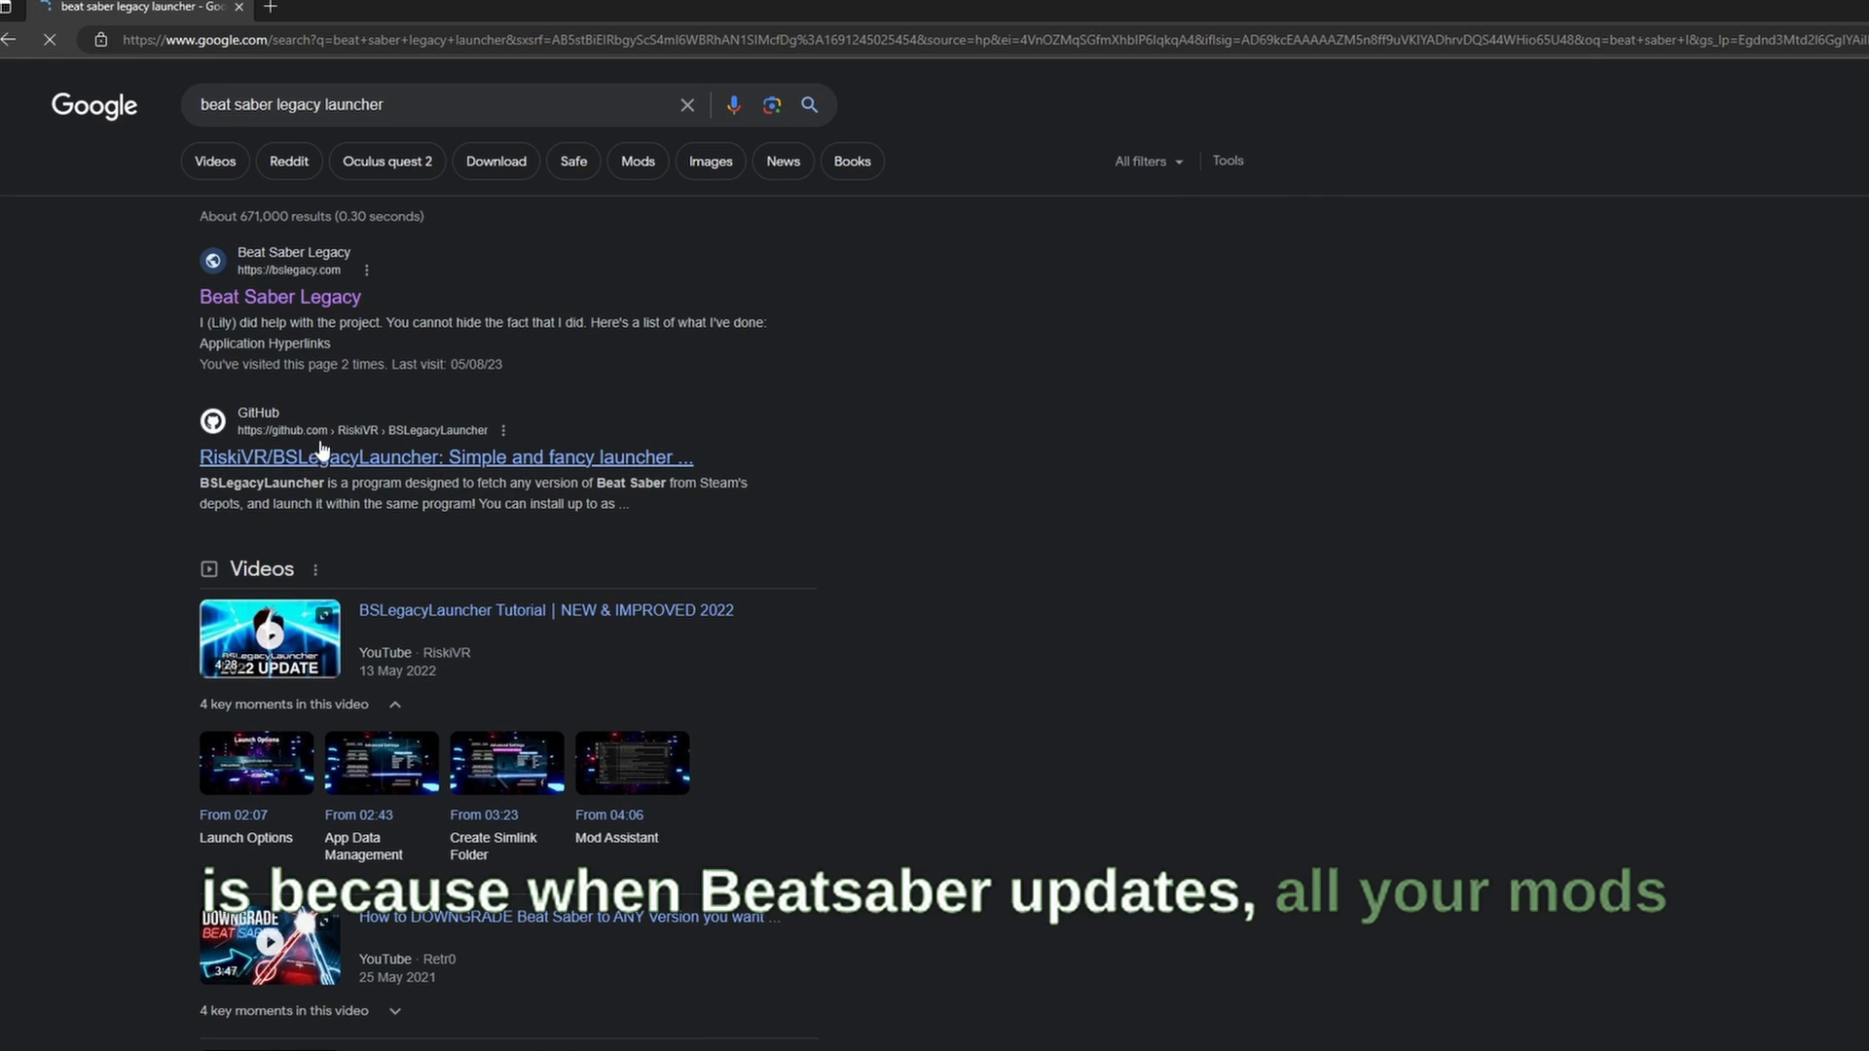
click(356, 457)
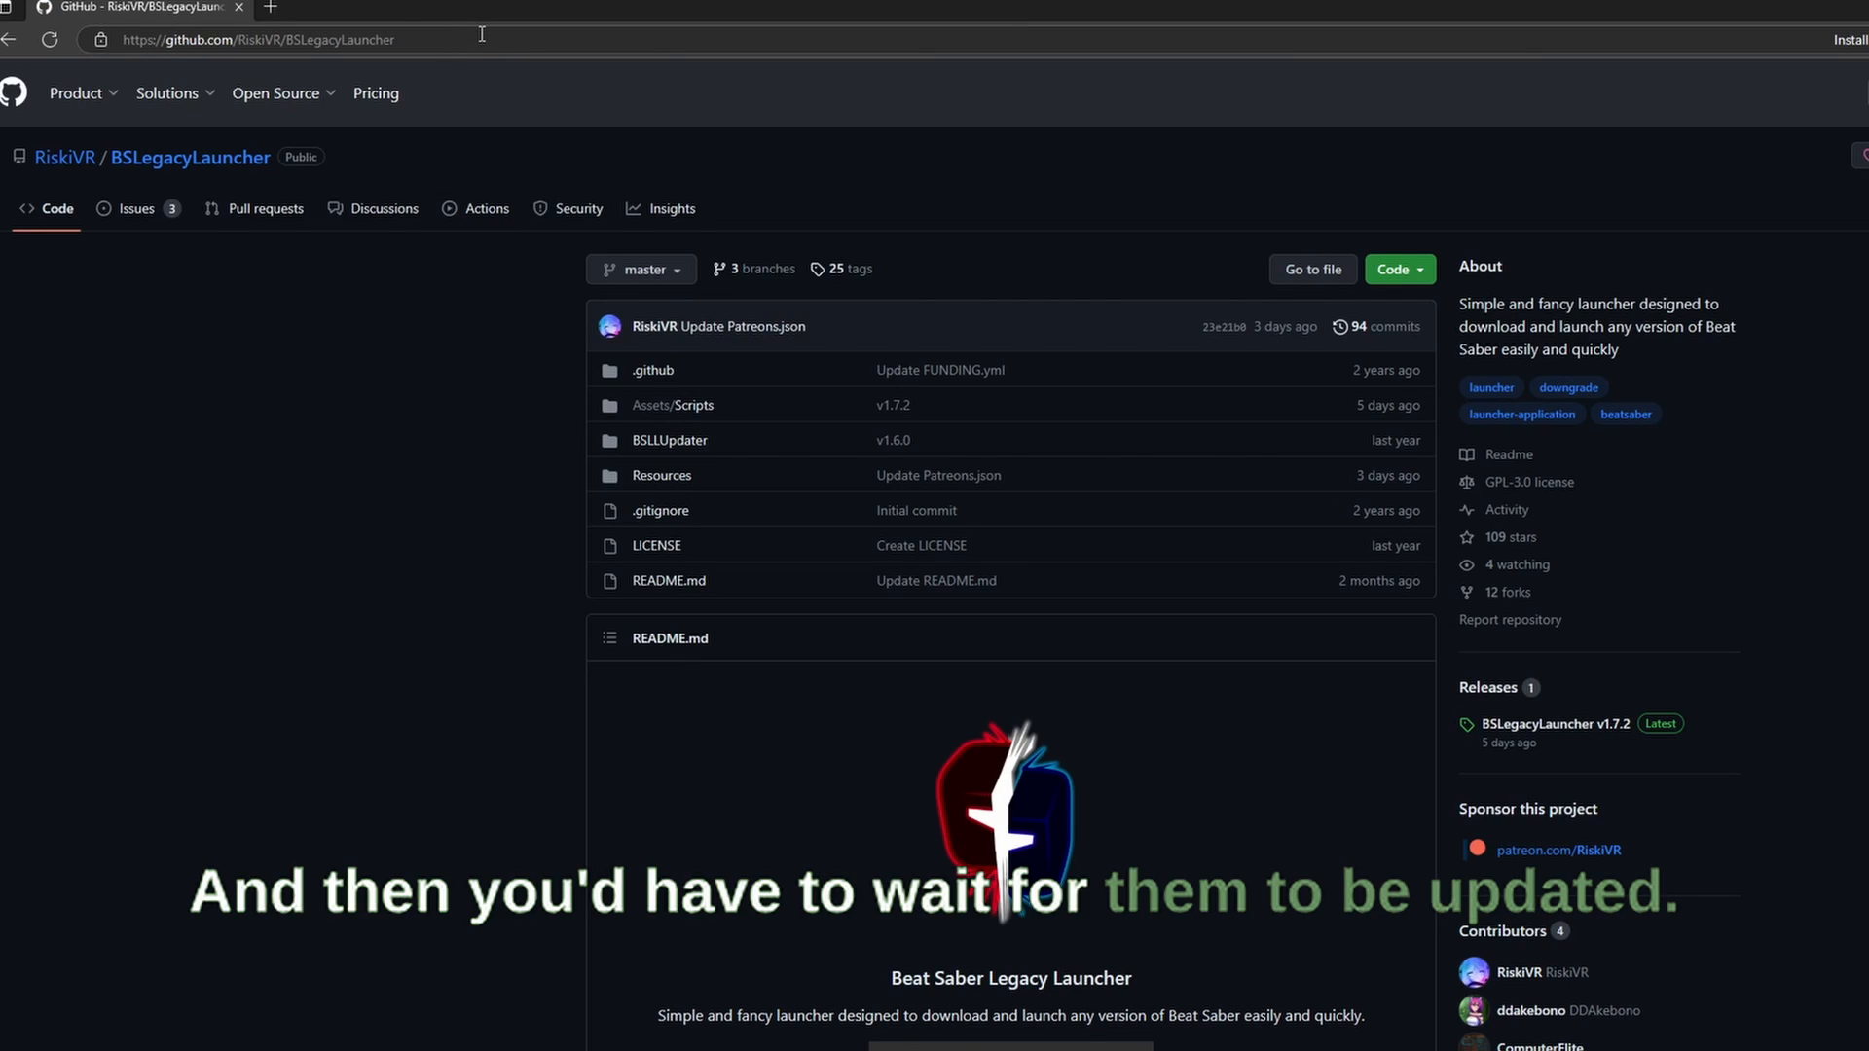
Step: Download the BSLegacyLauncher zip from the README and show it in the browser's downloads list
click(272, 39)
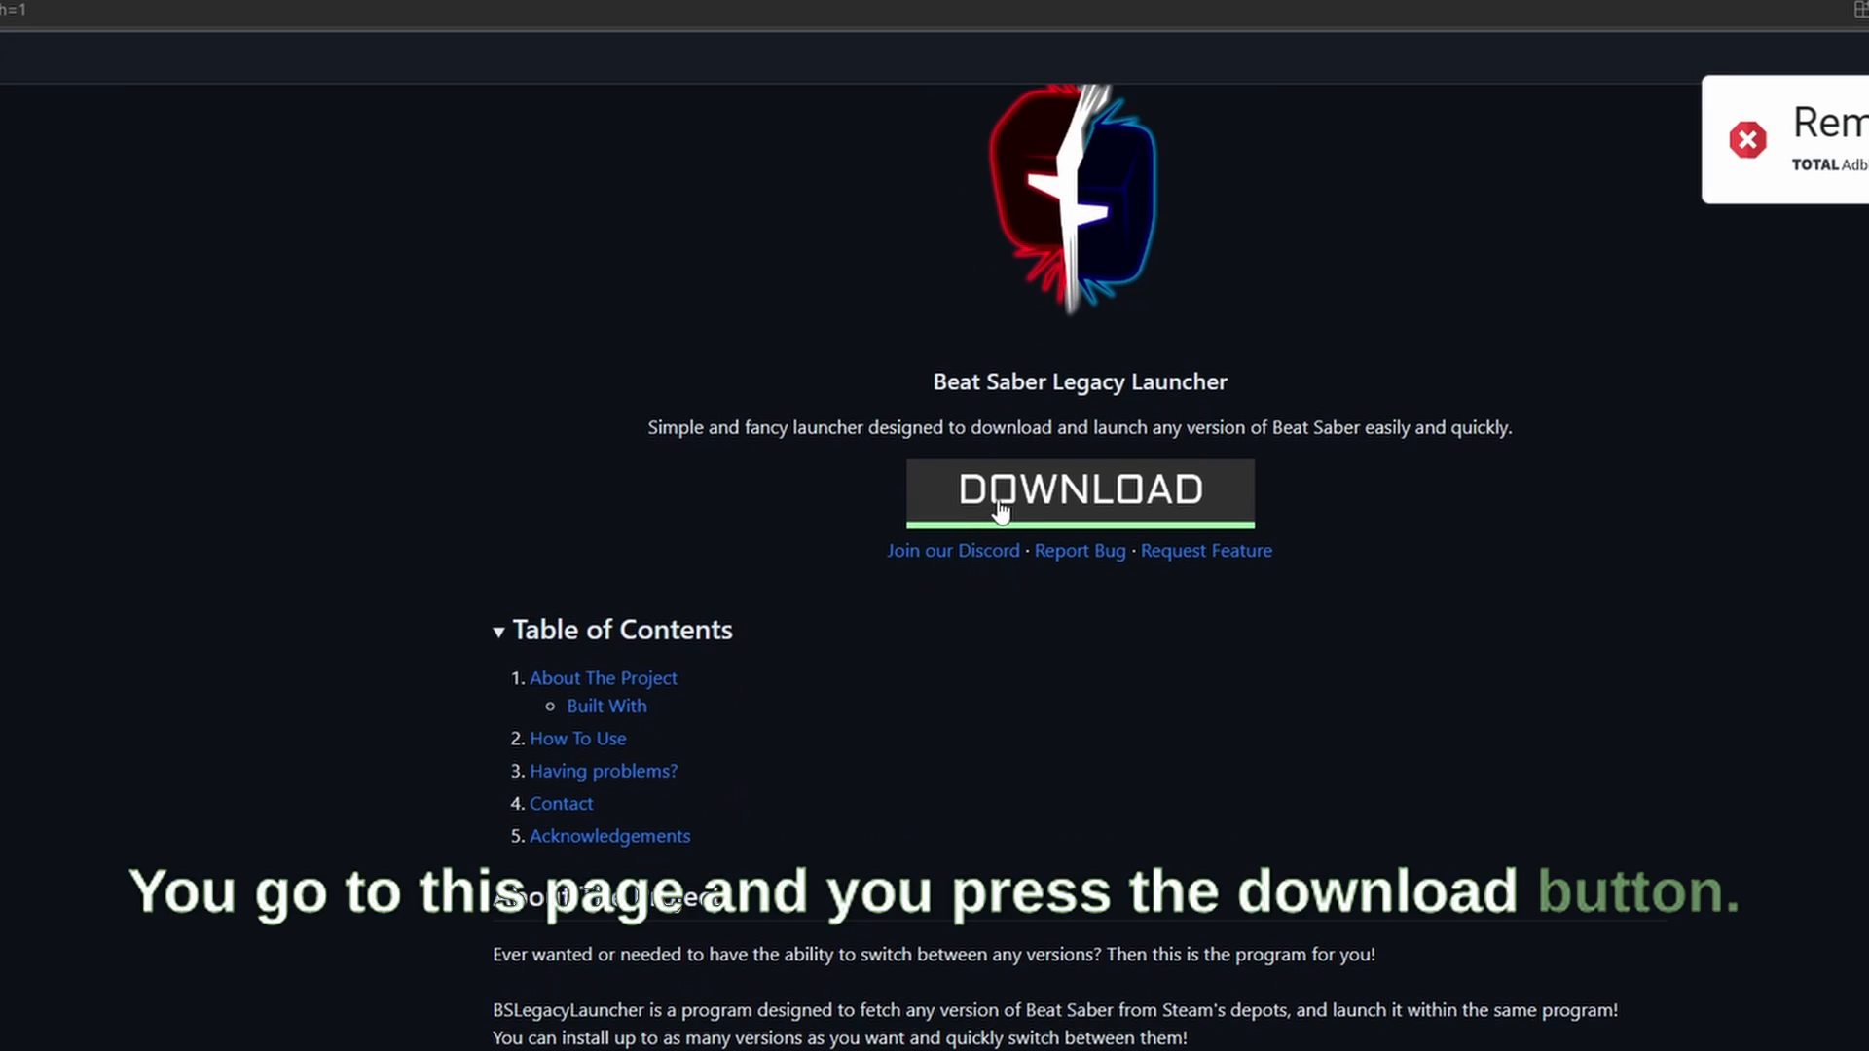
click(1080, 490)
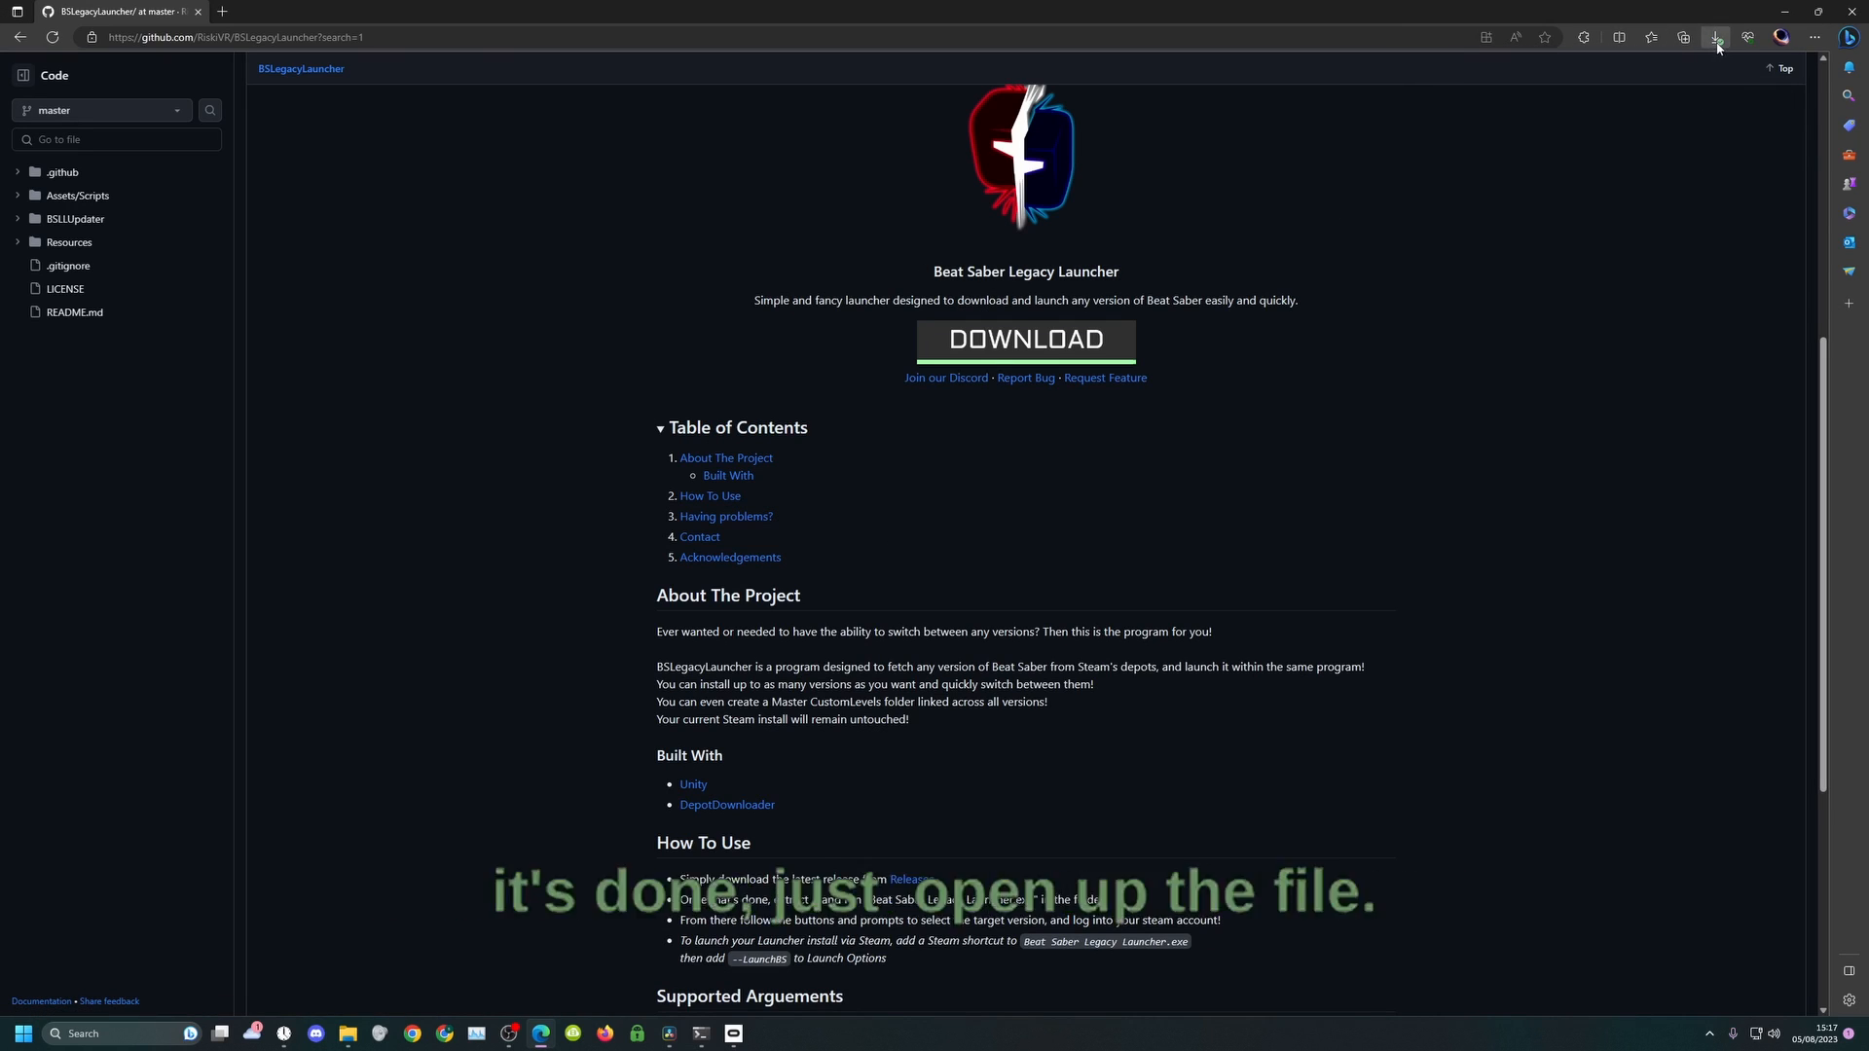
click(1714, 37)
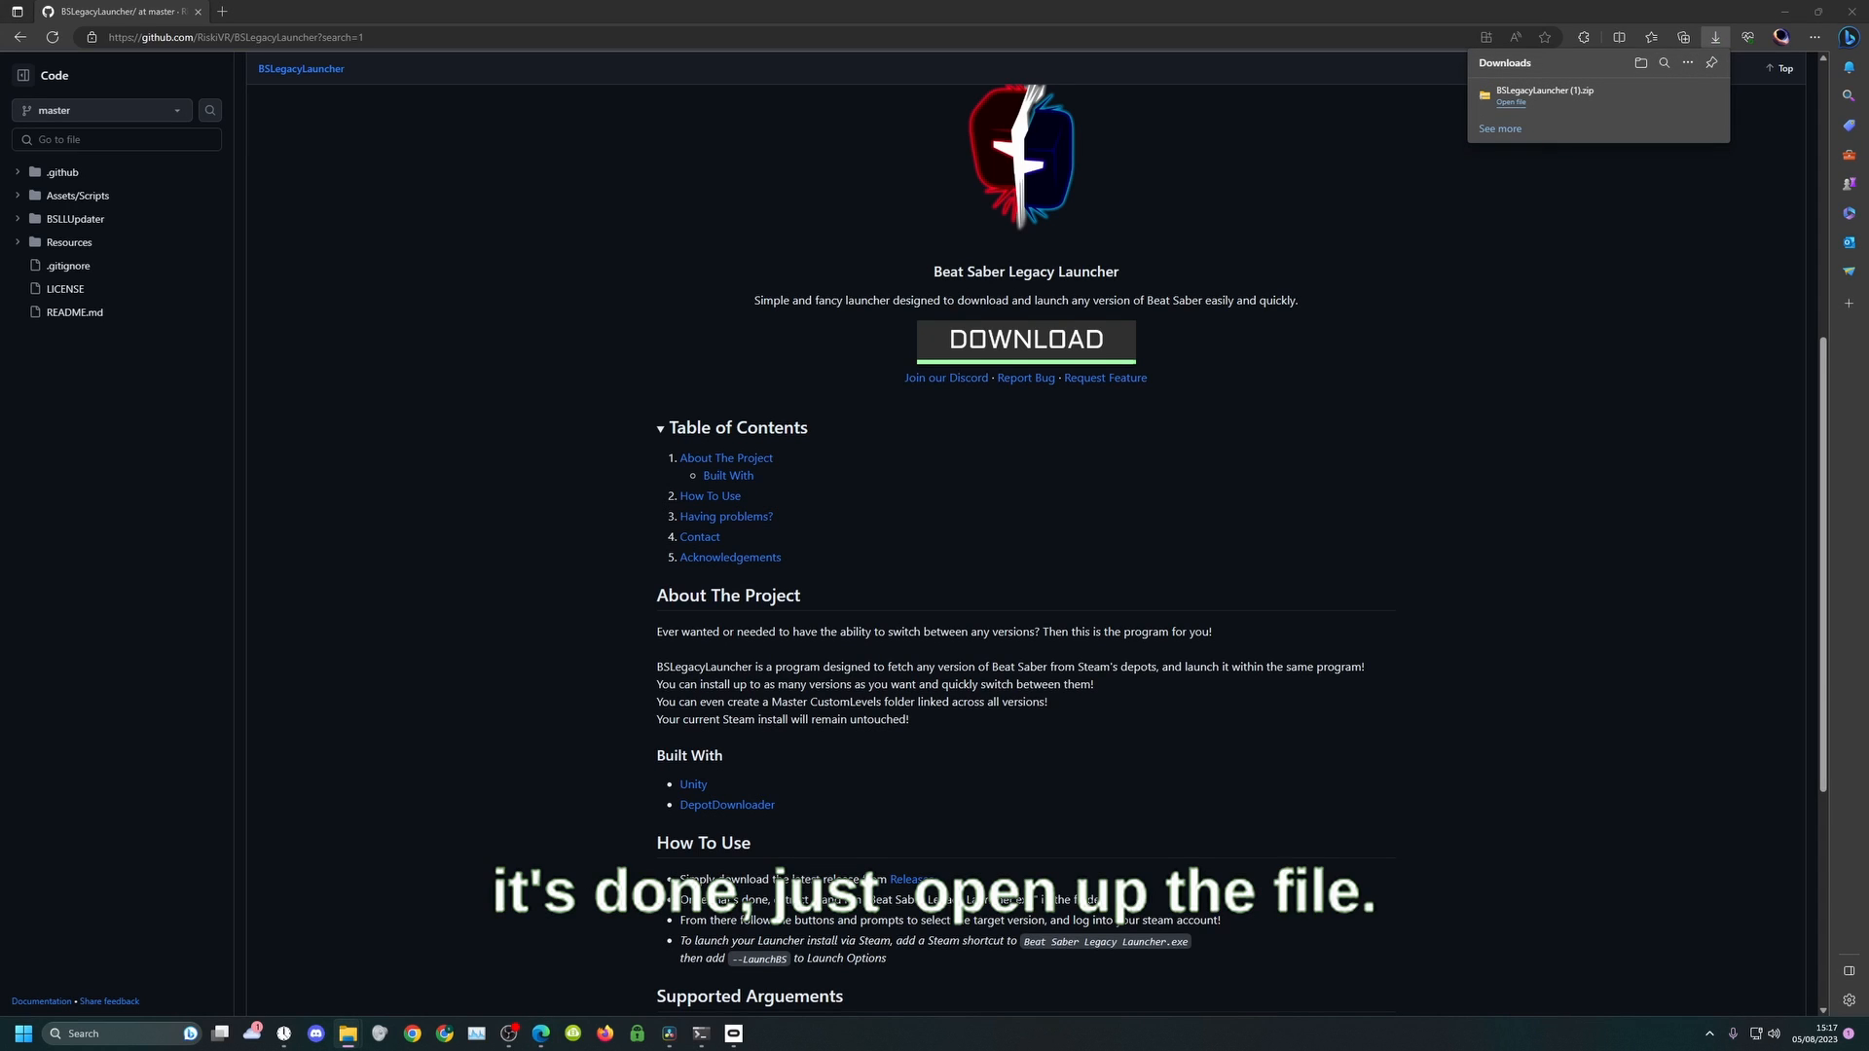
Step: Extract the BSLegacyLauncher zip into a same-named folder in Downloads
click(1509, 101)
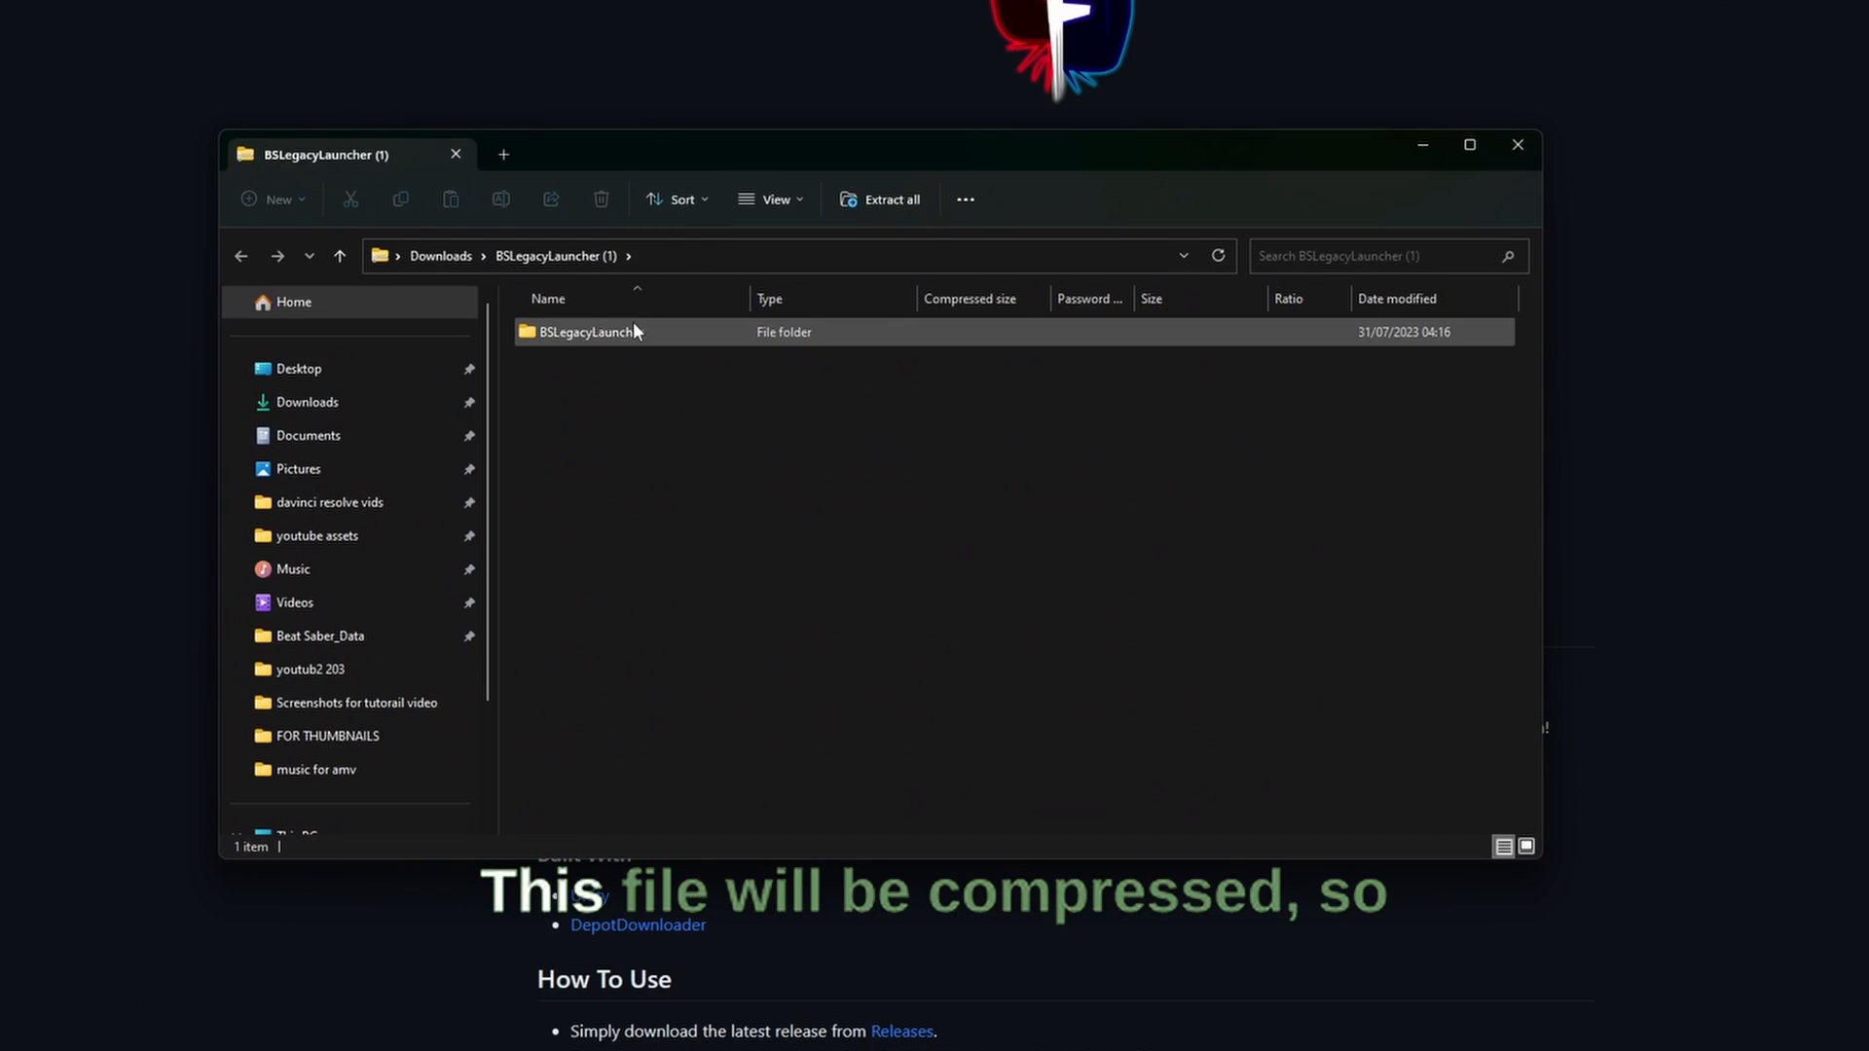
double_click(580, 331)
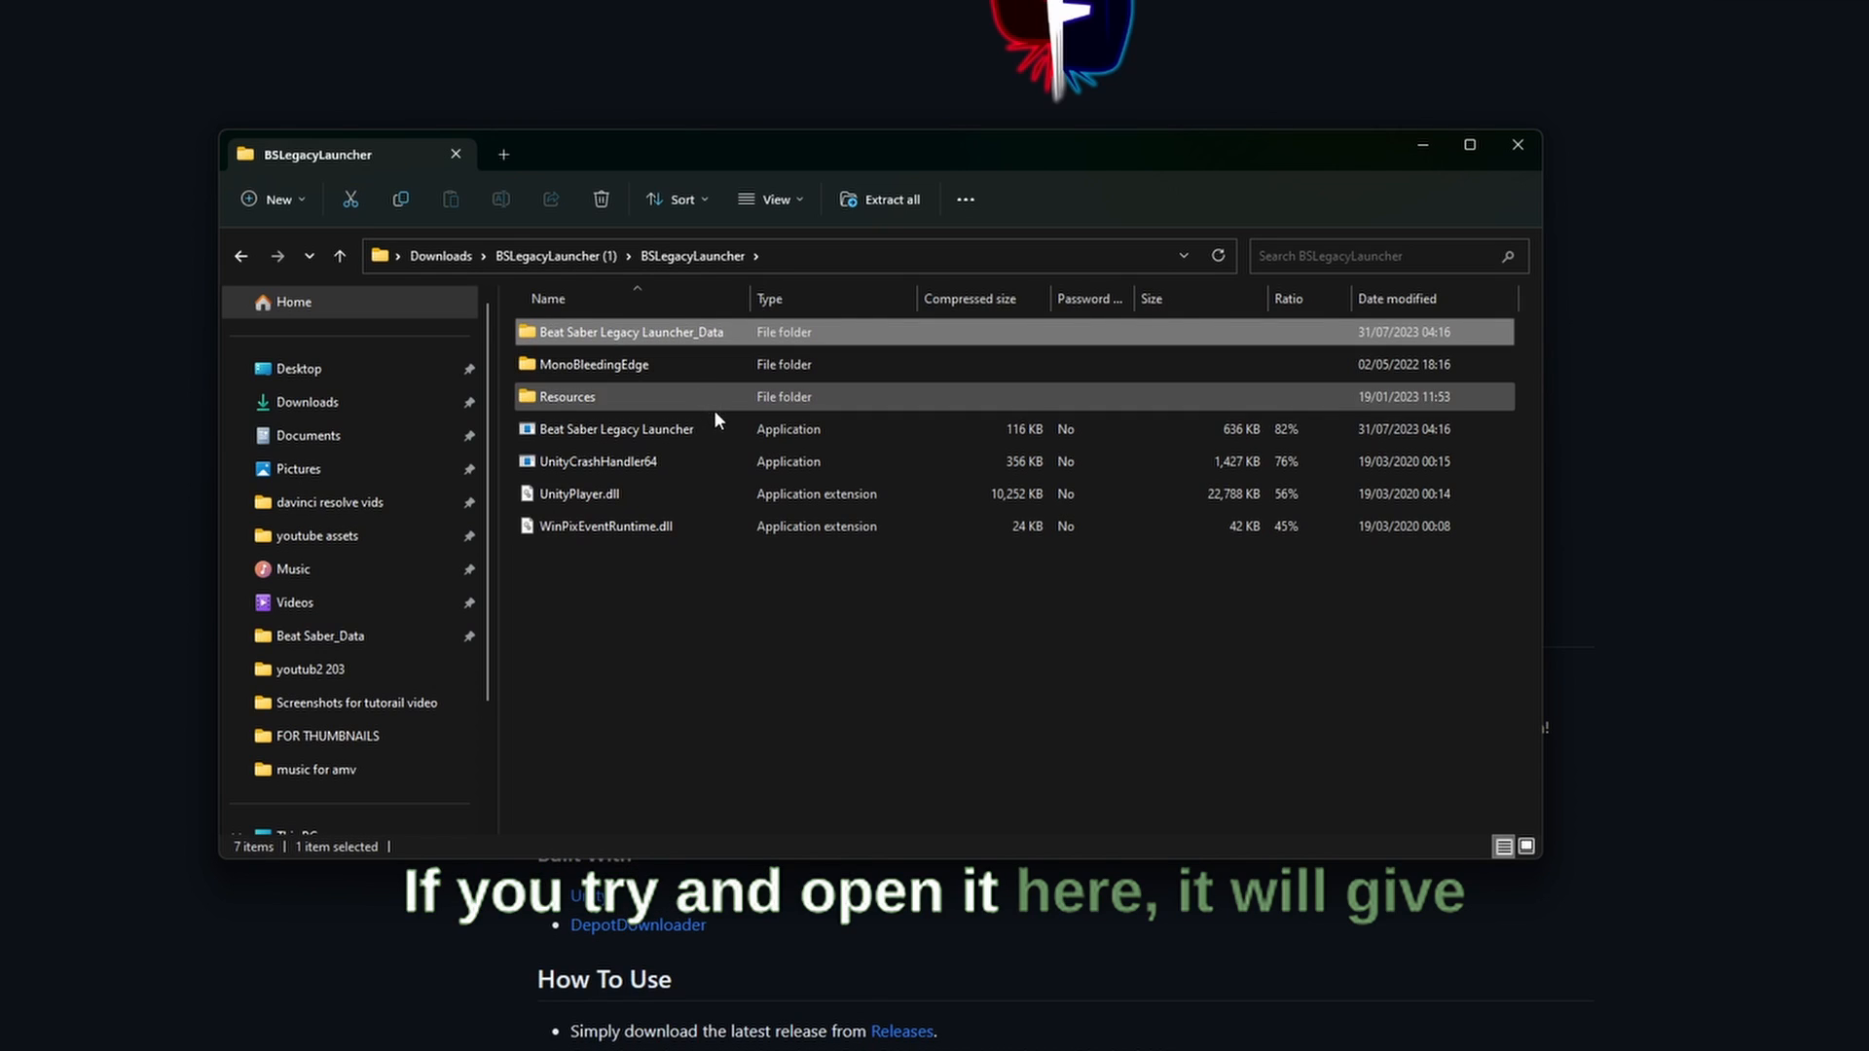
double_click(615, 428)
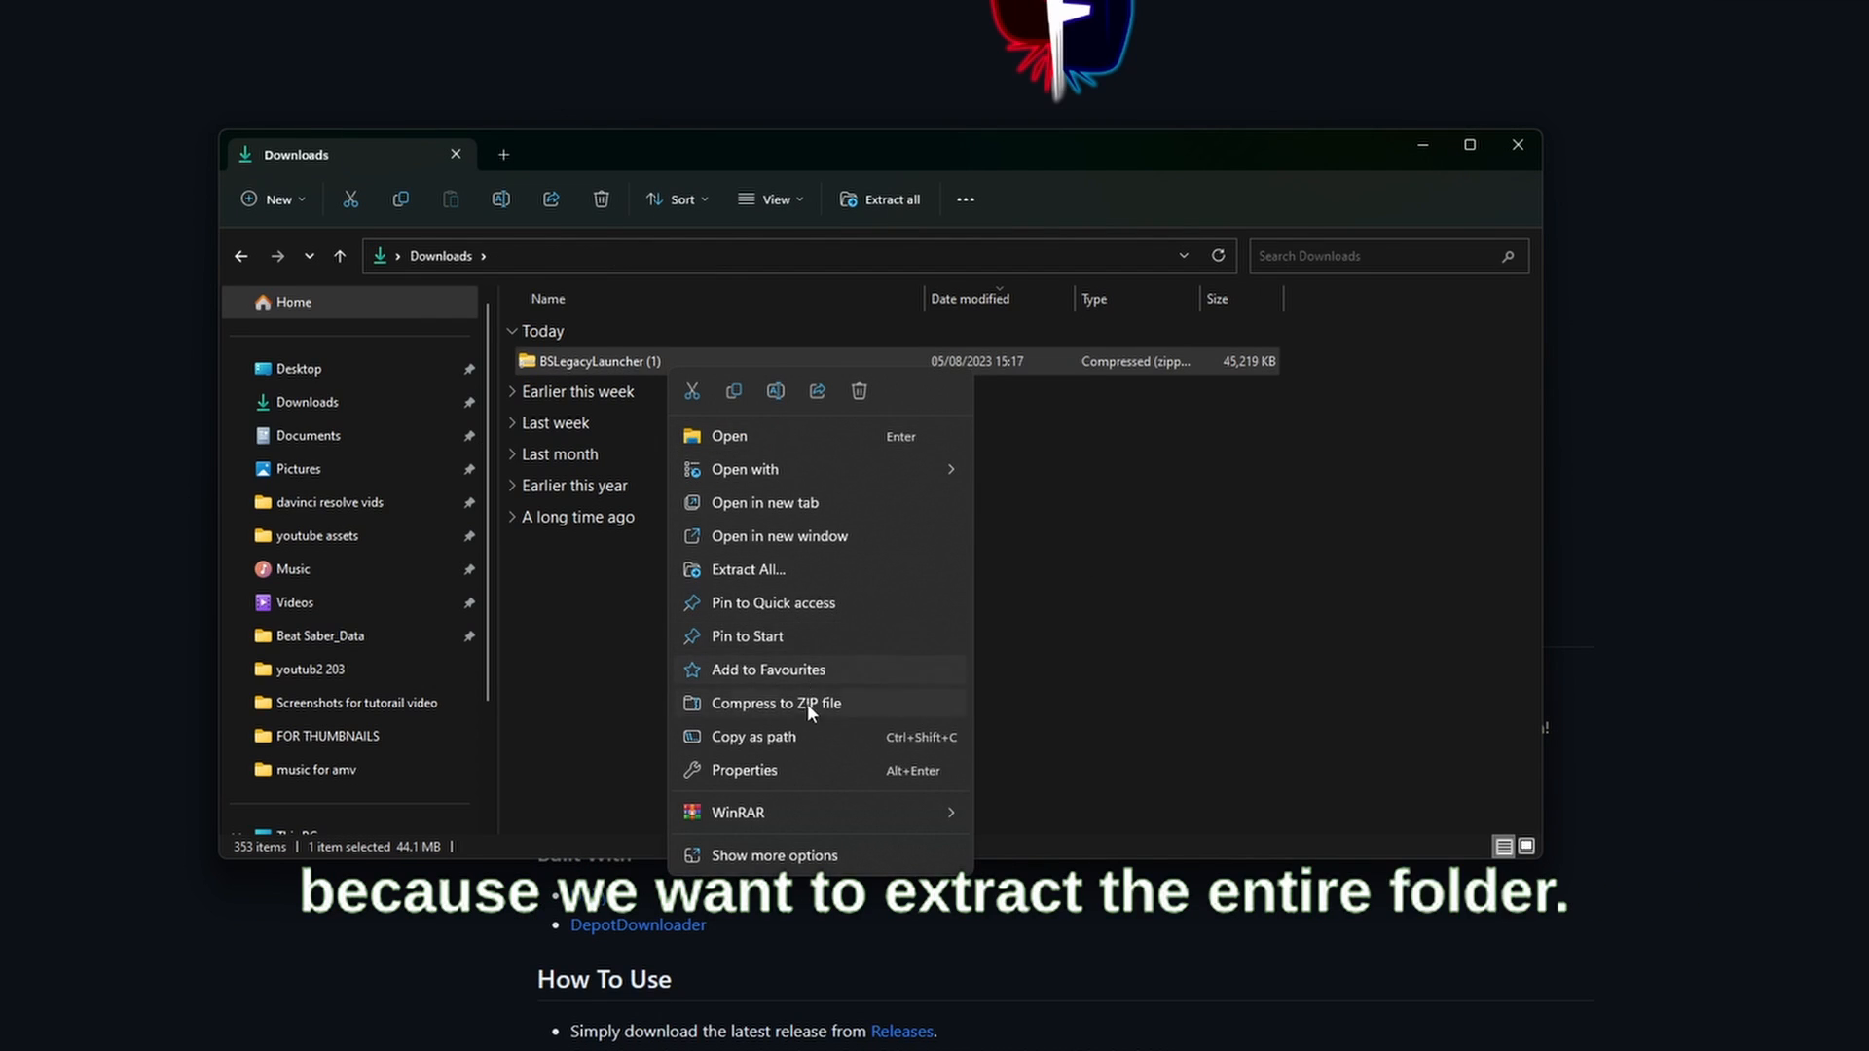
click(747, 569)
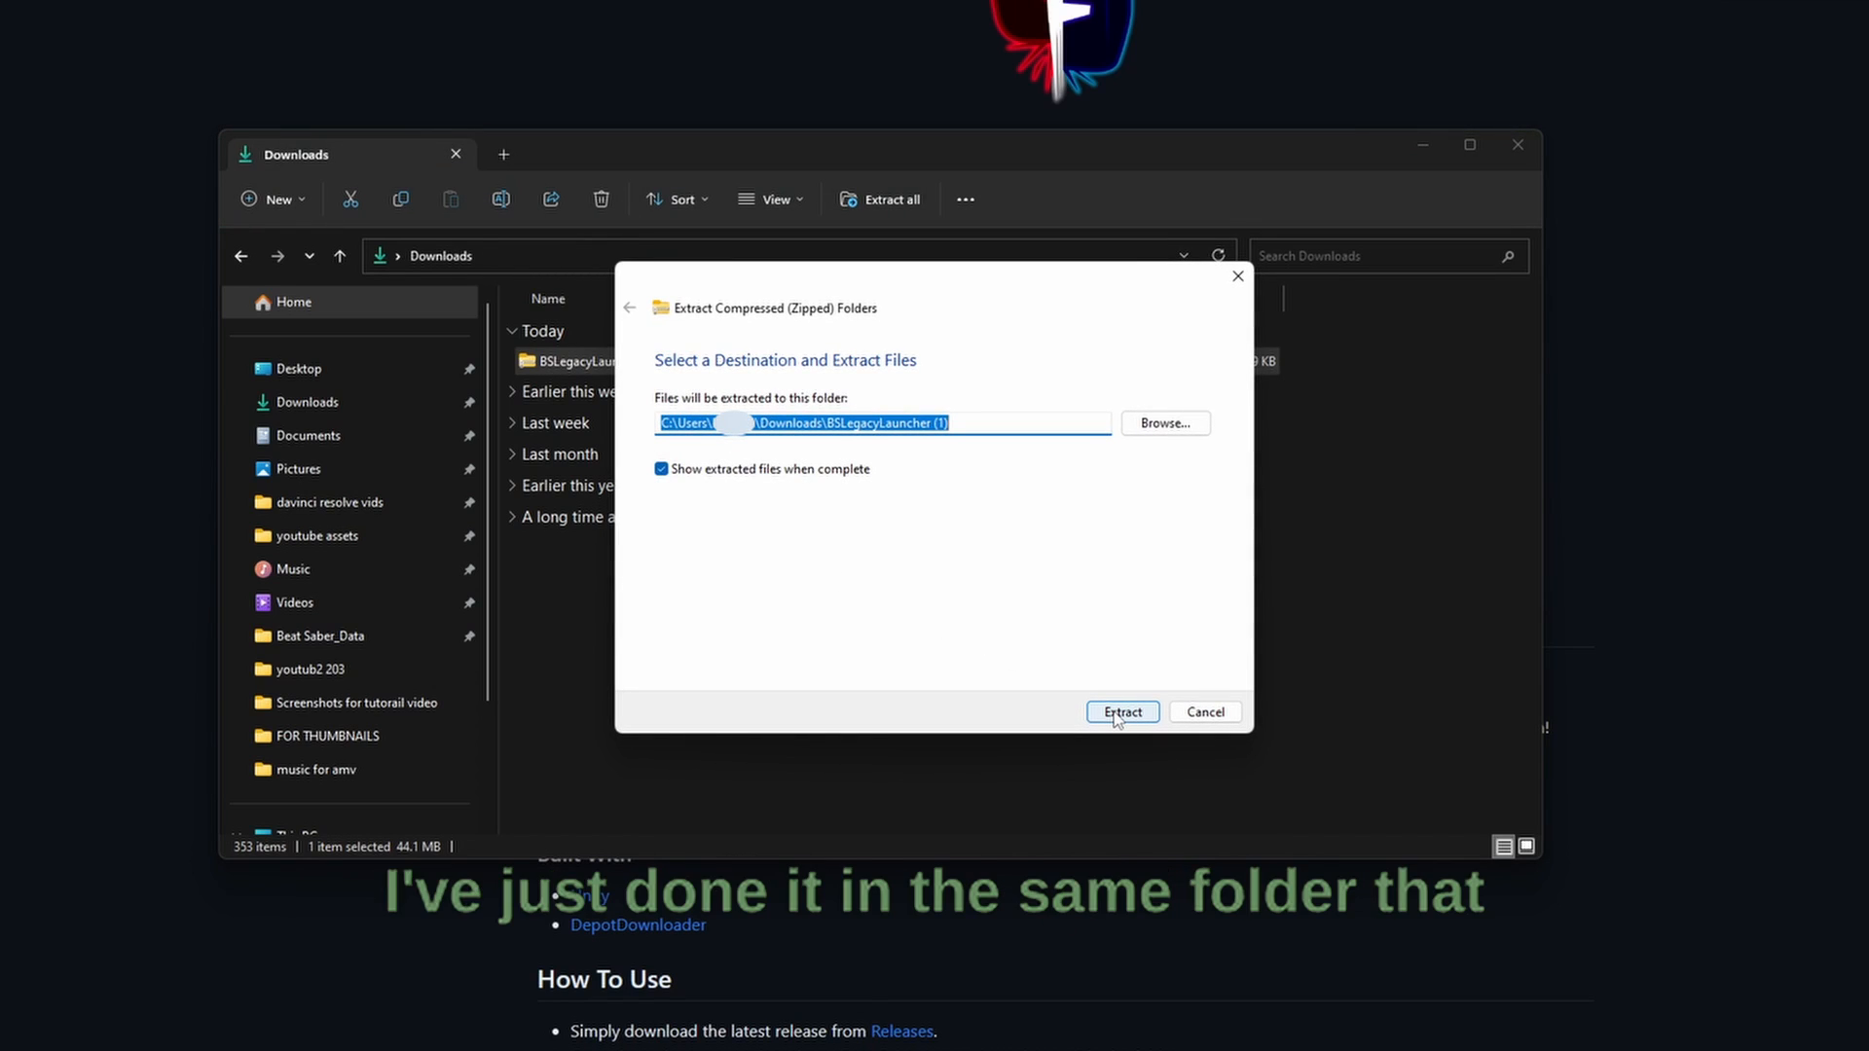
click(1121, 712)
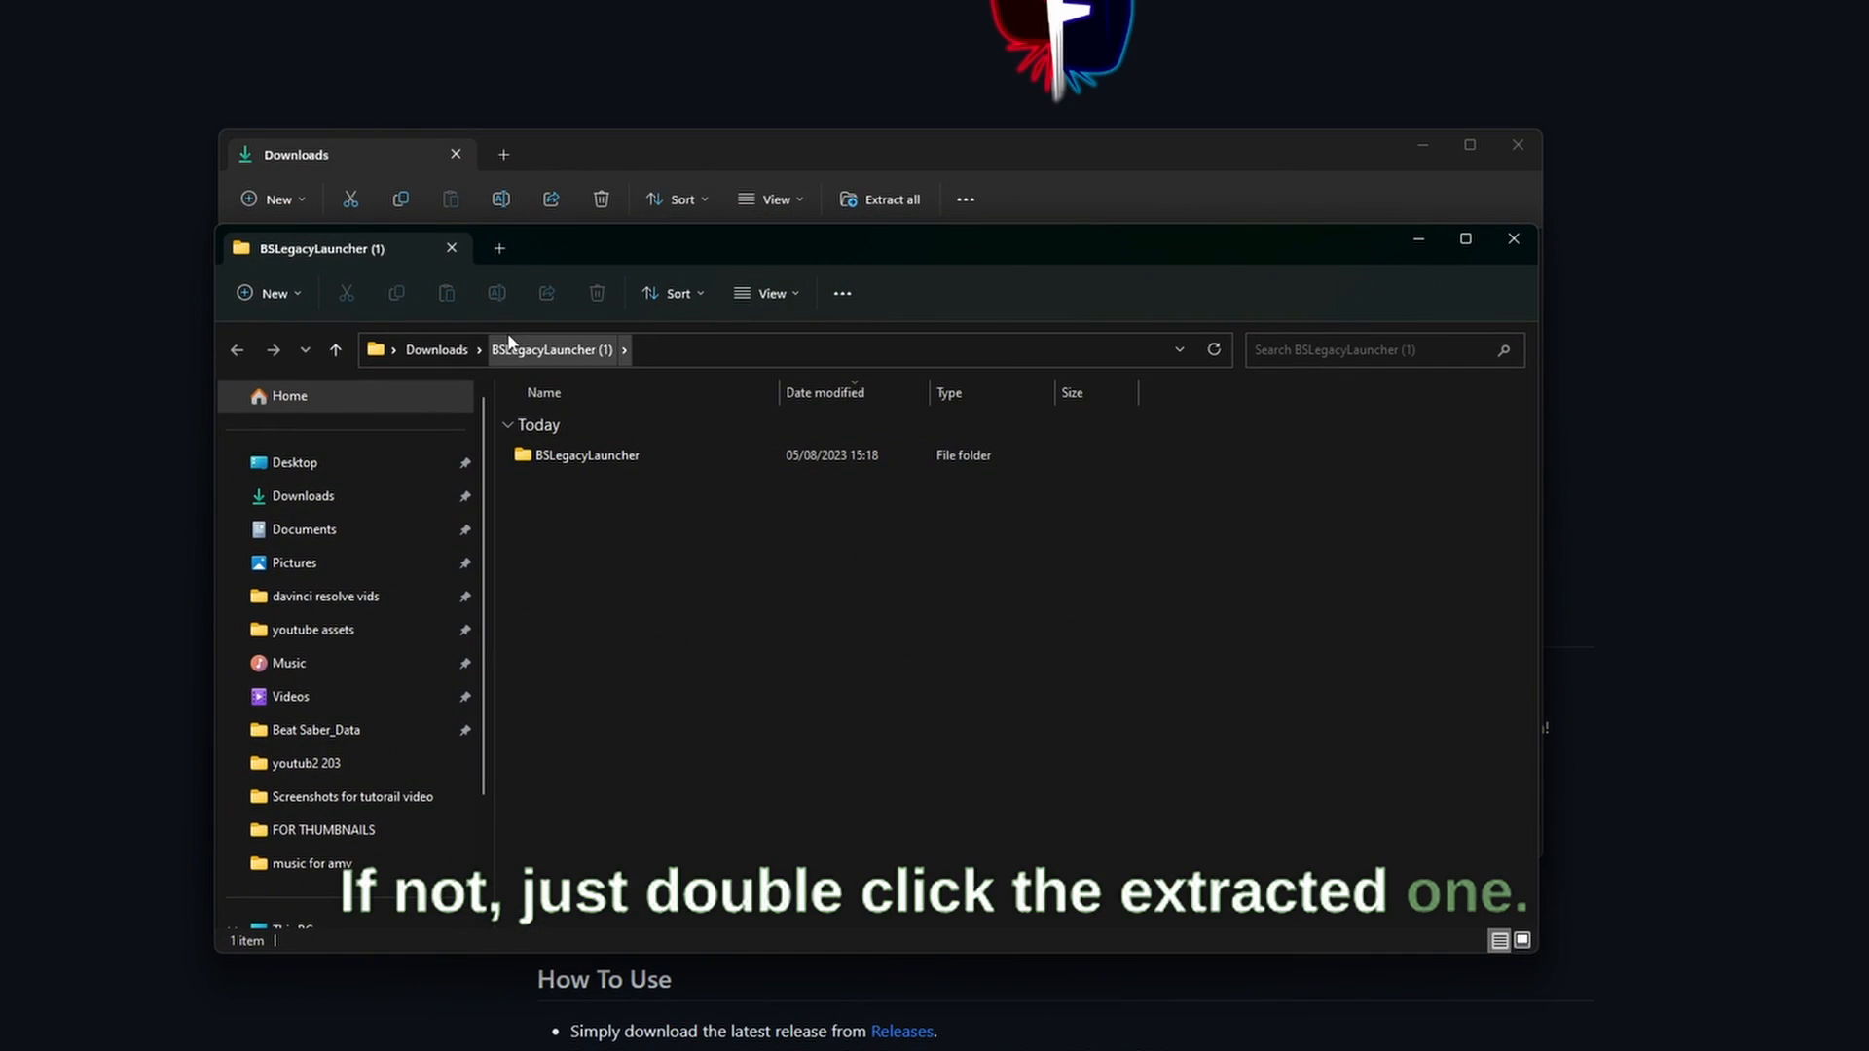
Step: Run the Beat Saber Legacy Launcher application from the extracted BSLegacyLauncher folder
double_click(584, 455)
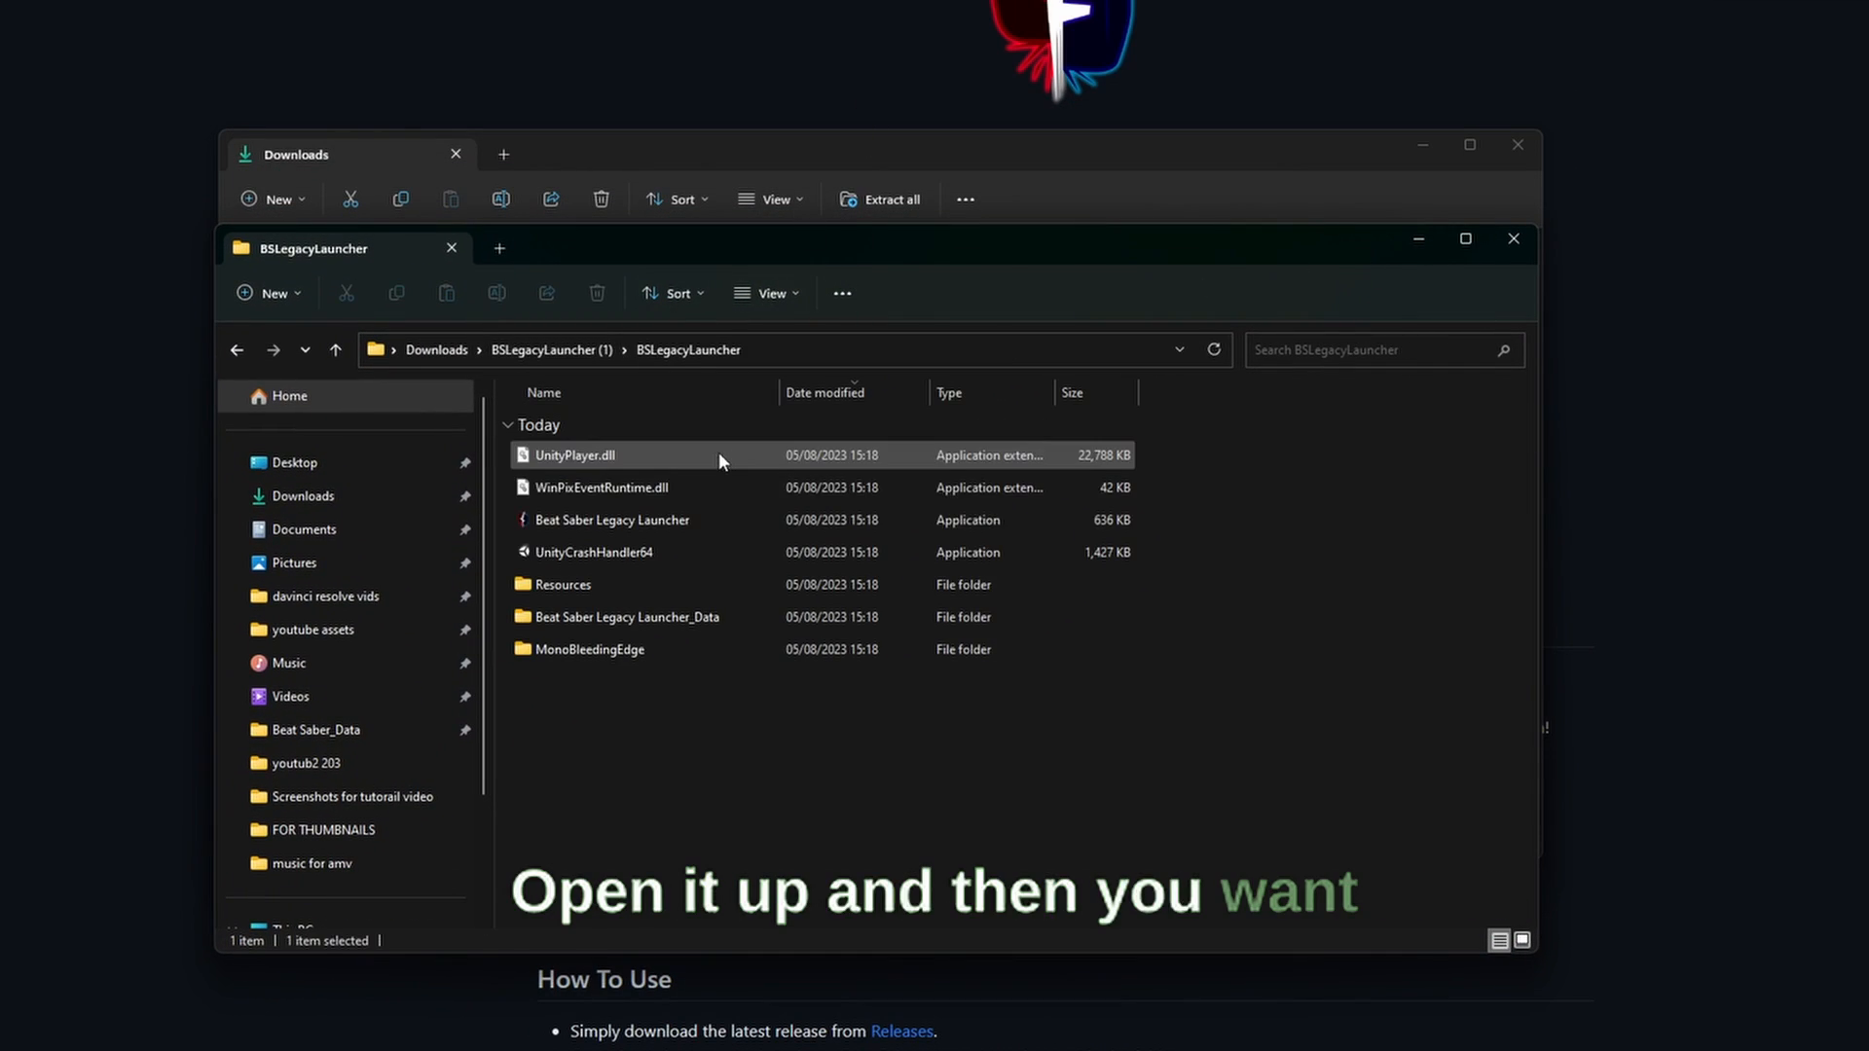
double_click(611, 520)
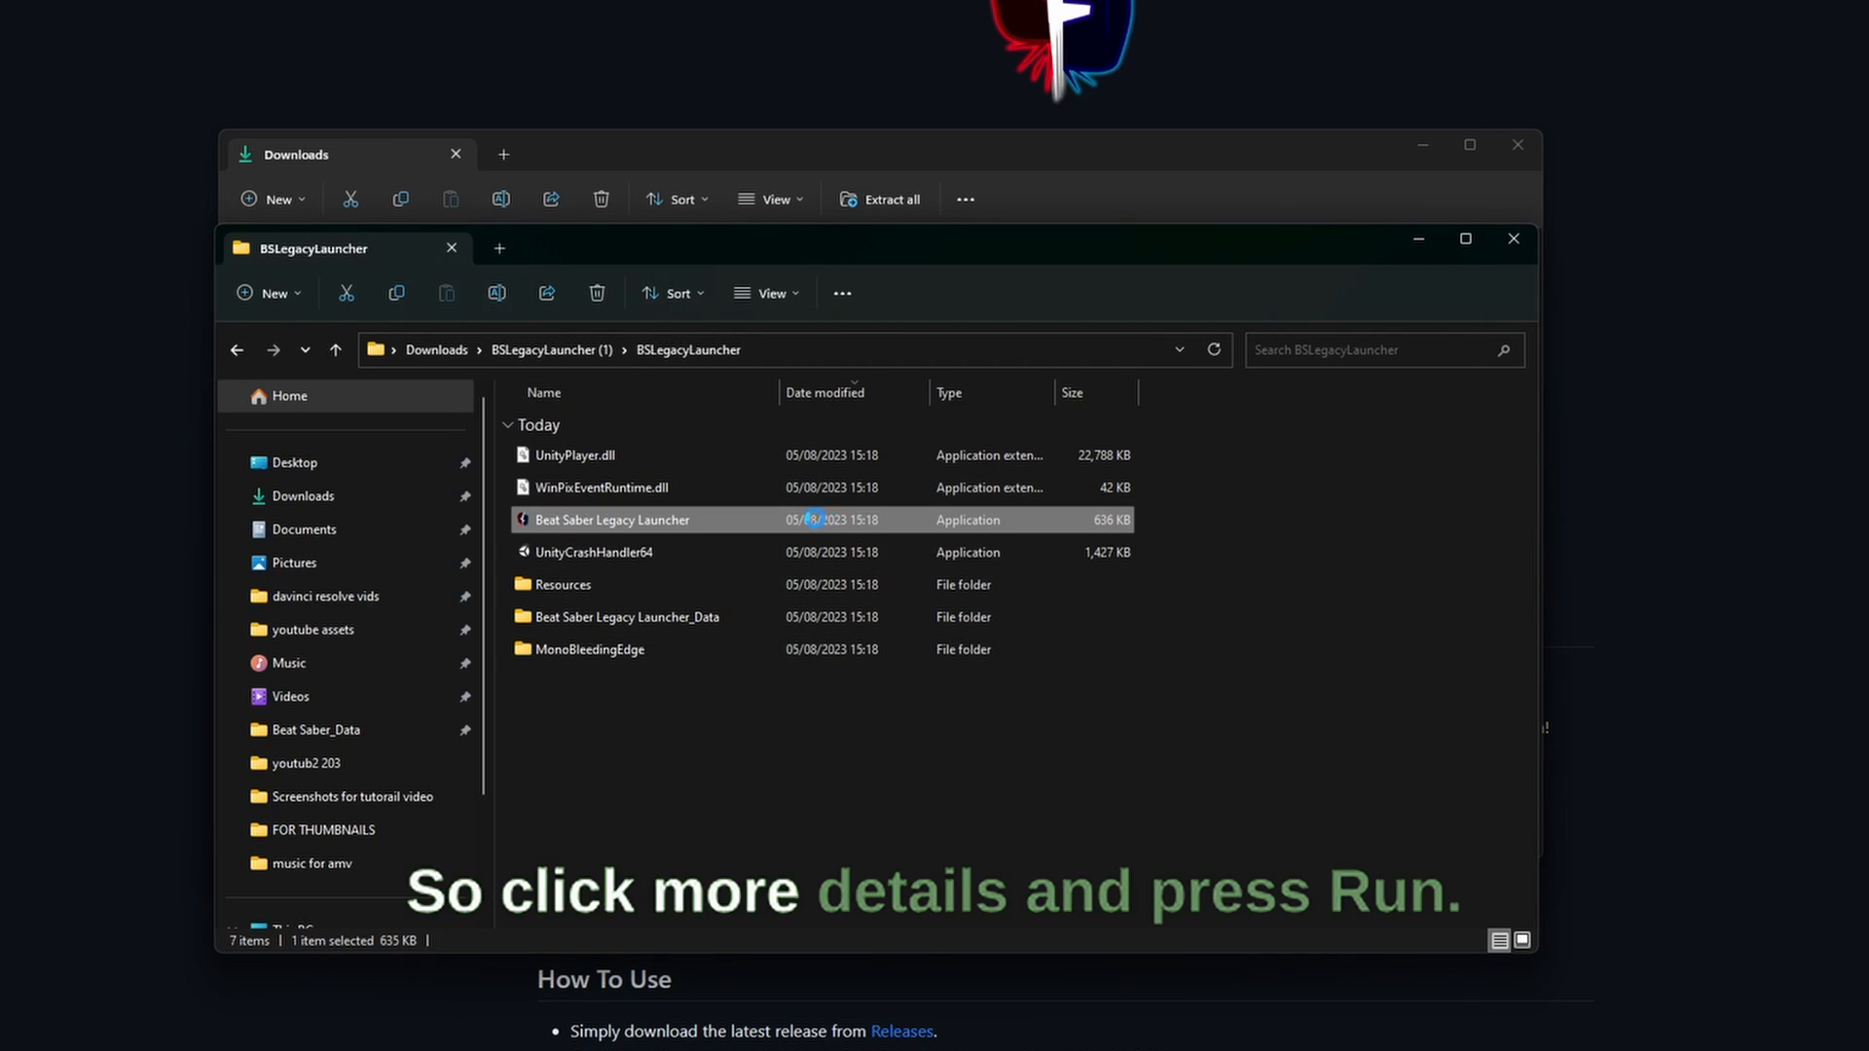
double_click(611, 520)
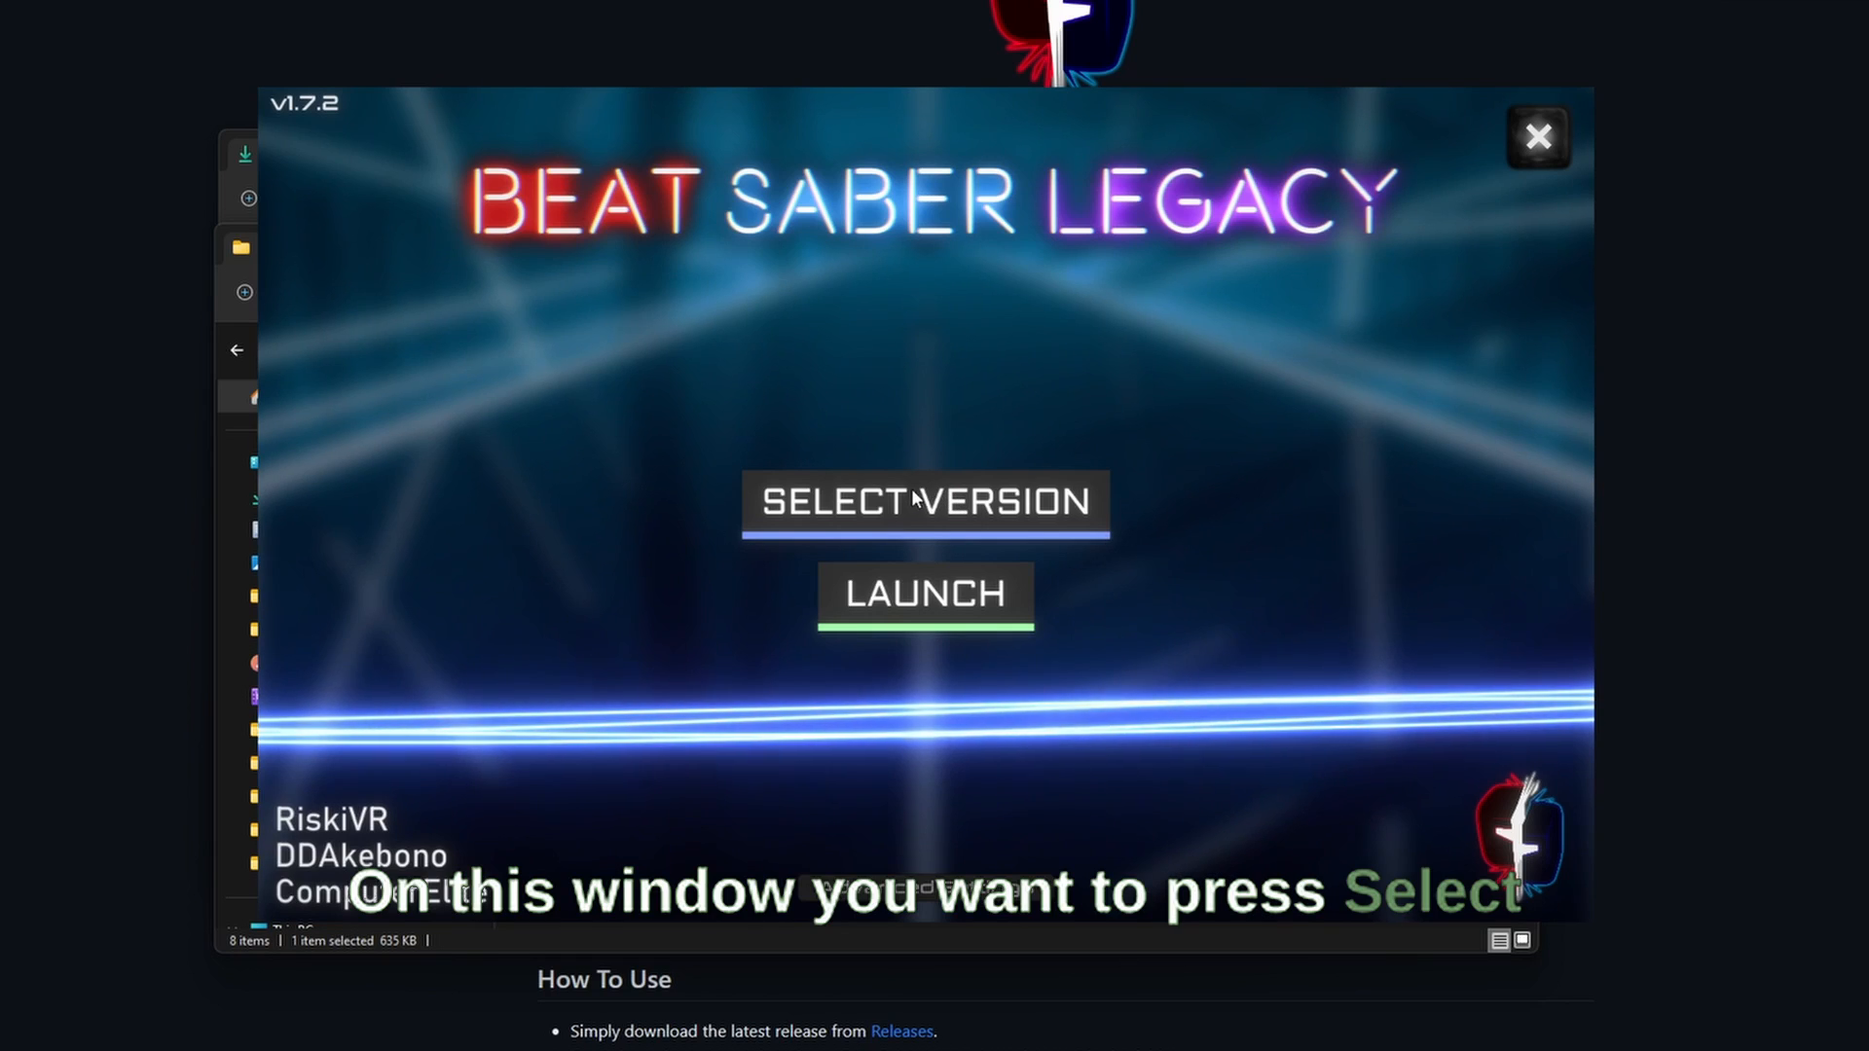
Step: Choose Beat Saber version 1.29.0 from the 2023 list and start its download
click(921, 502)
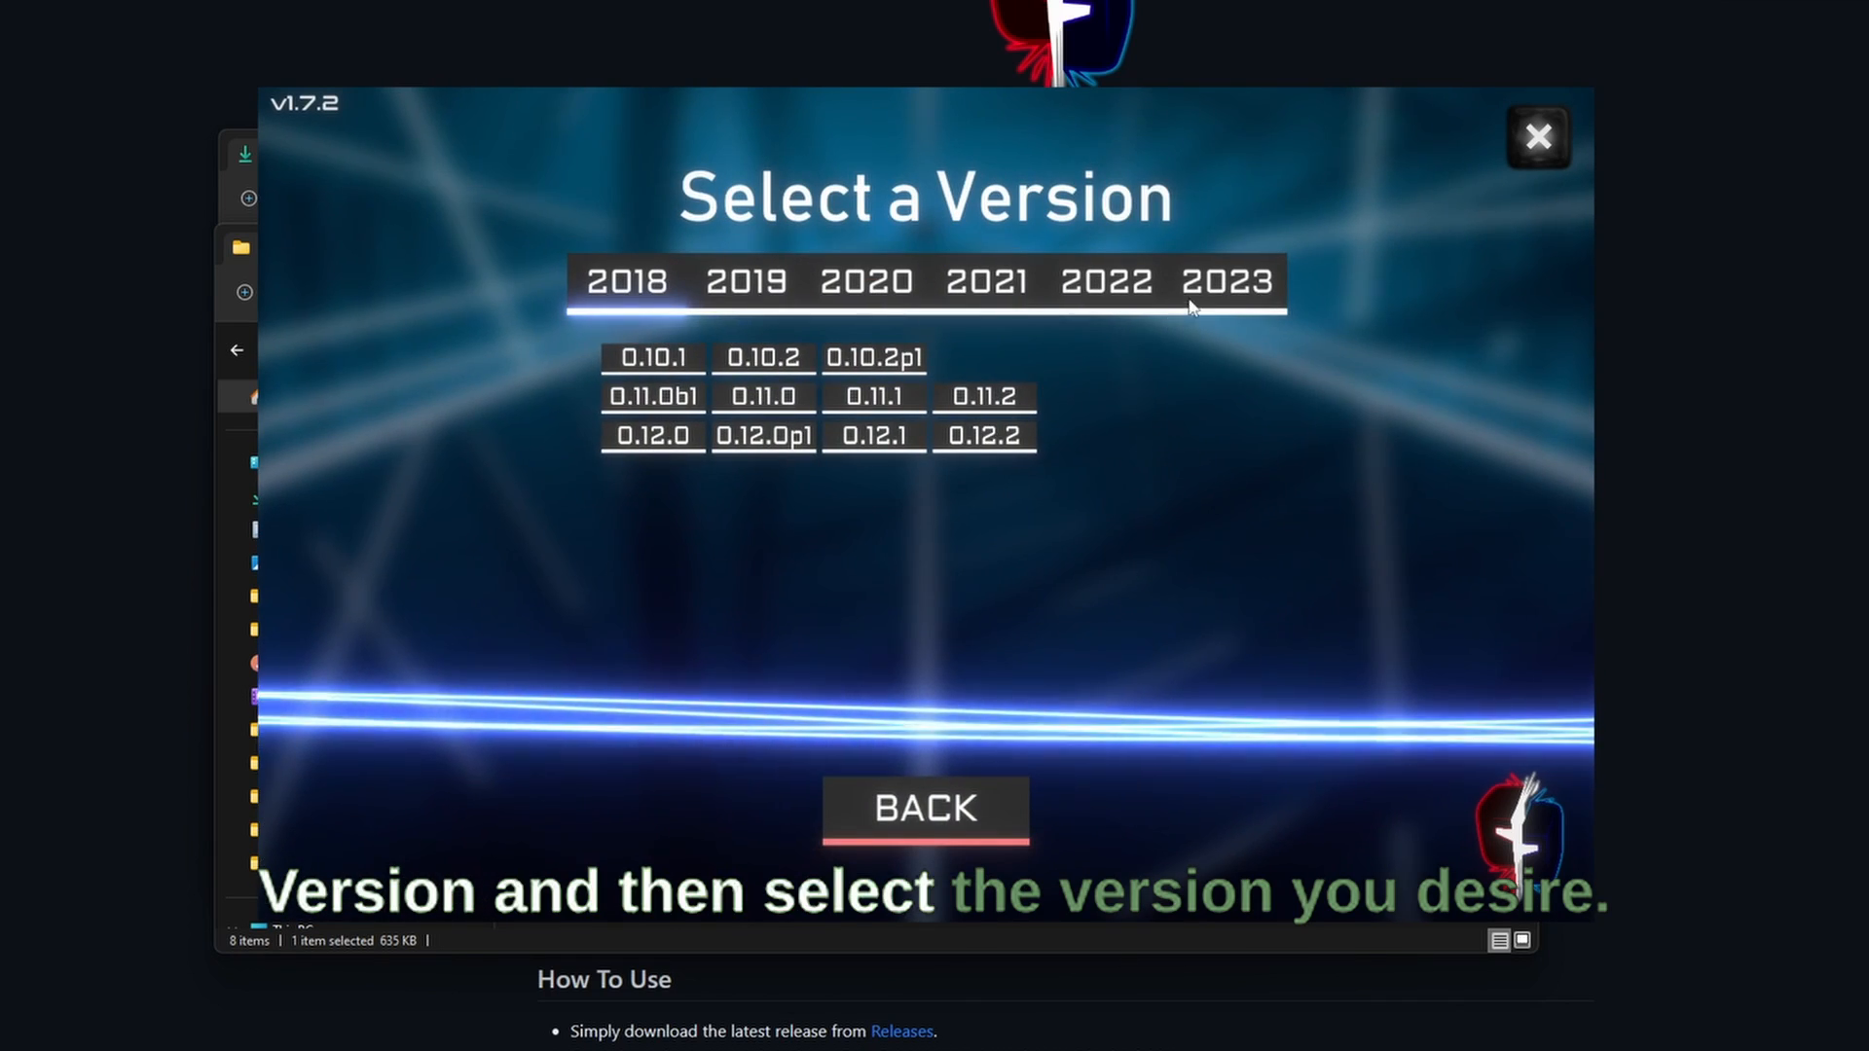
click(1227, 281)
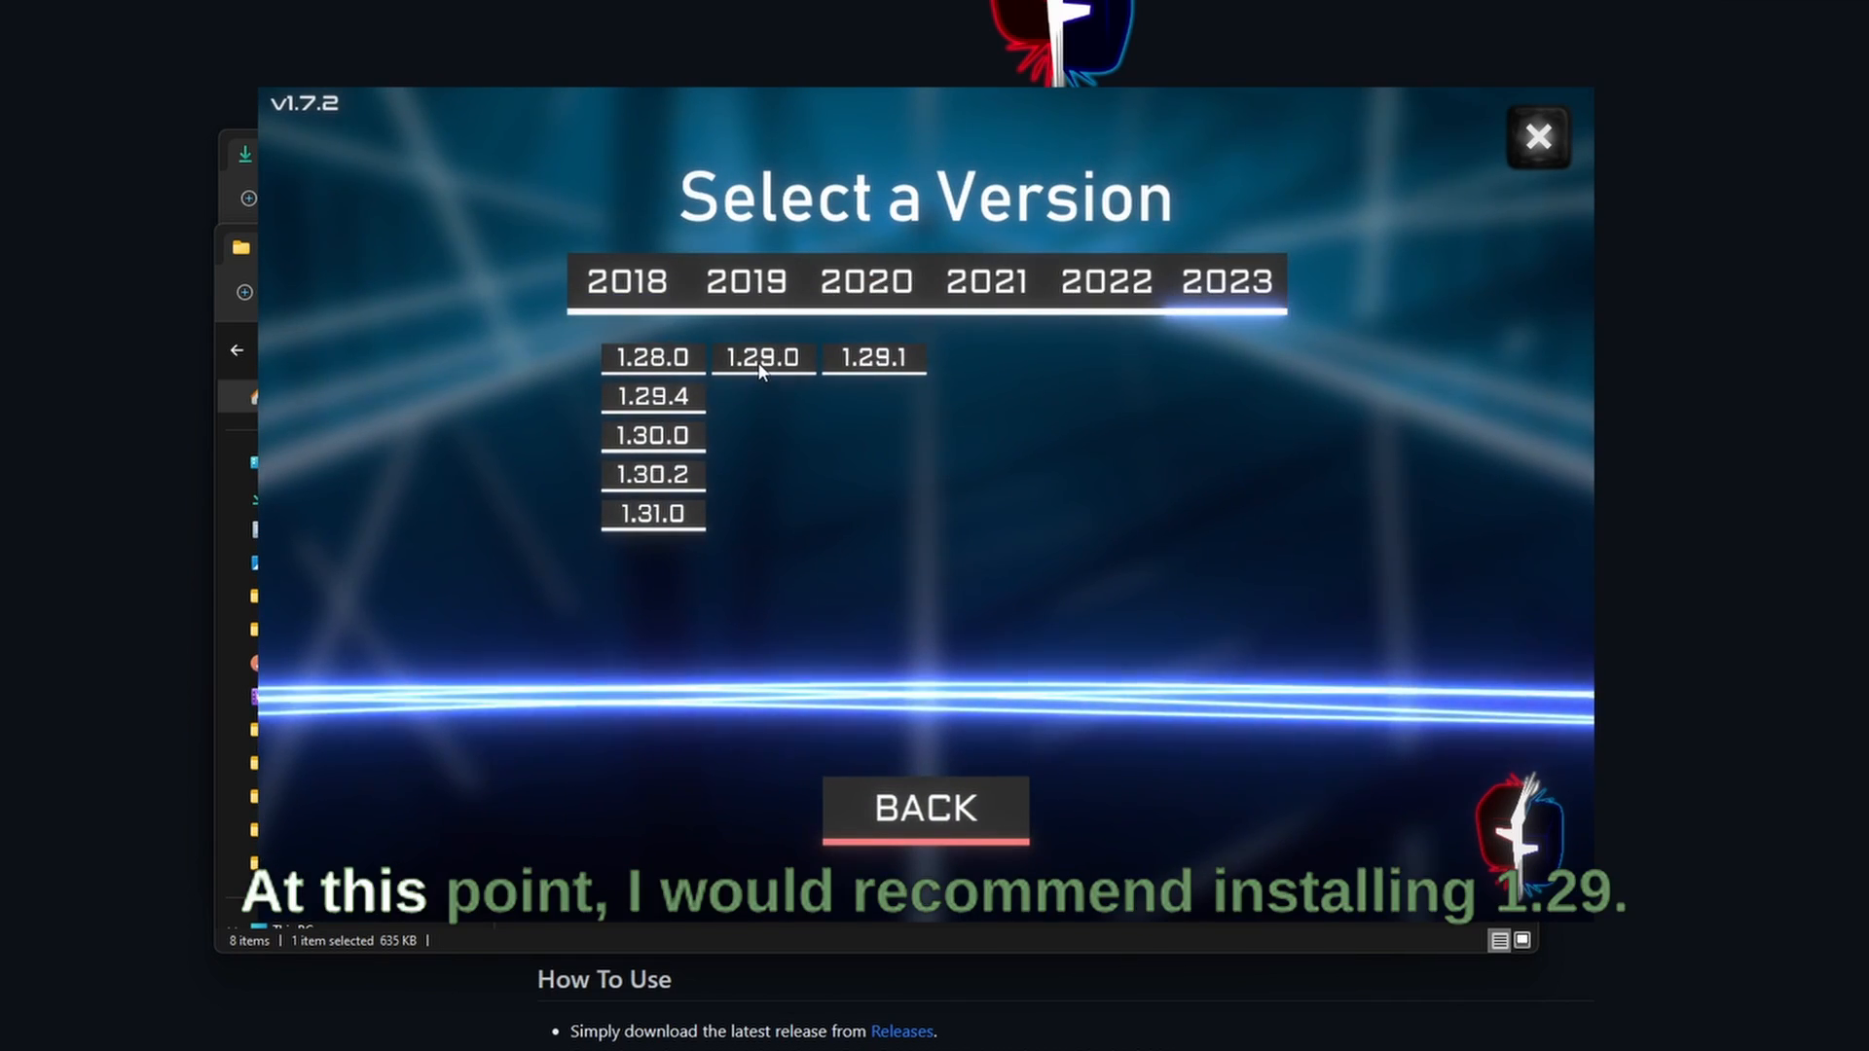
click(763, 358)
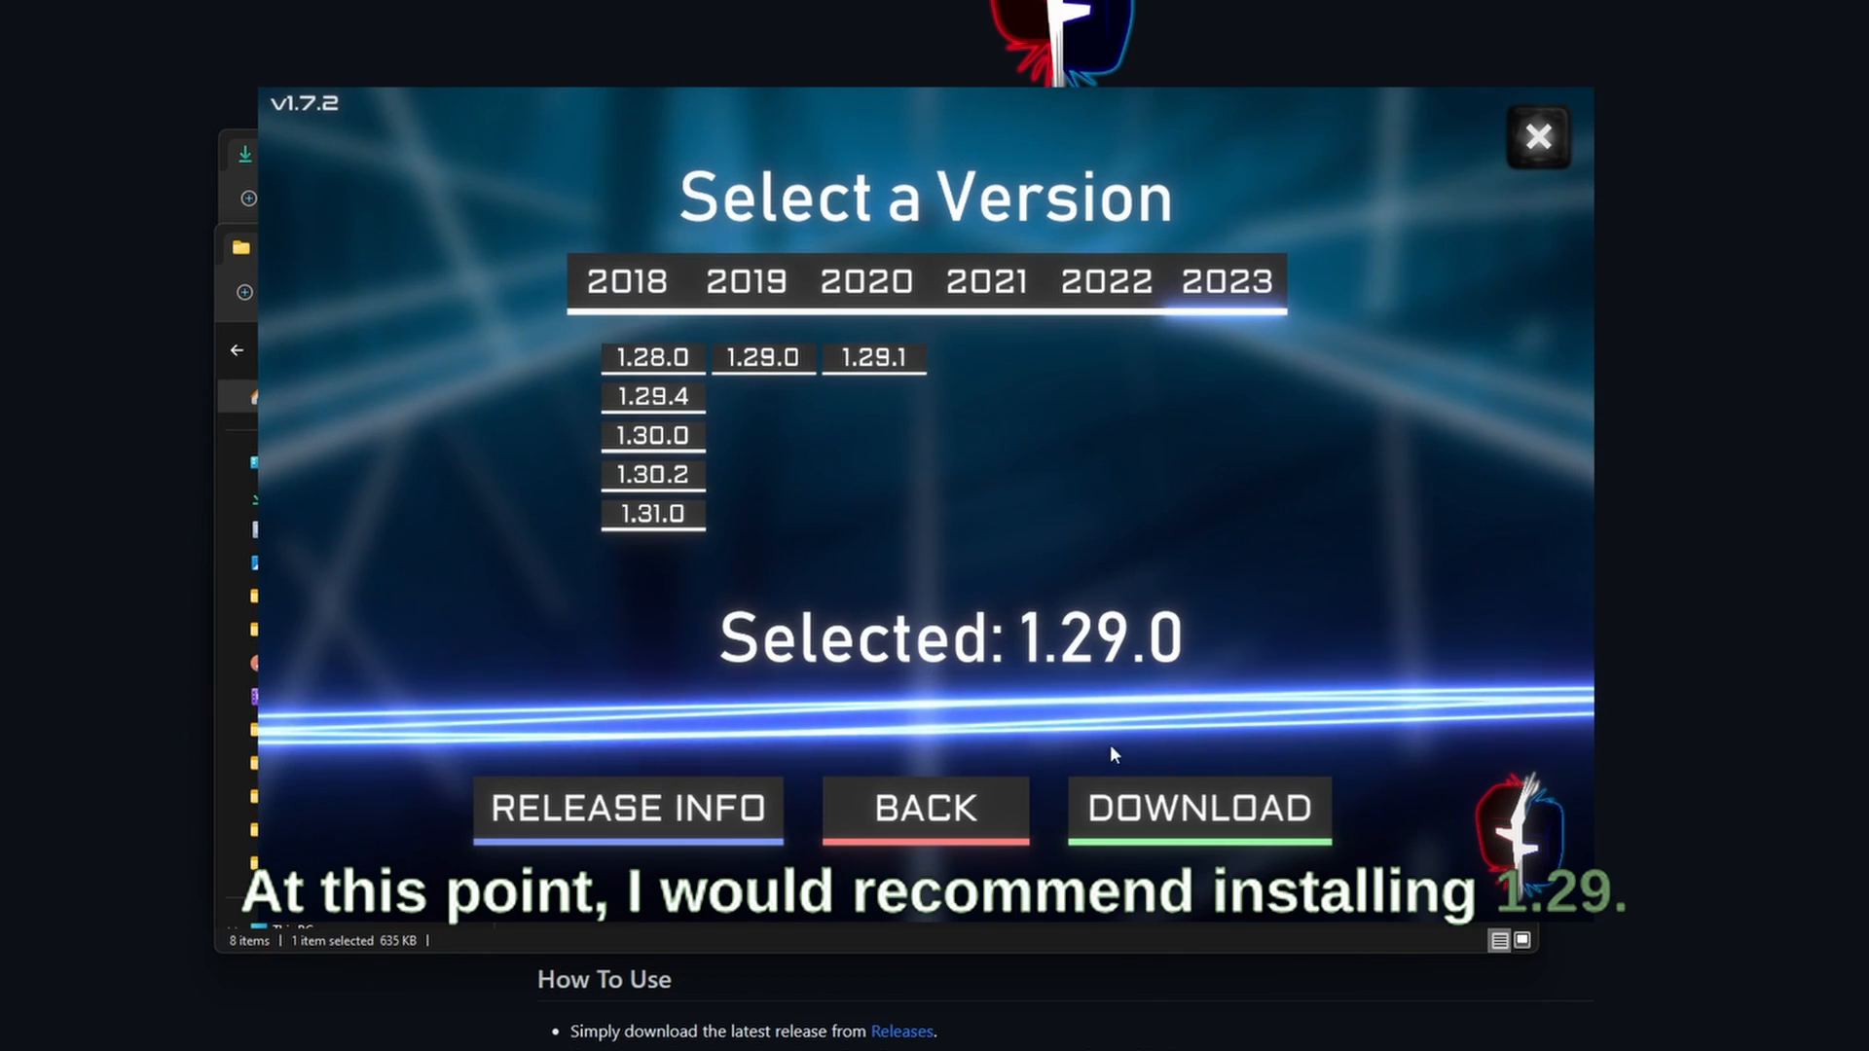
click(1201, 808)
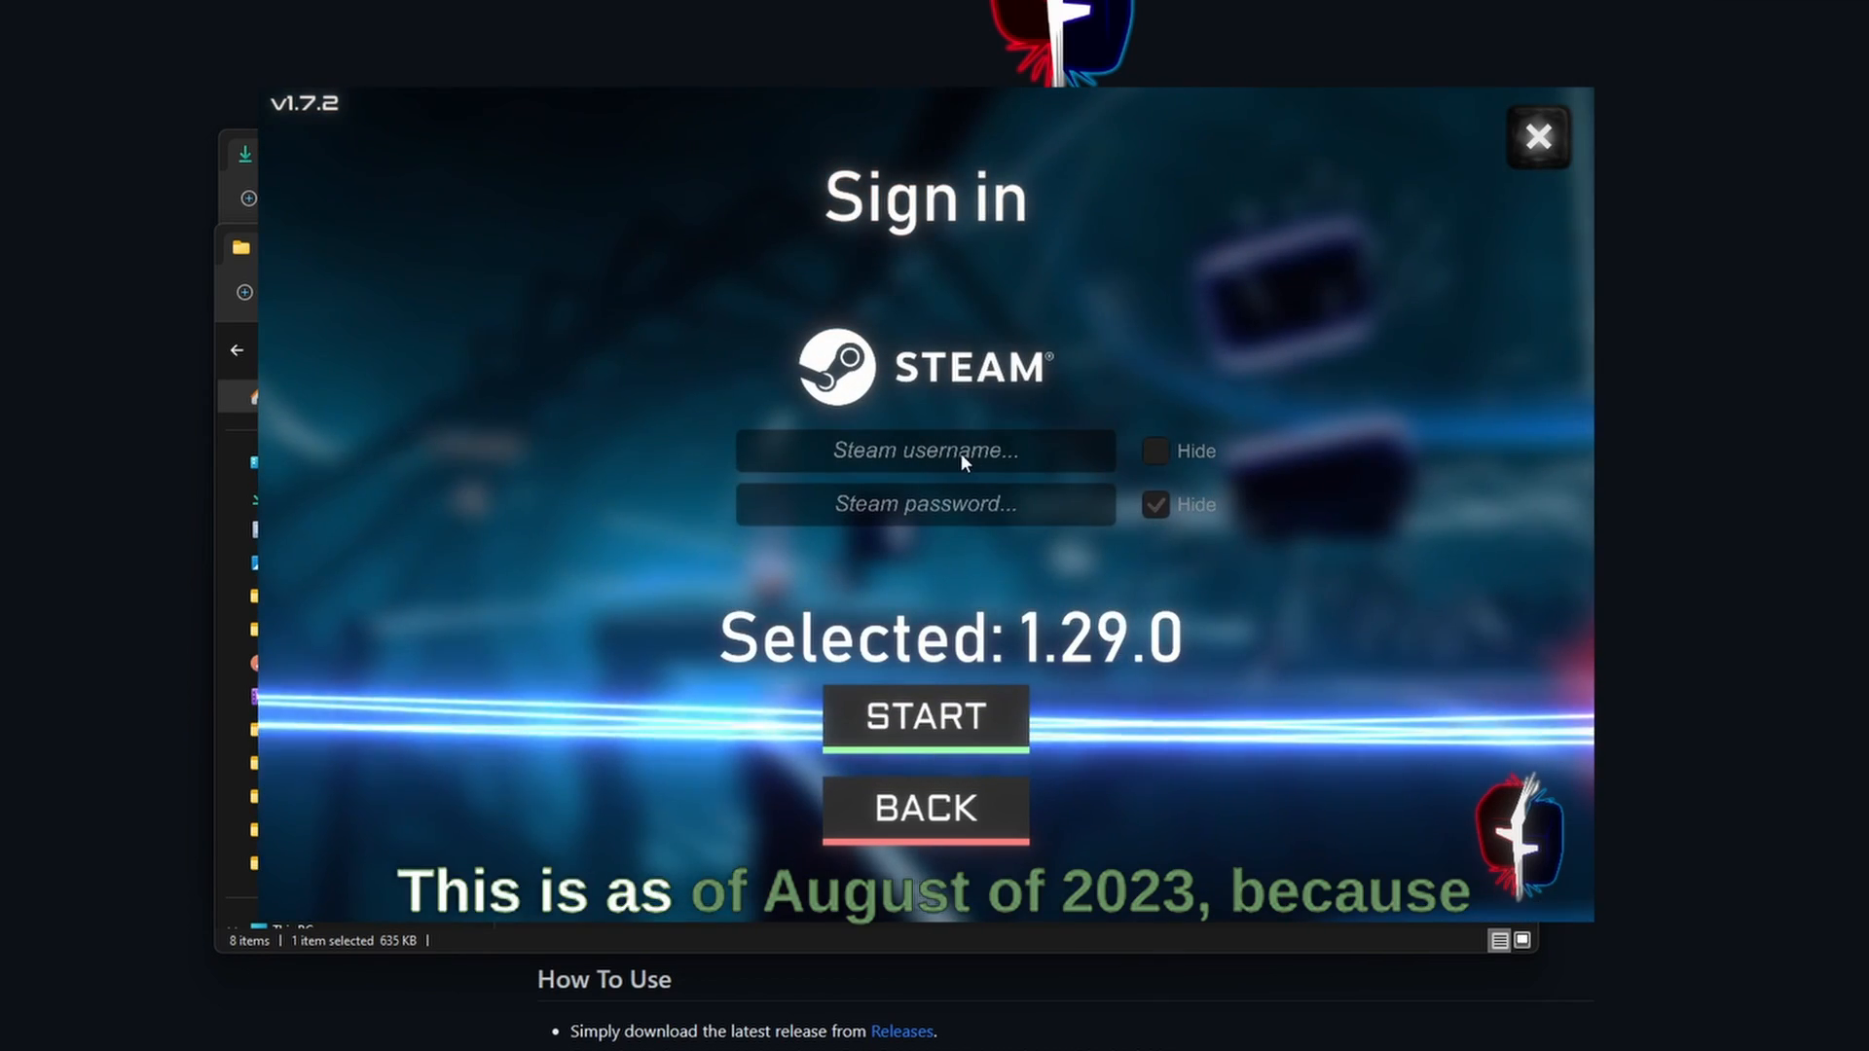
mouse_move(1050, 492)
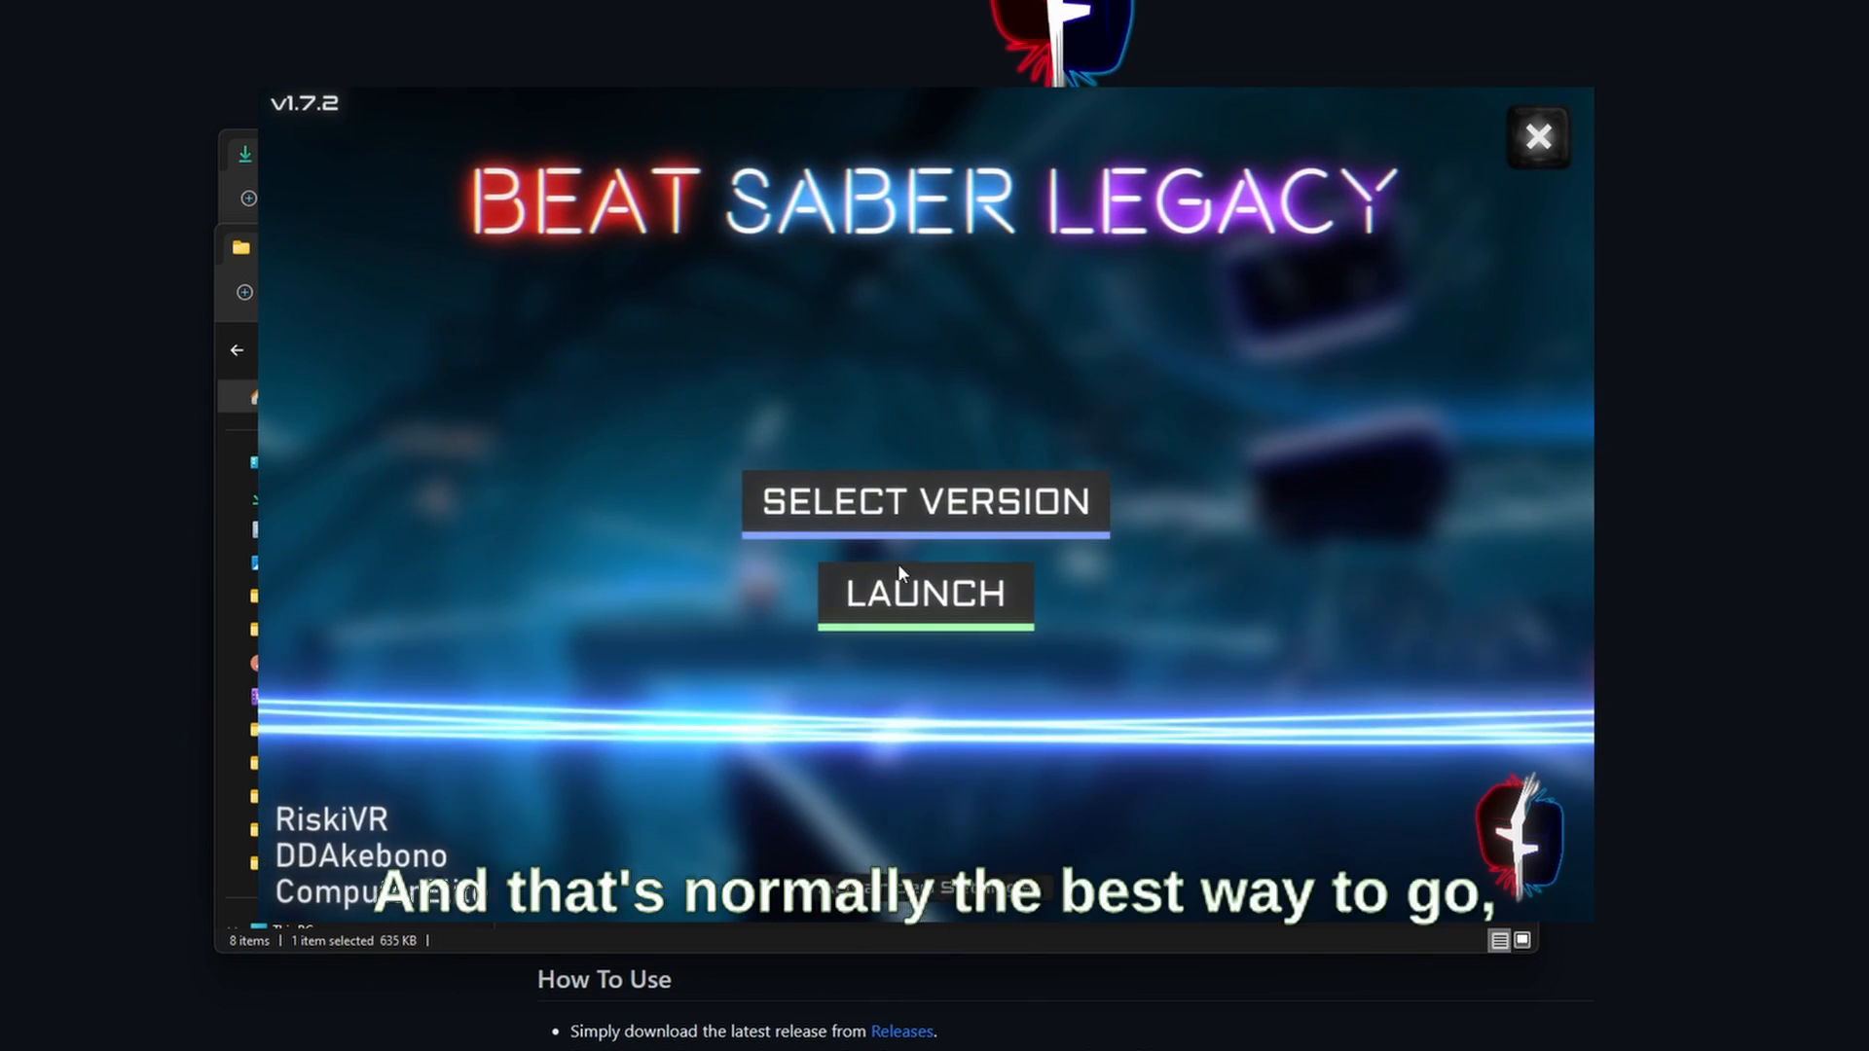
Step: Choose Beat Saber version 1.20.0 from the 2022 list and download it
click(925, 503)
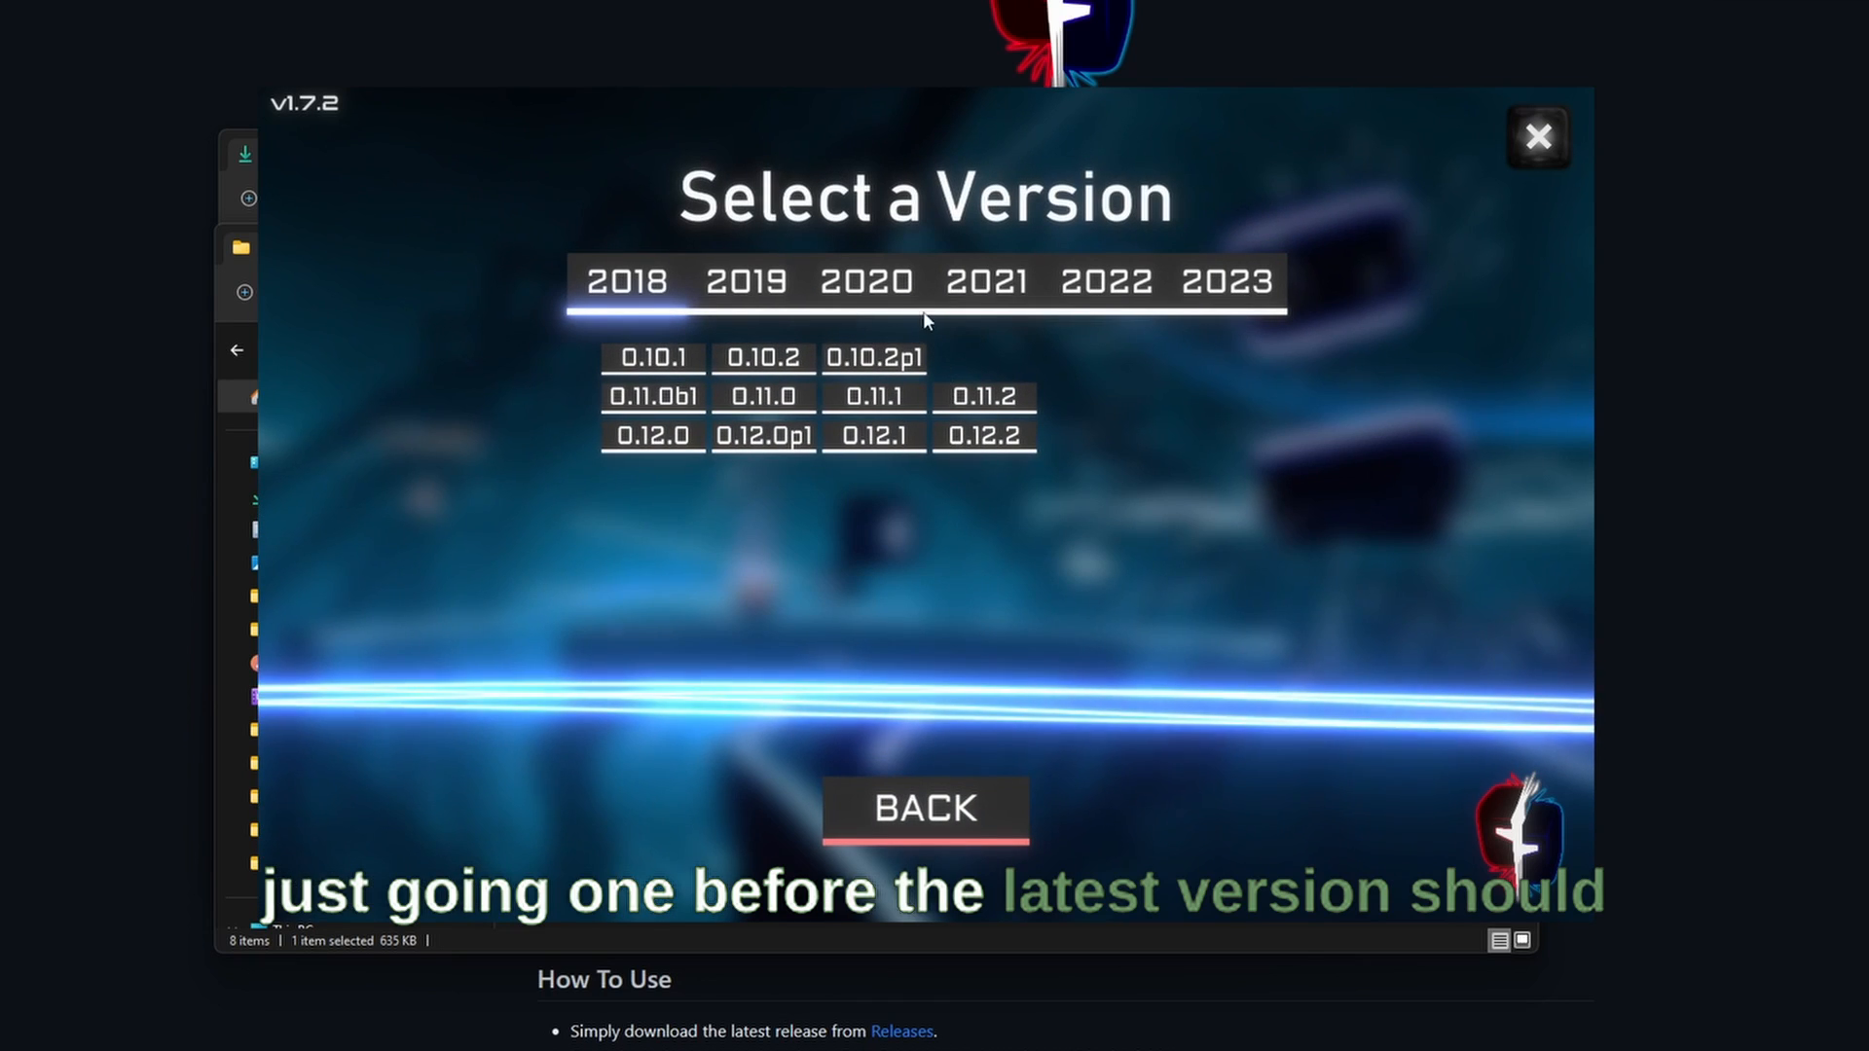
click(1226, 281)
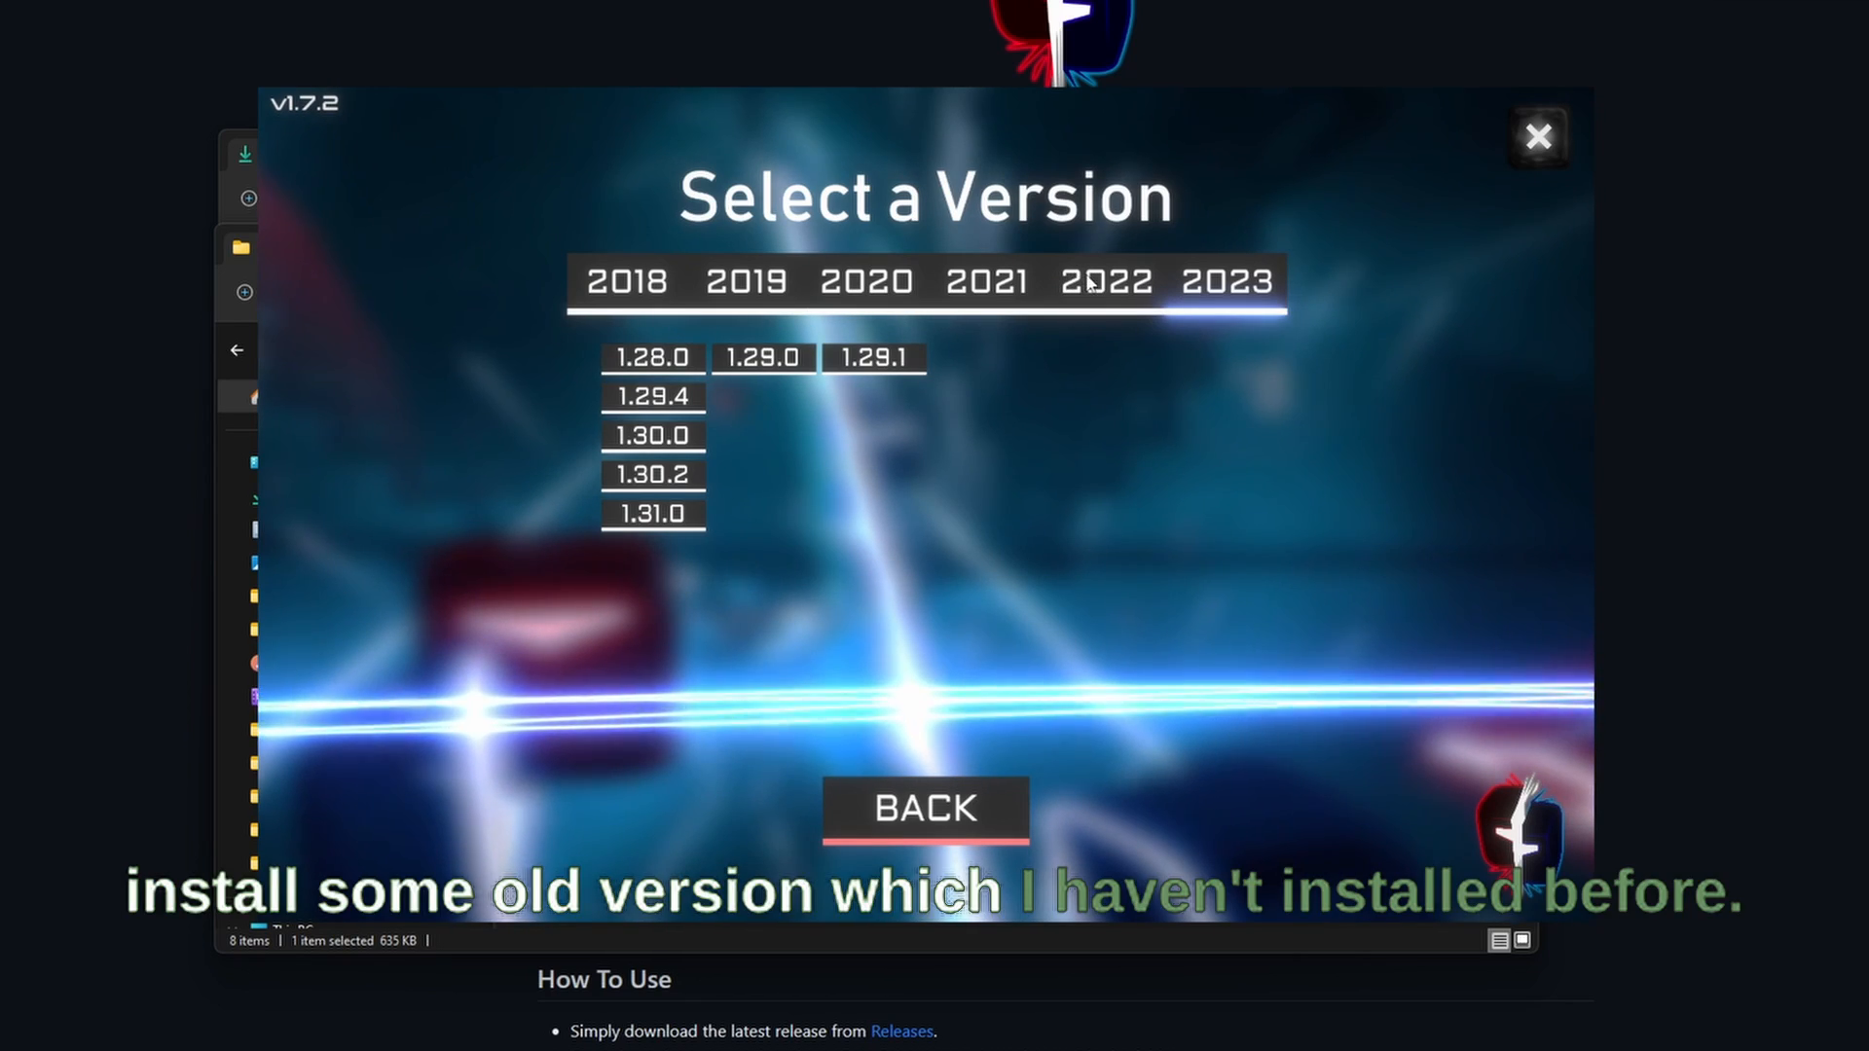
click(1106, 280)
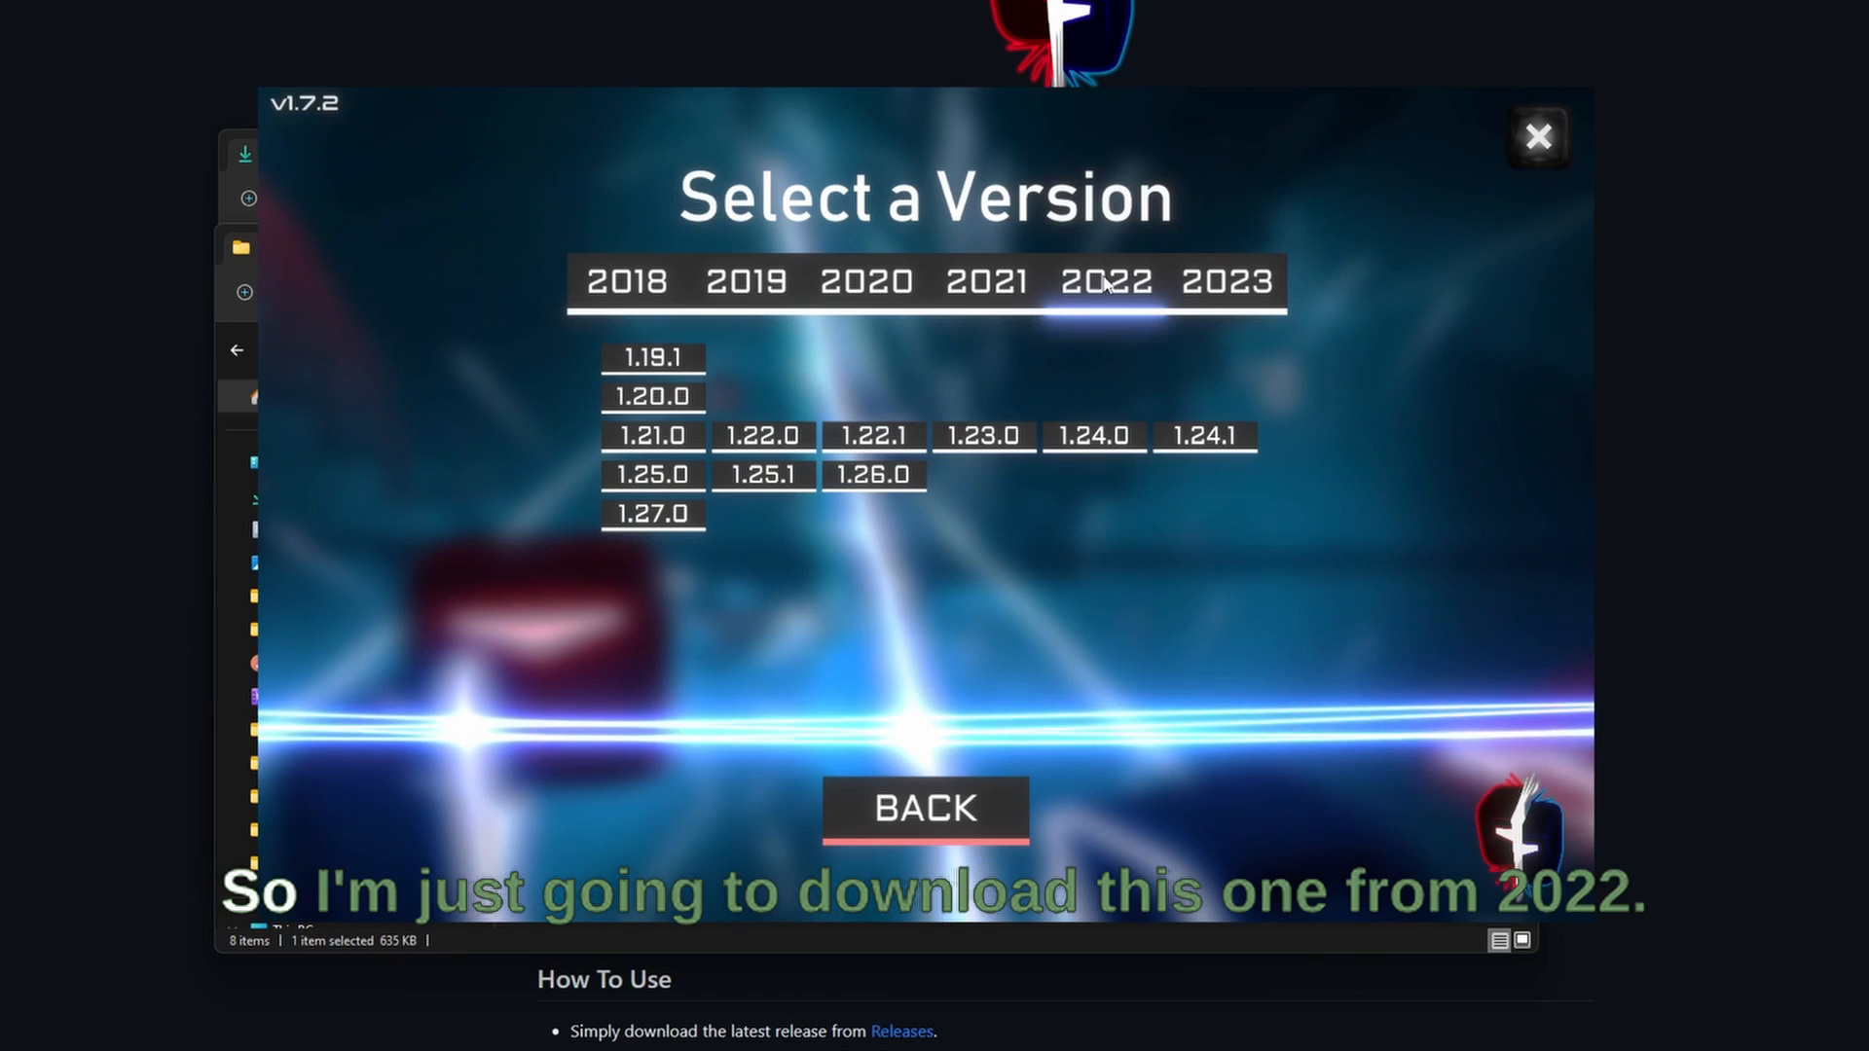
click(654, 391)
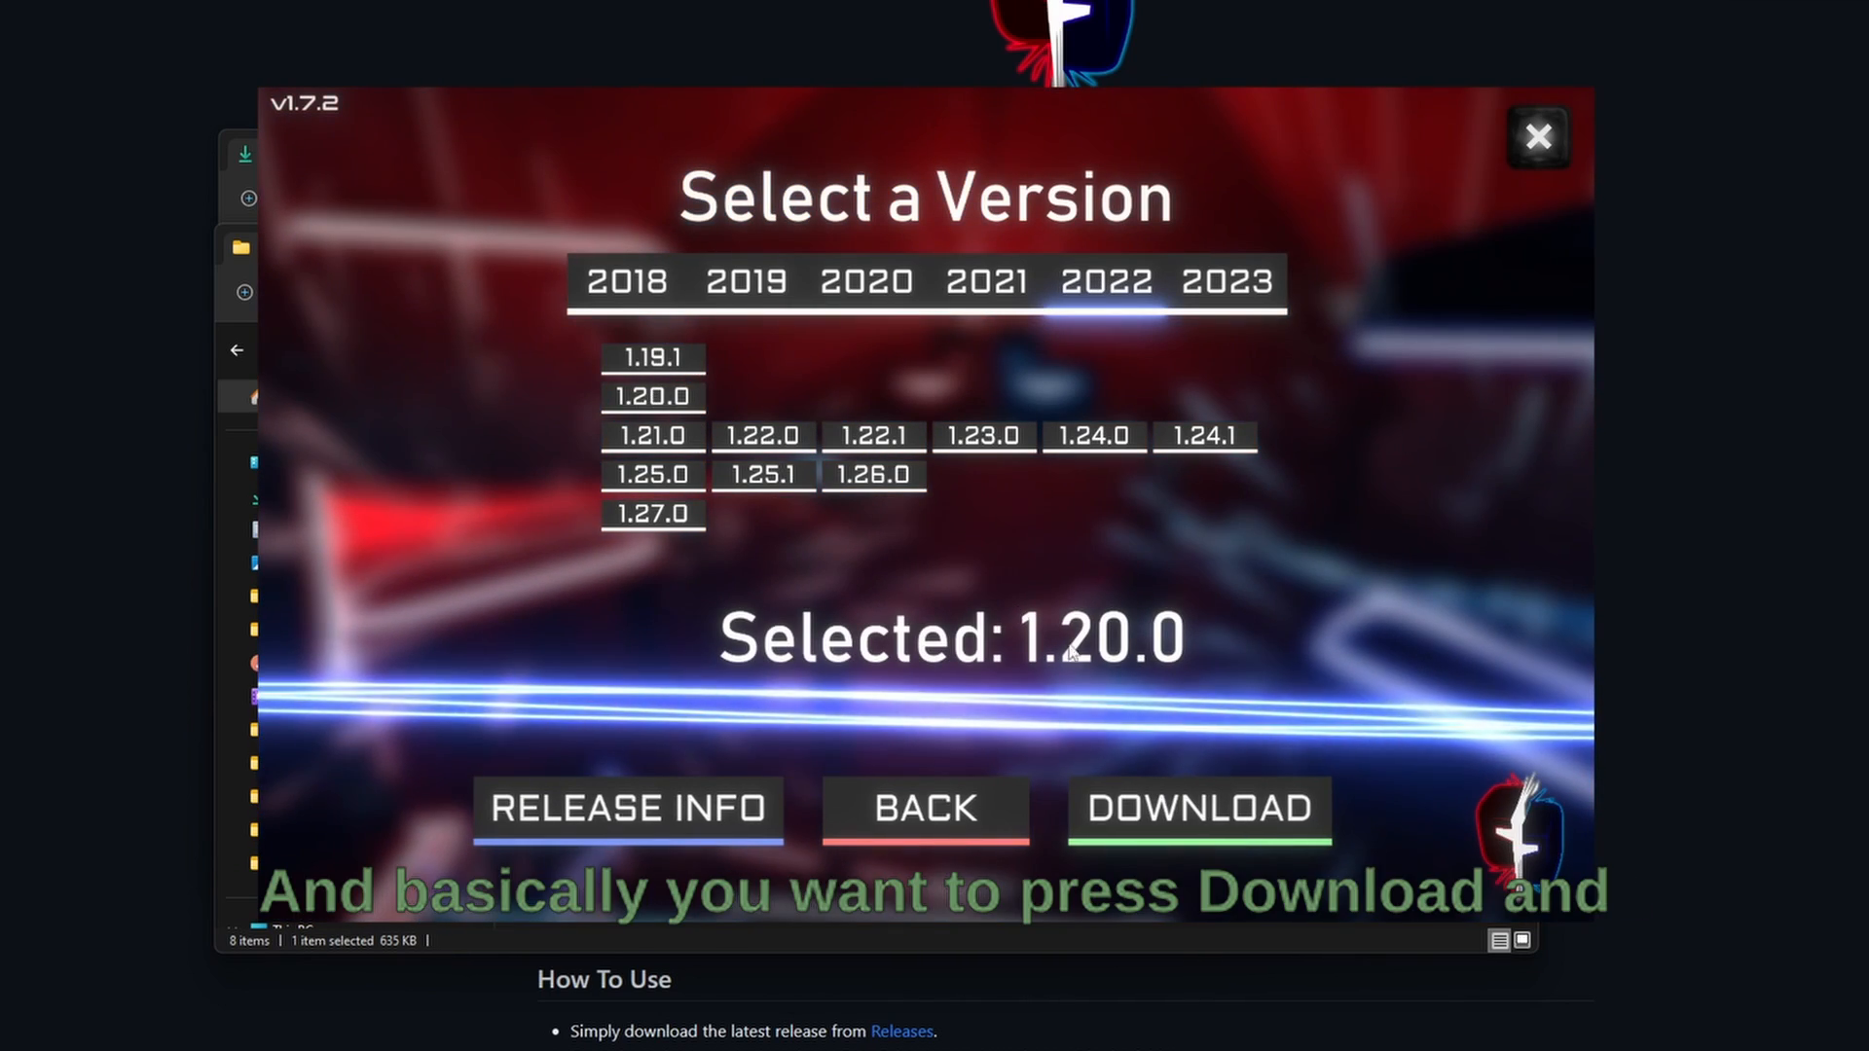
click(1203, 808)
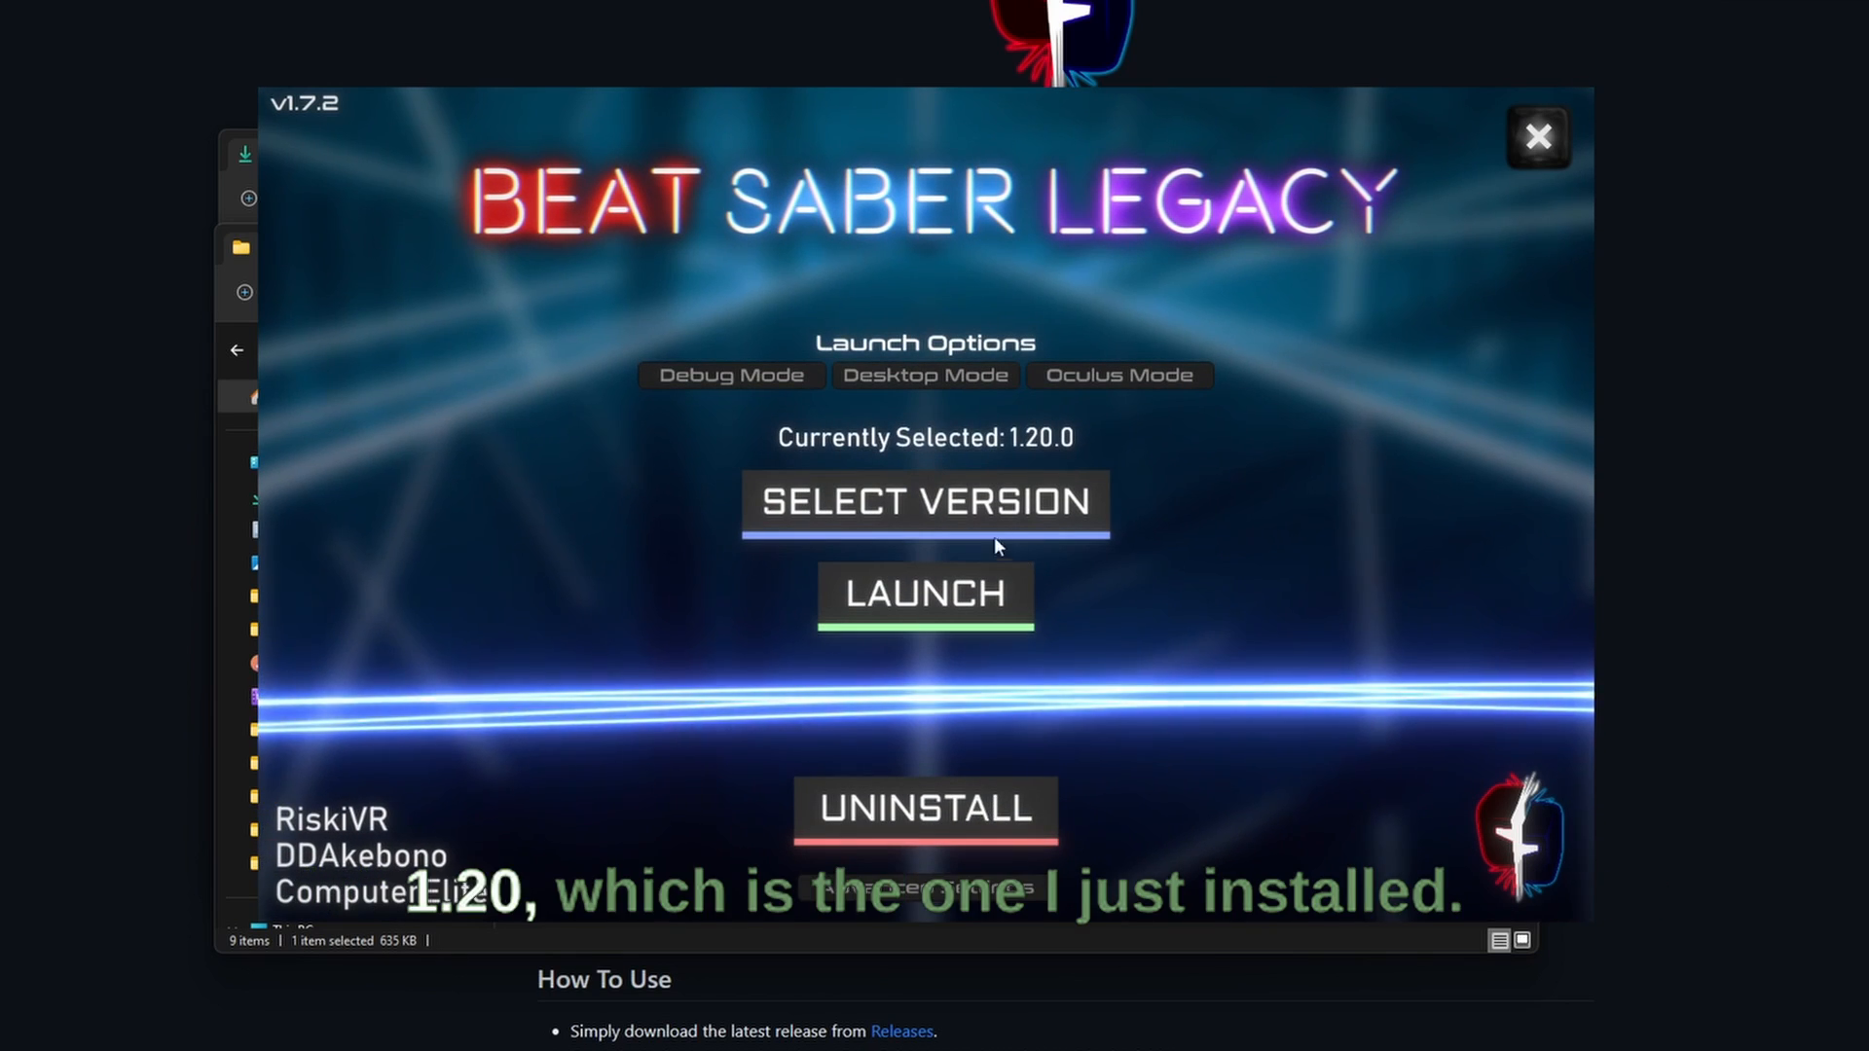
Step: Select Desktop Mode as the launch option in the Legacy Launcher
click(926, 502)
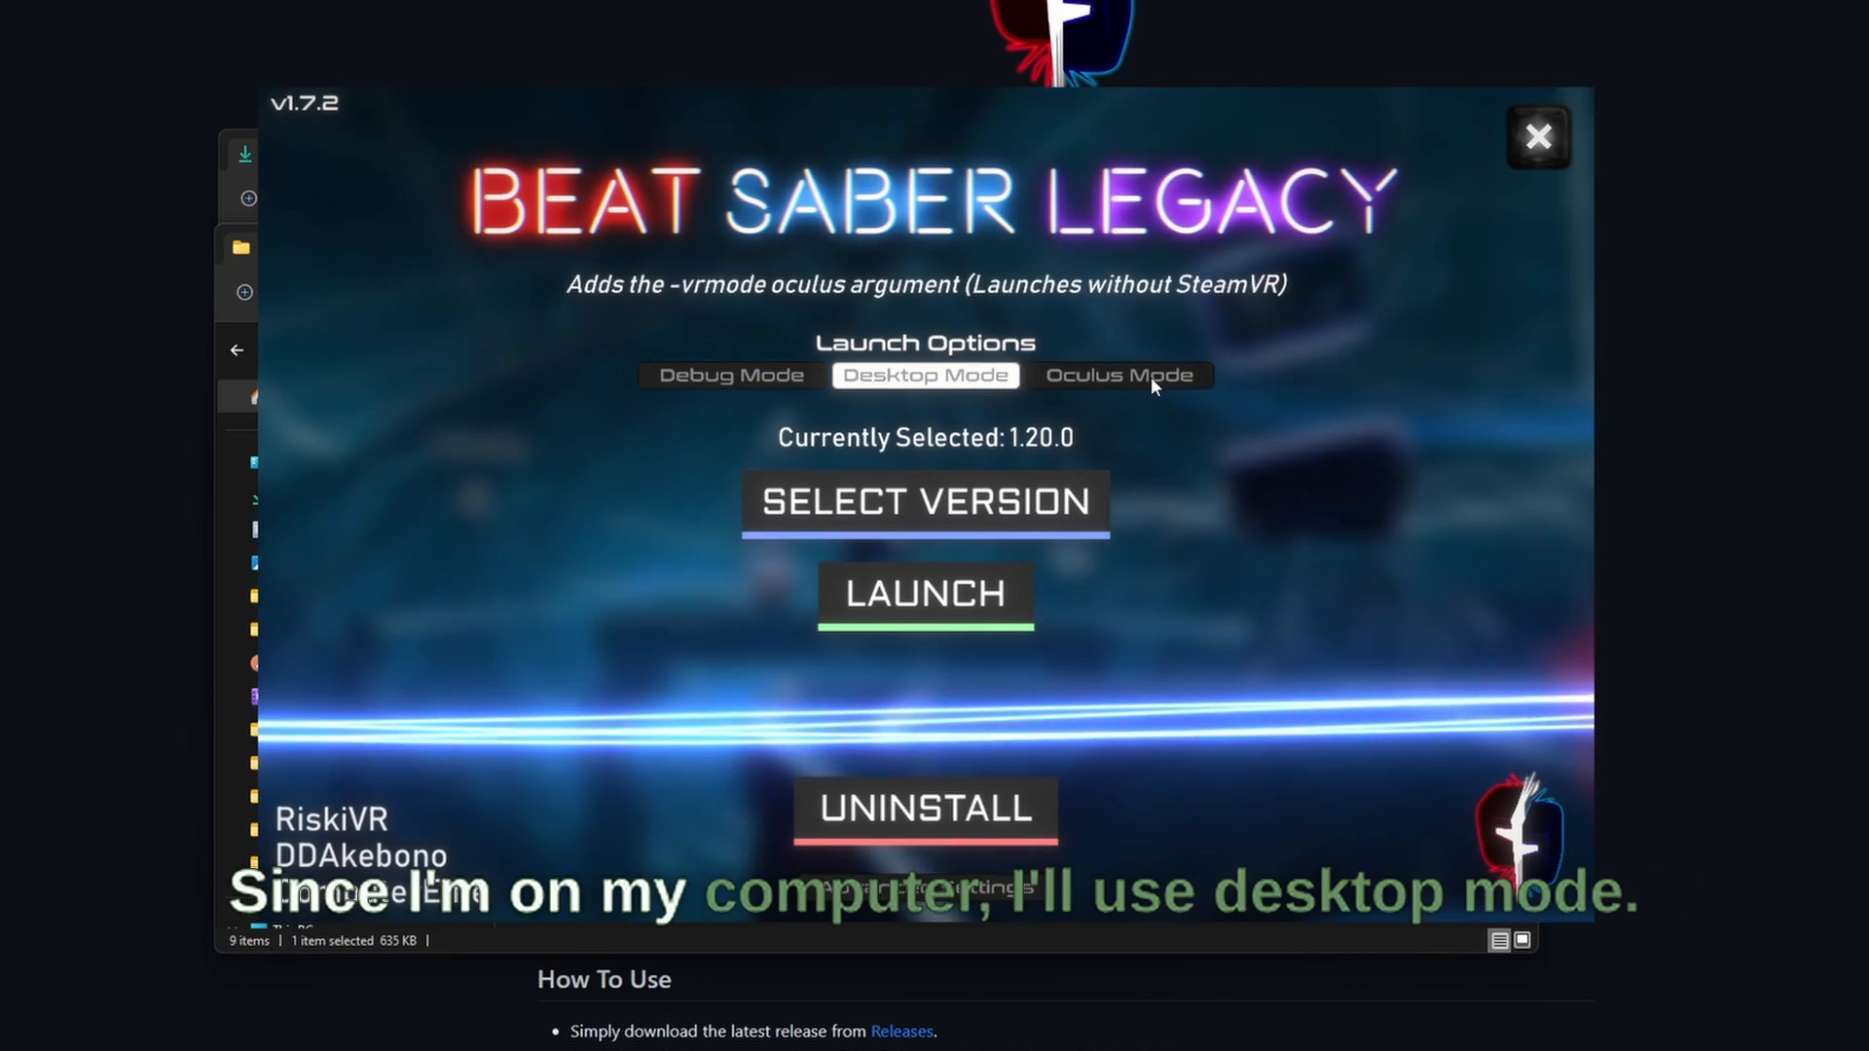
click(926, 594)
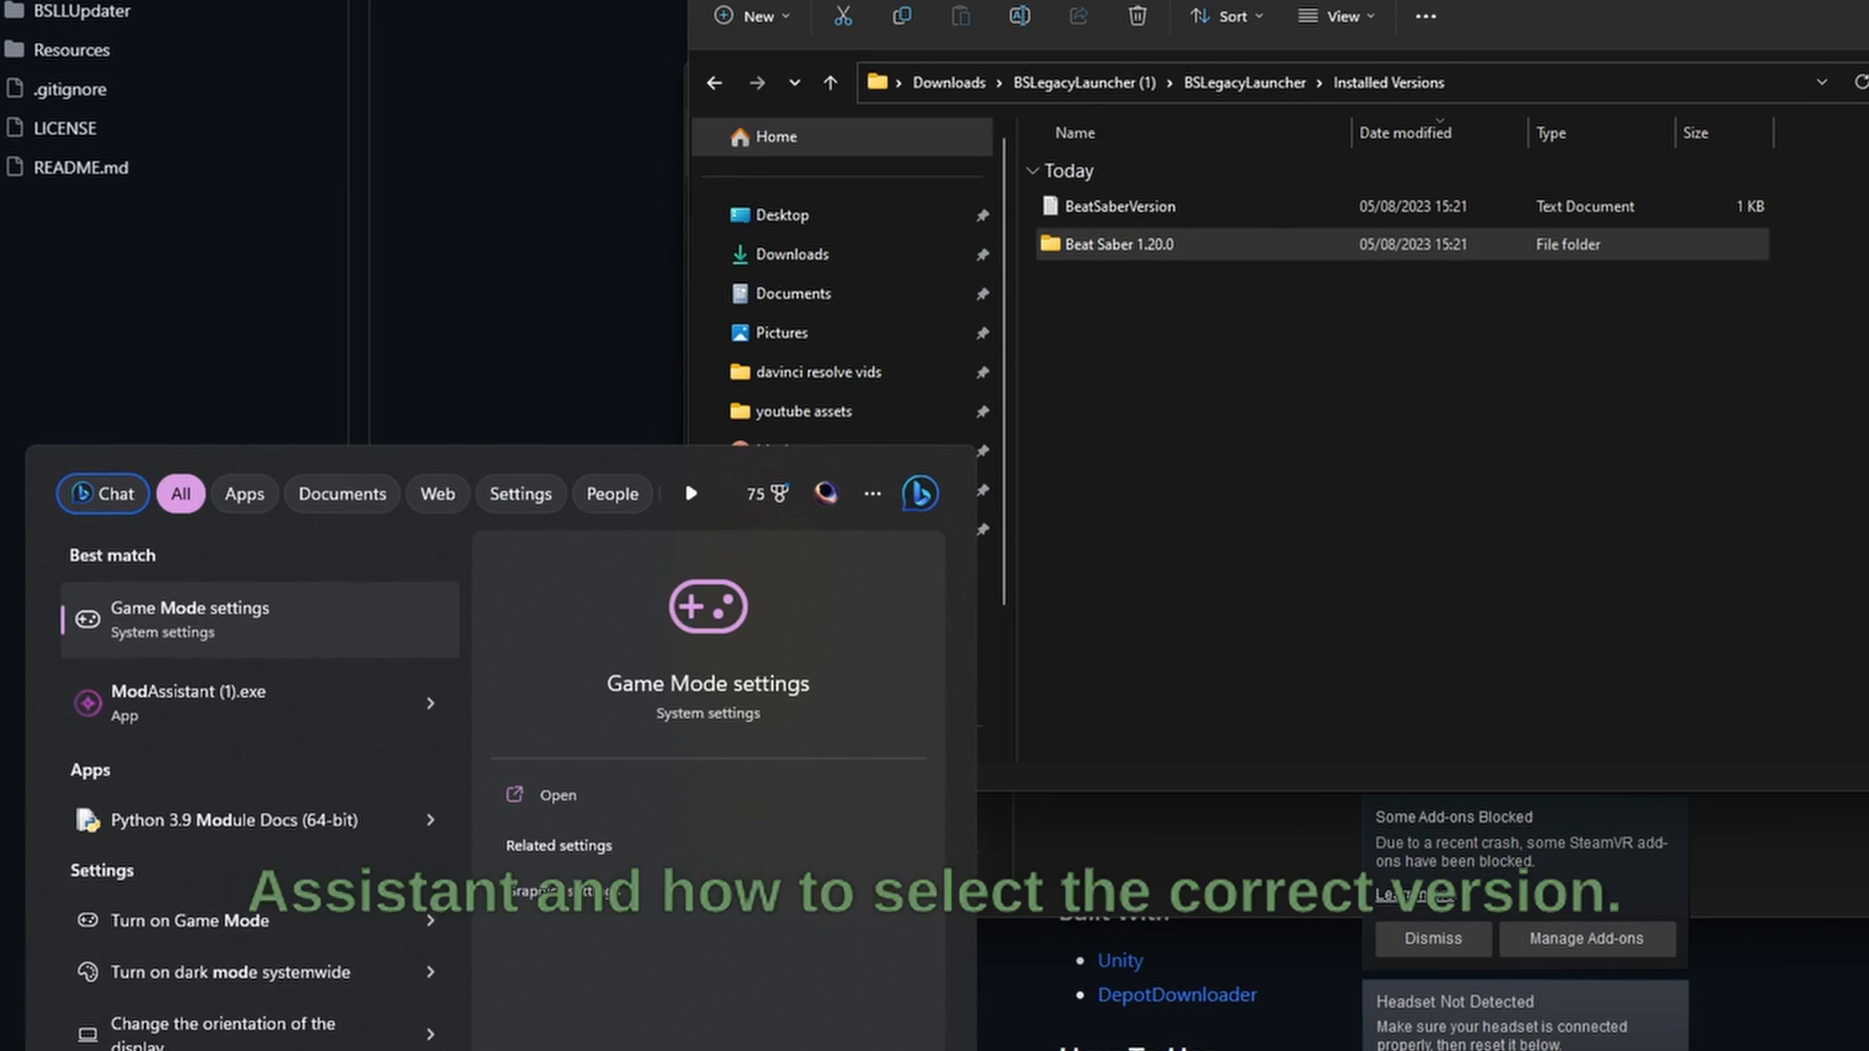
Step: Point Mod Assistant's install folder to BSLegacyLauncher (1) > Installed Versions > Beat Saber 1.20.0
click(187, 705)
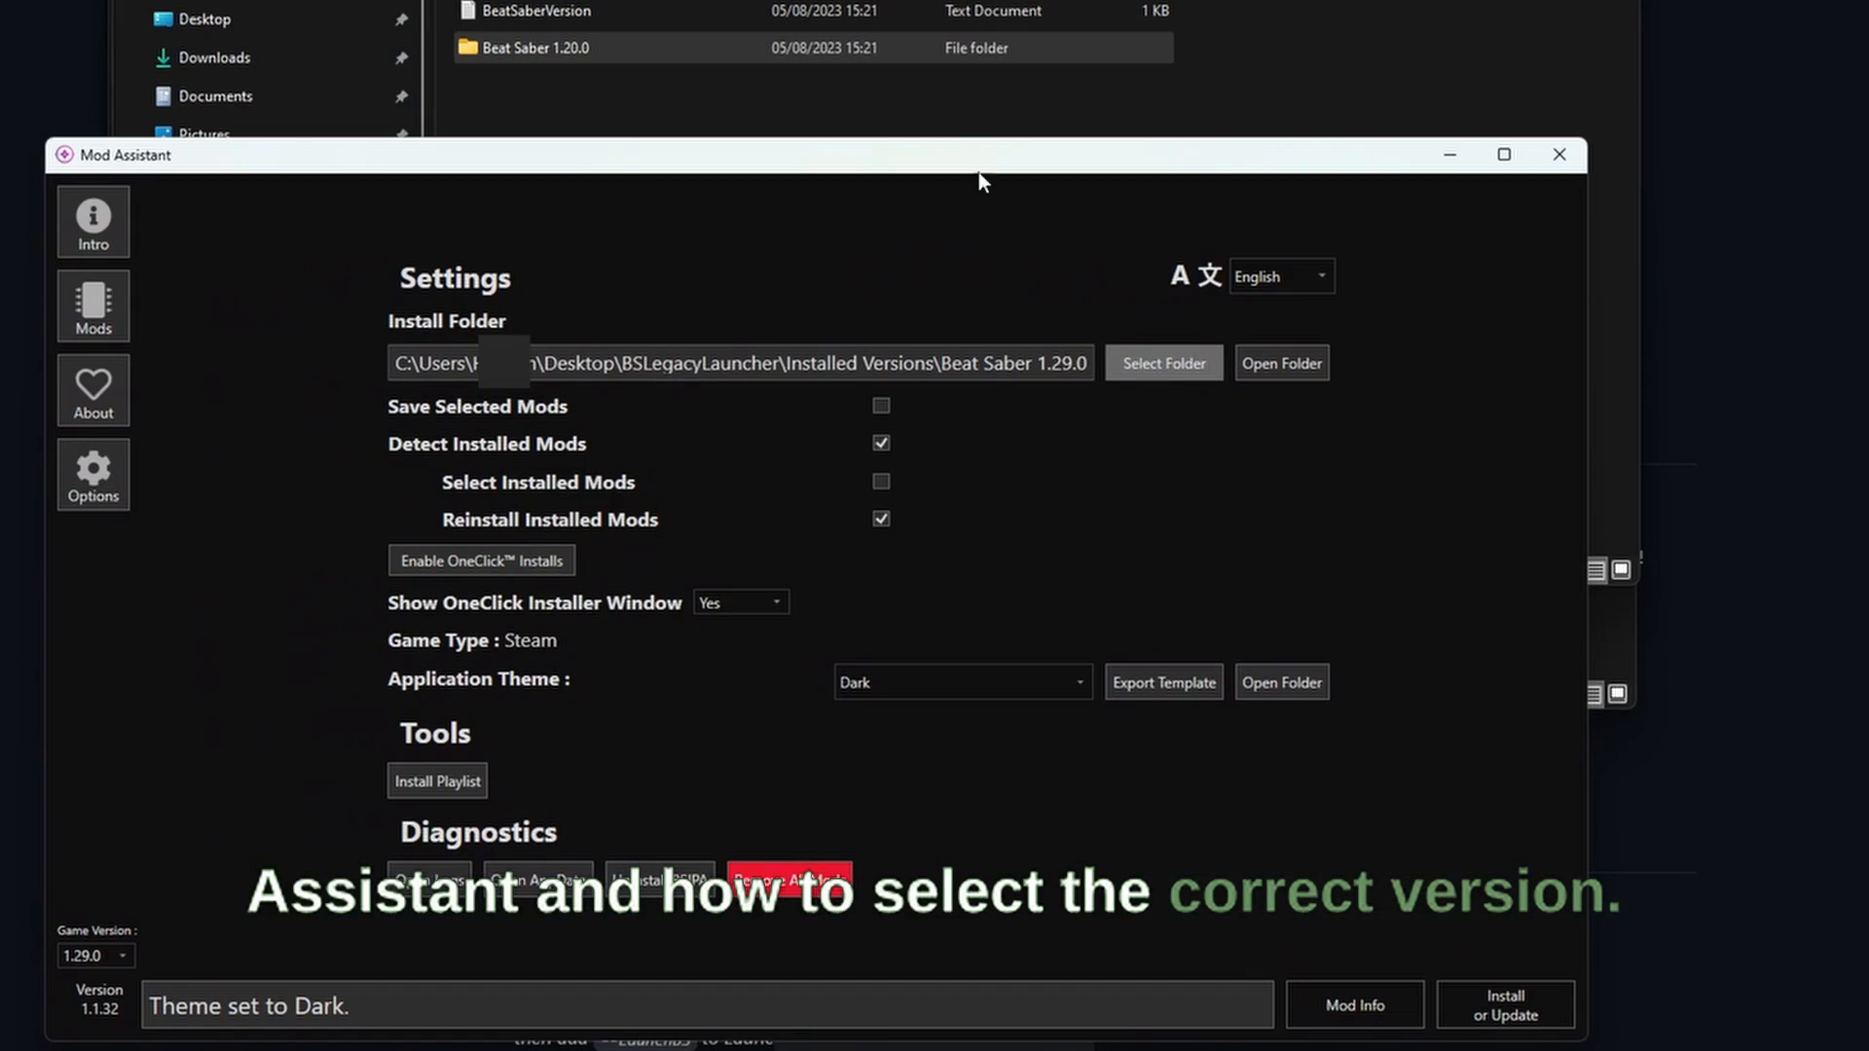
click(1164, 362)
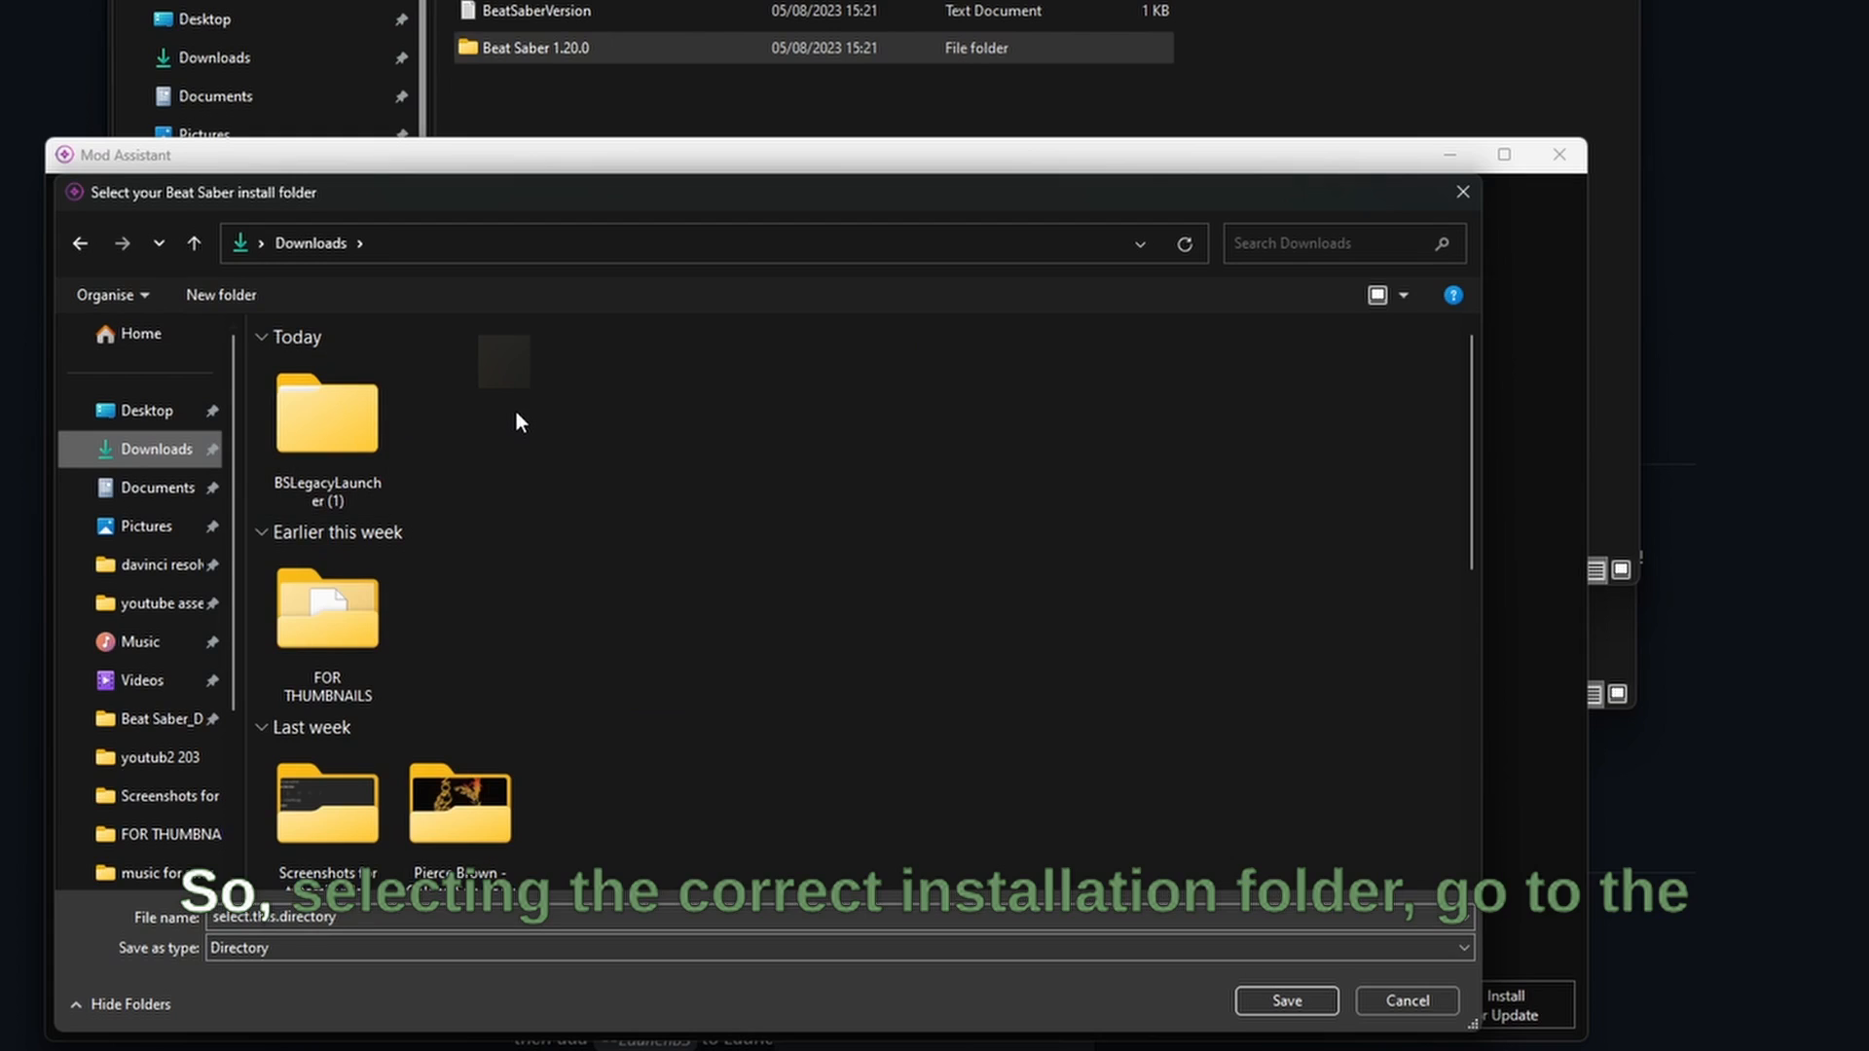
mouse_move(495, 448)
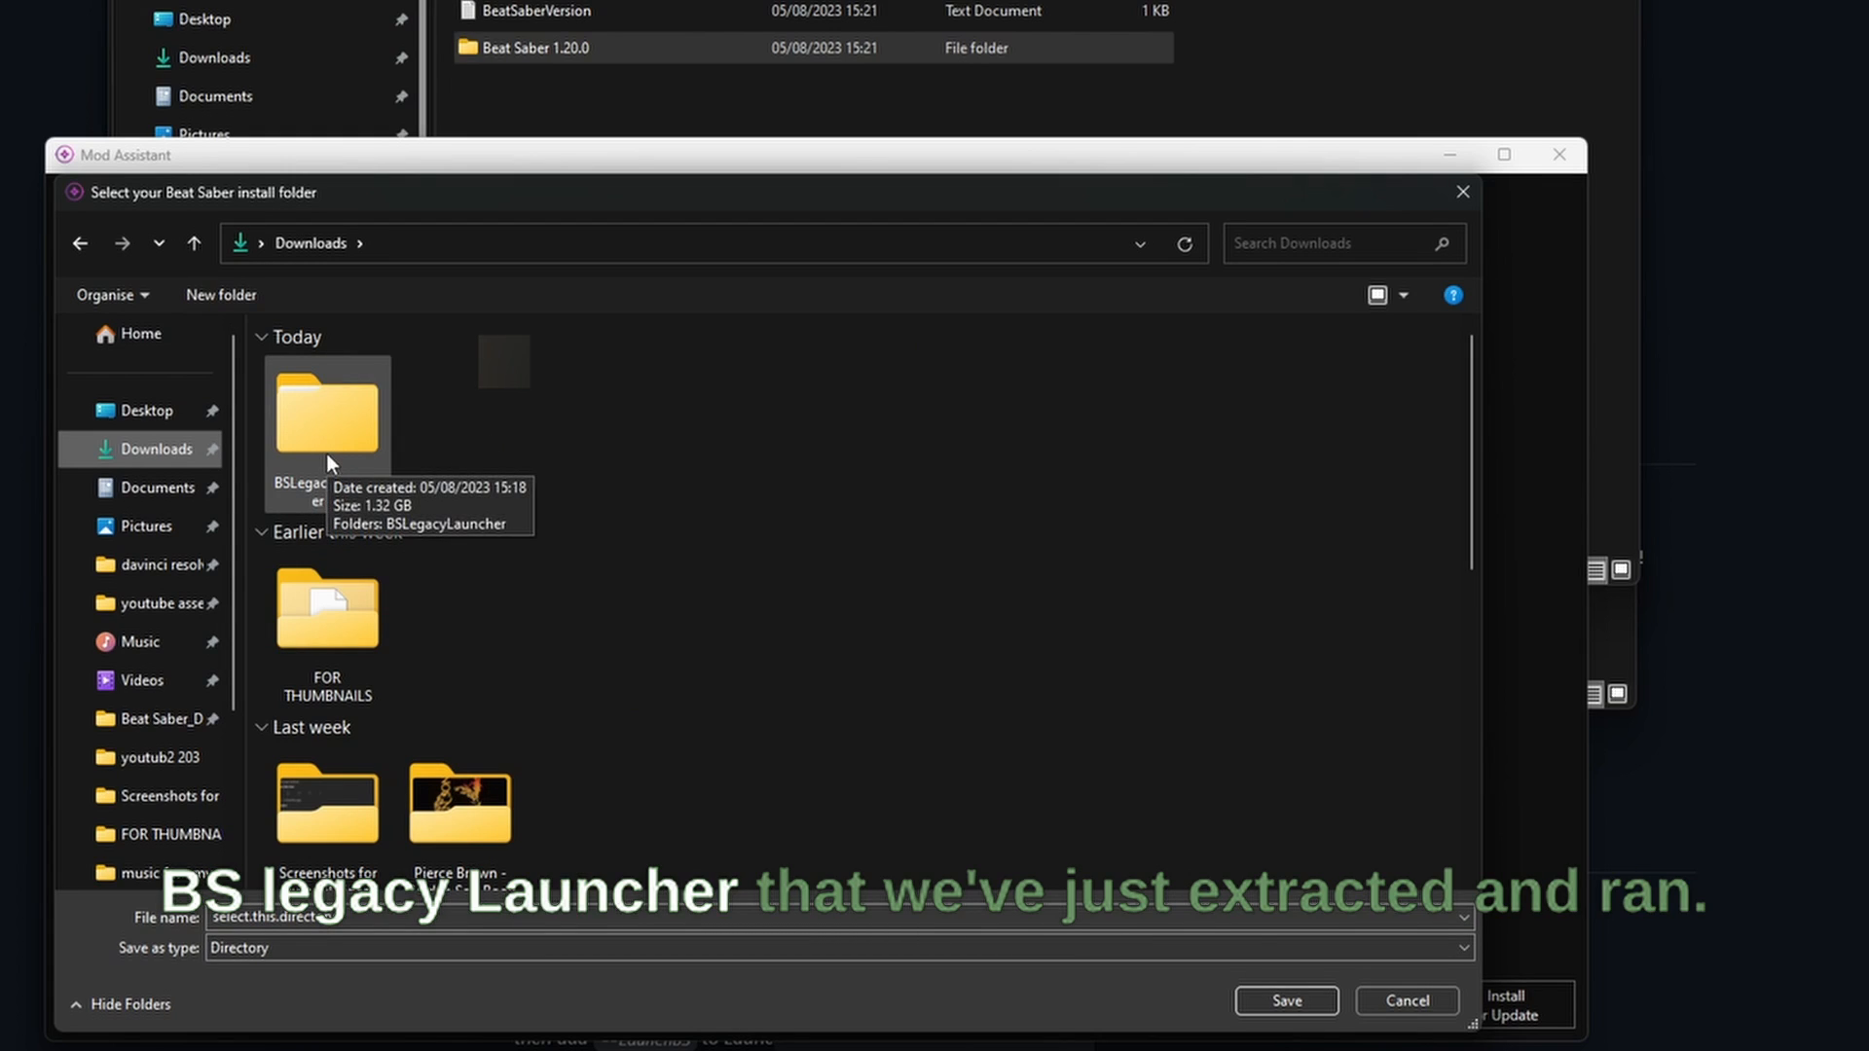
double_click(327, 409)
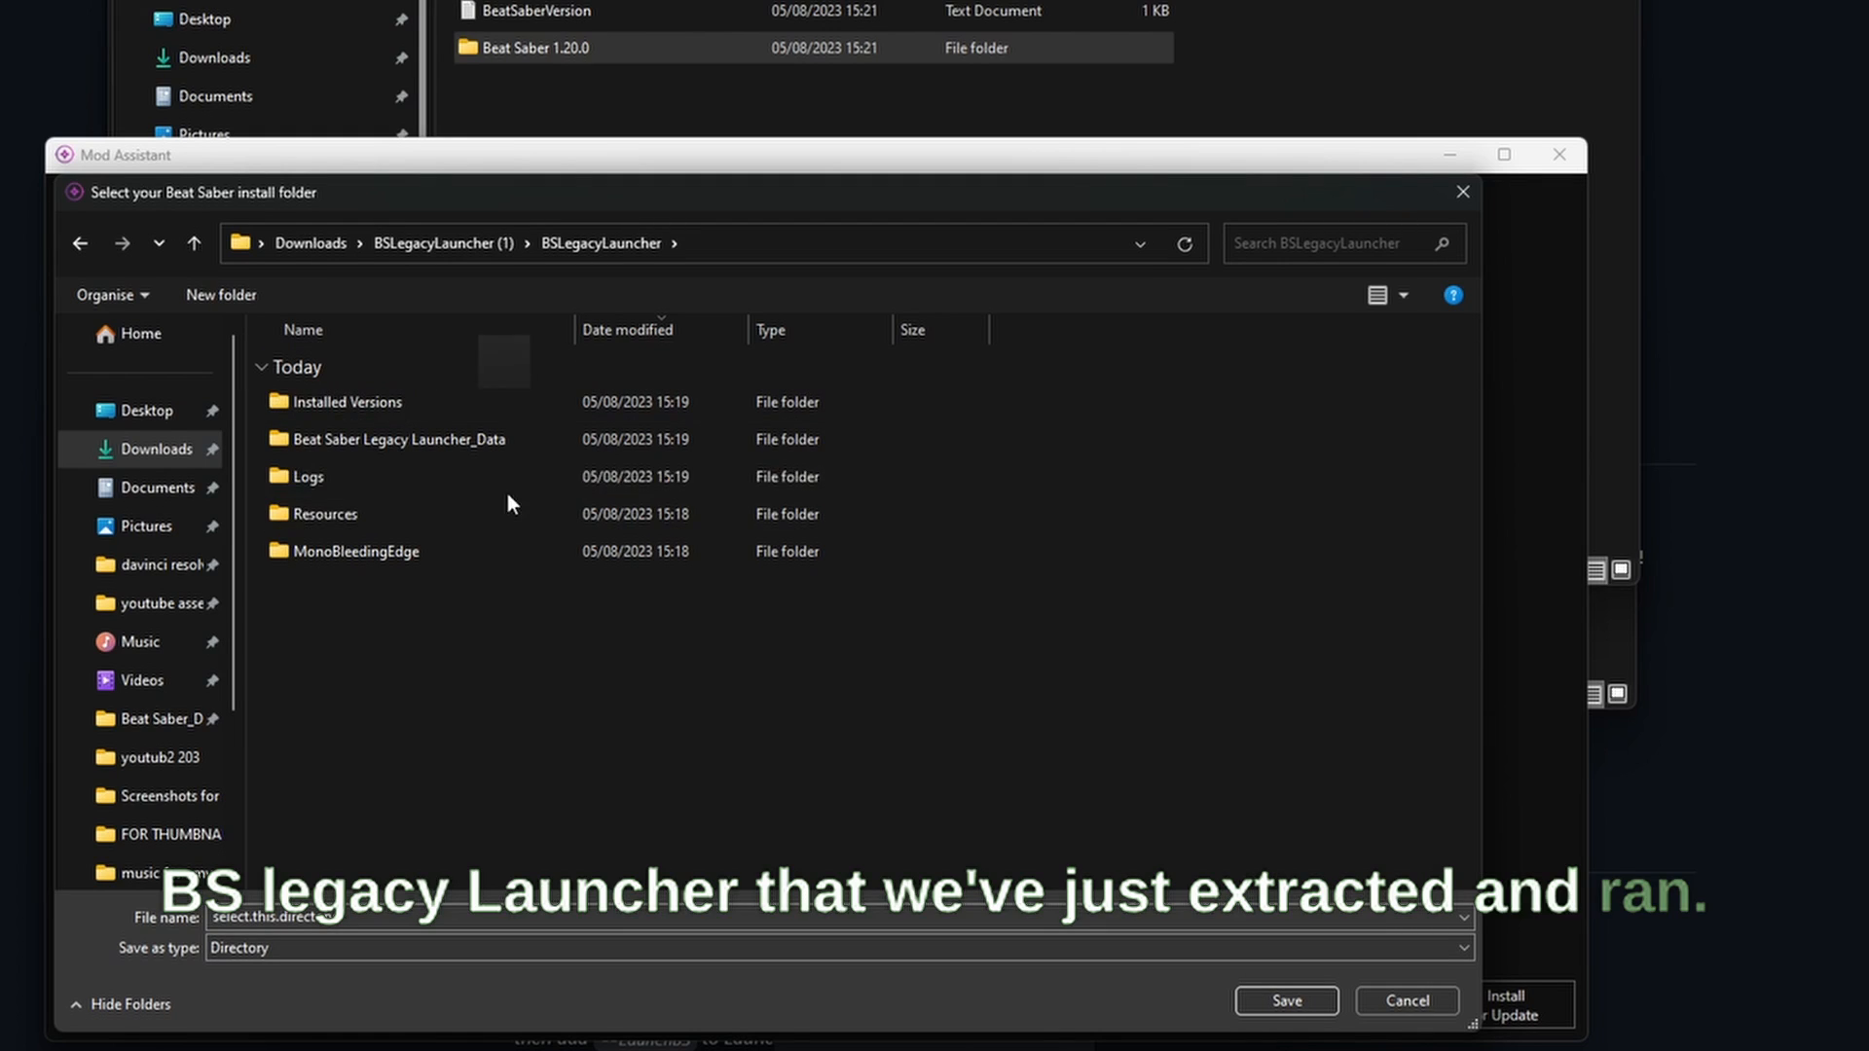
double_click(347, 401)
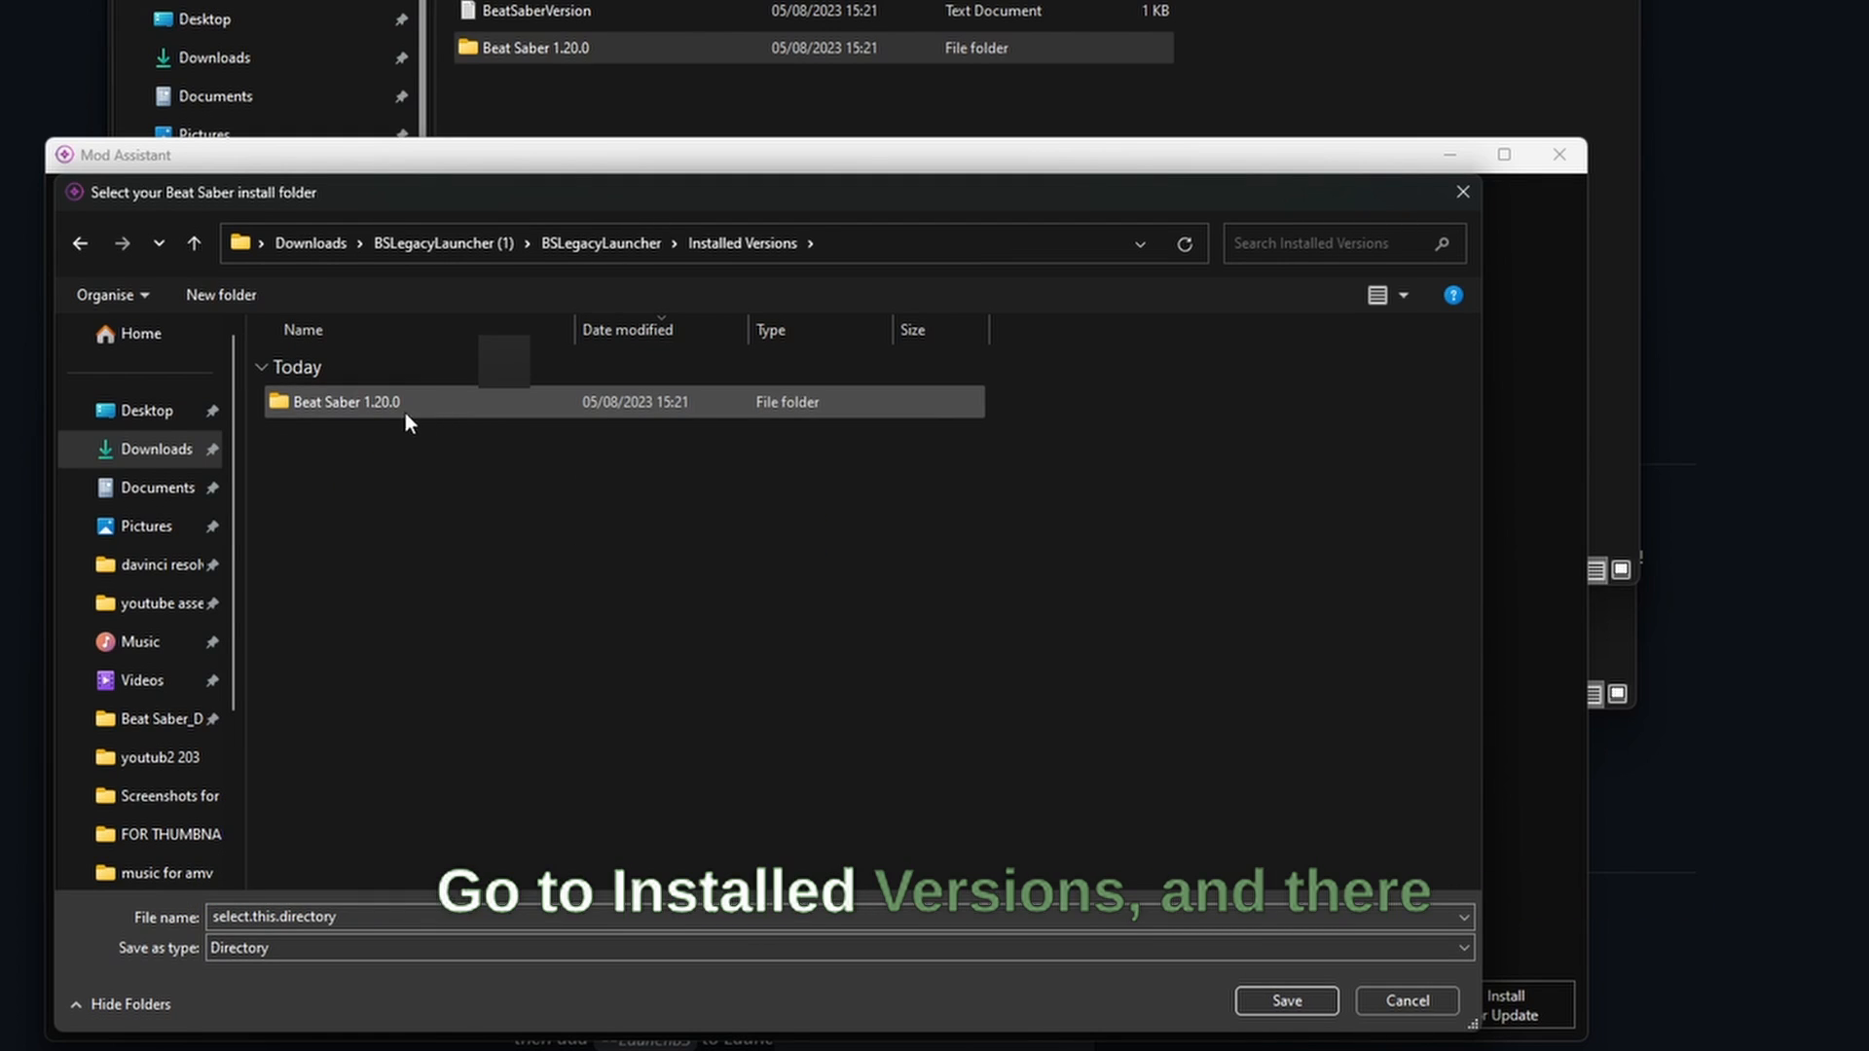
double_click(341, 401)
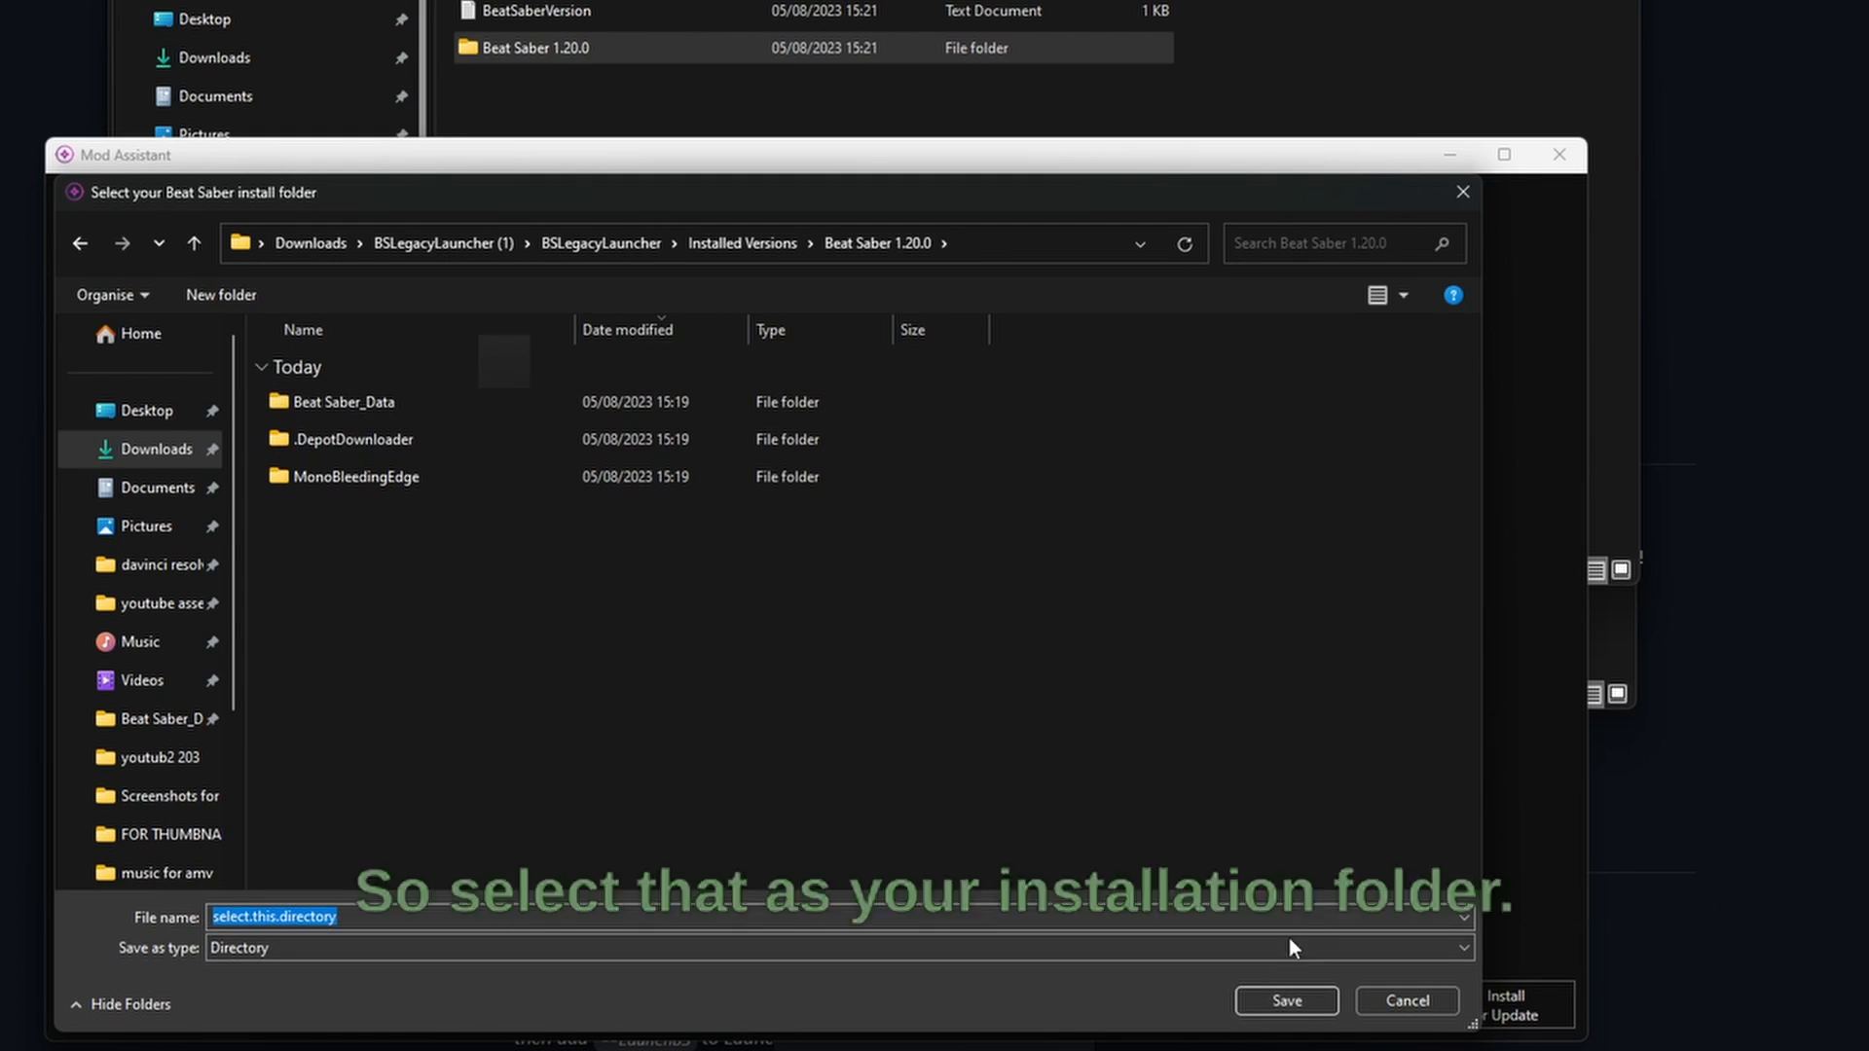
click(1285, 1028)
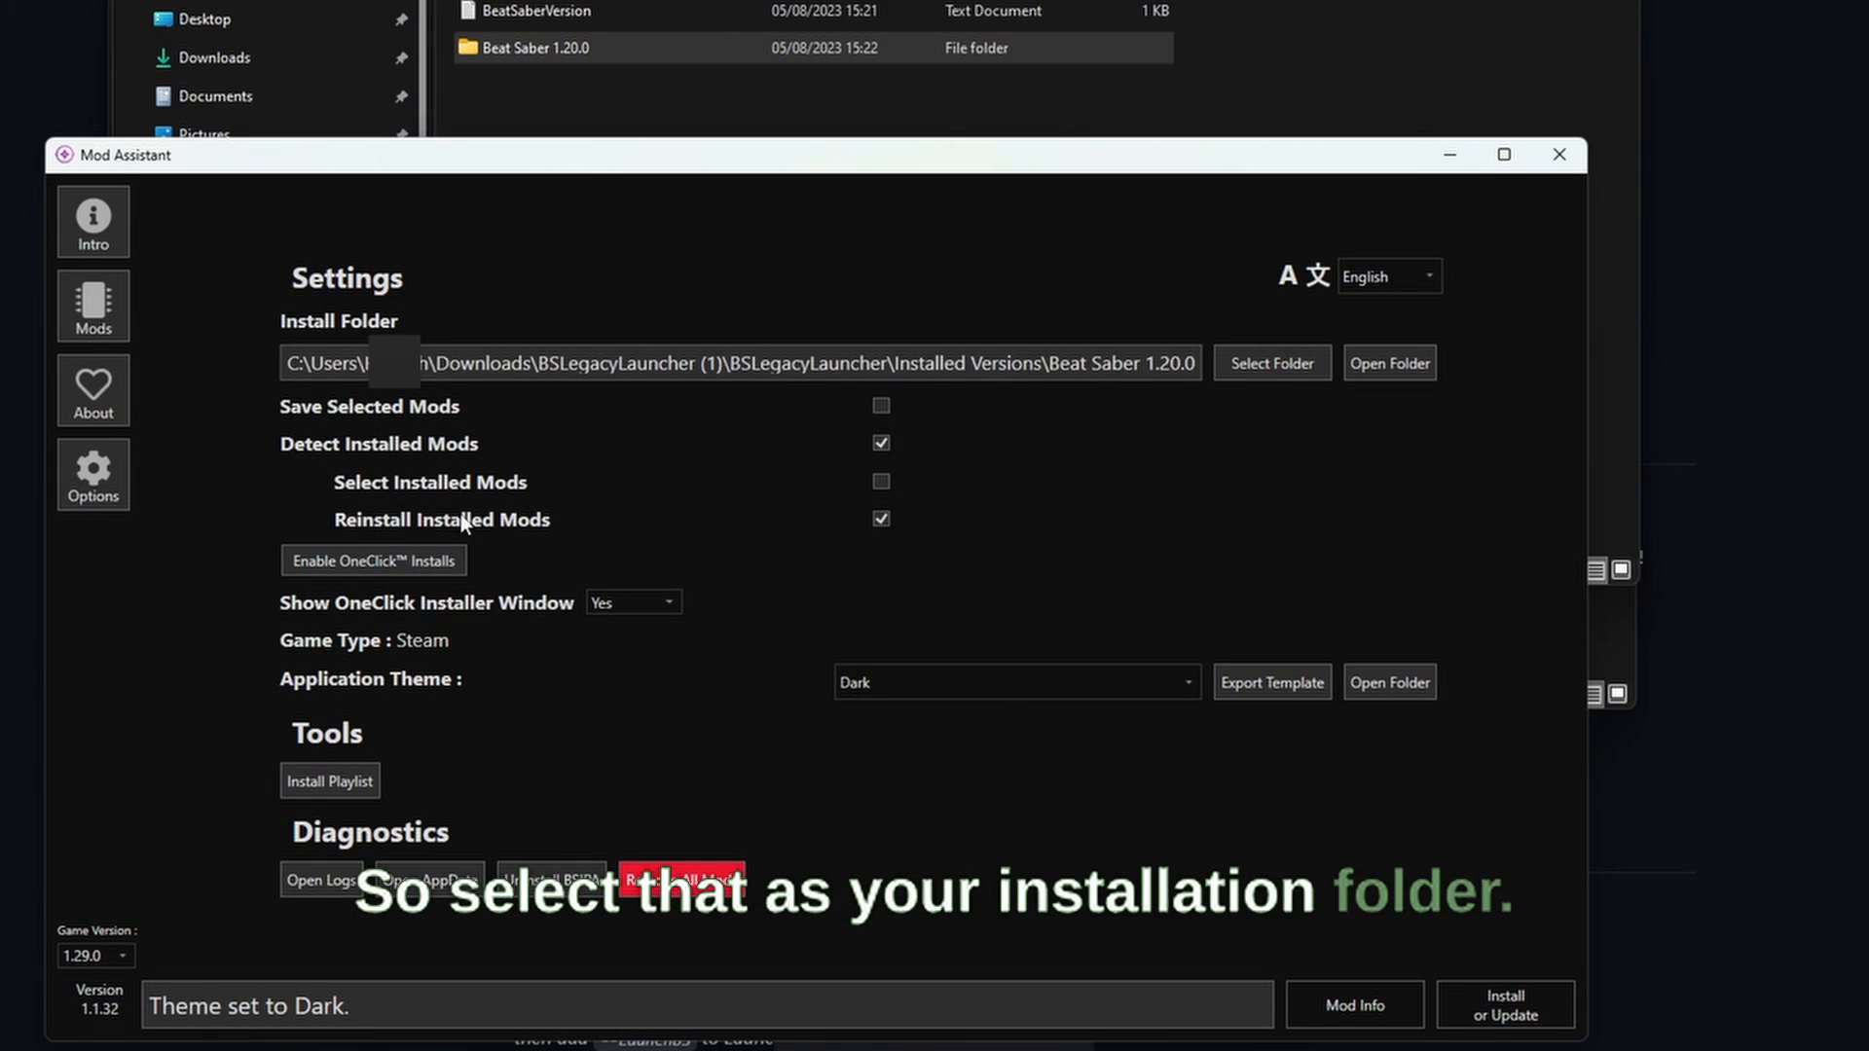
mouse_move(1018, 389)
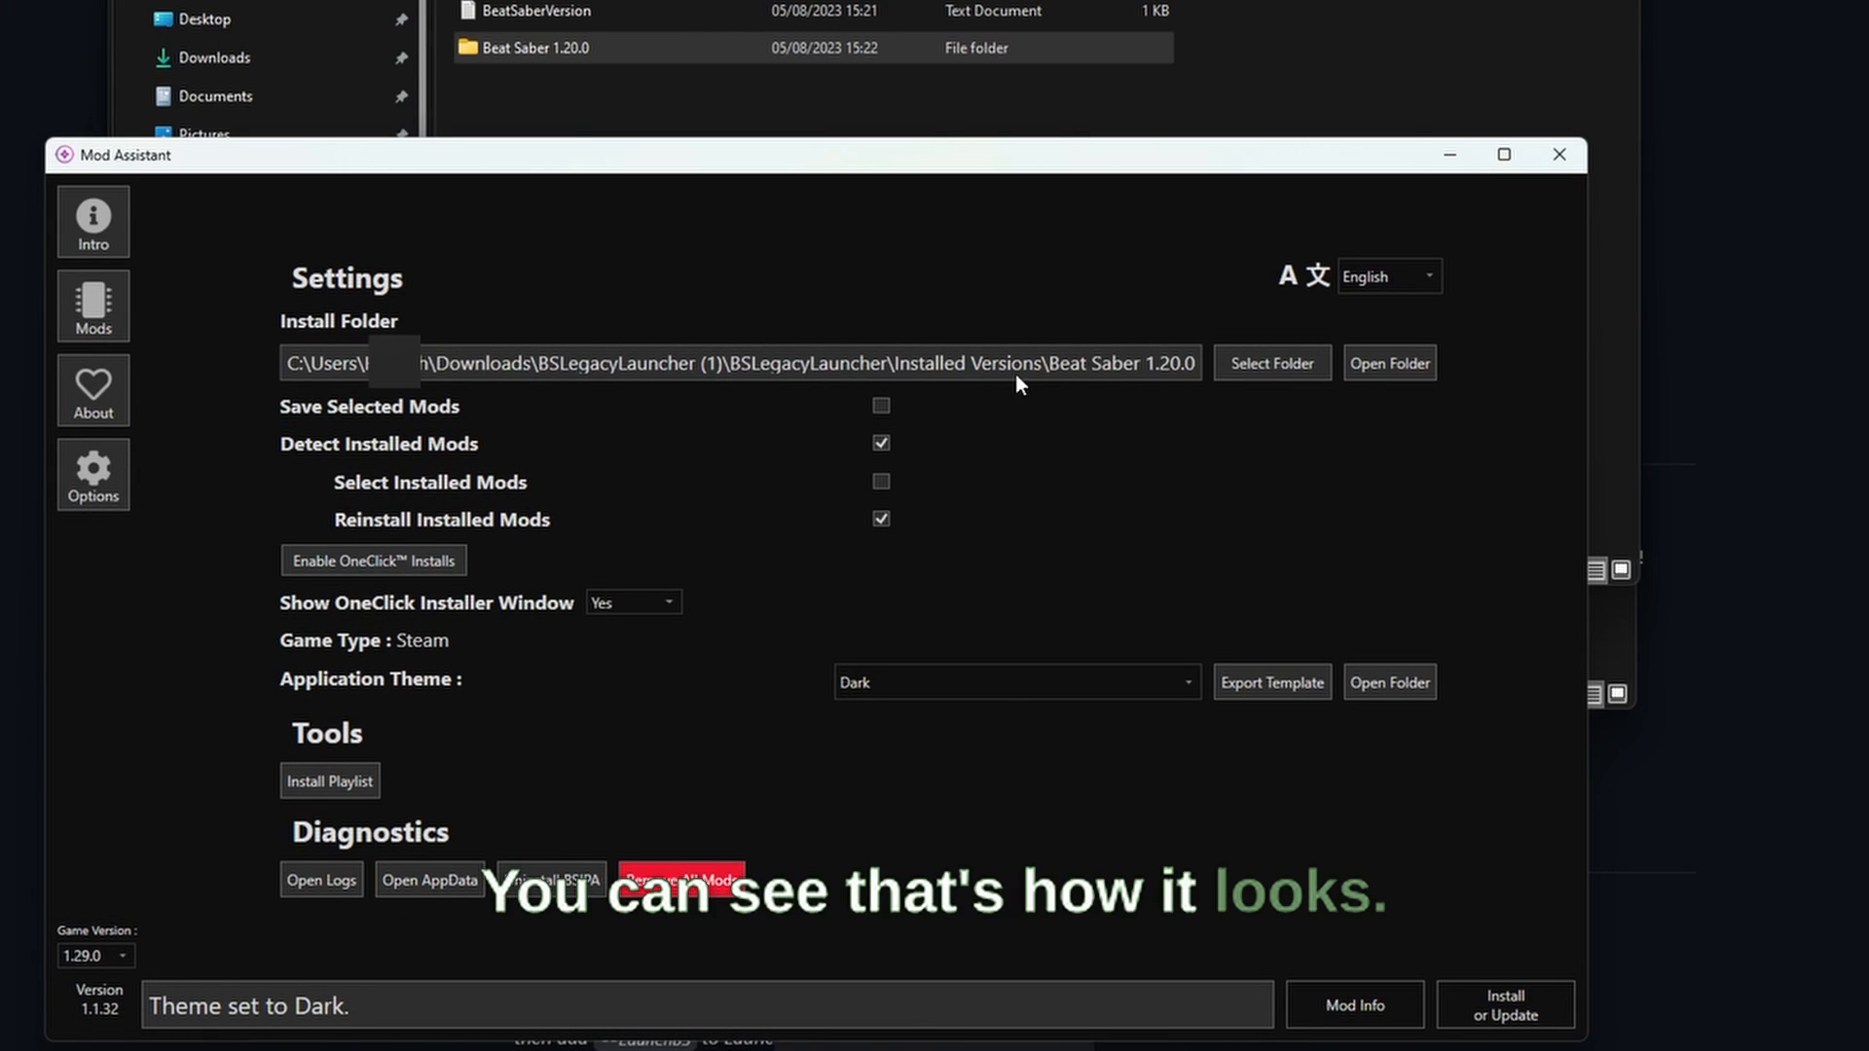
Step: Set Mod Assistant's game version to 1.20.0 and install the core mods plus Custom Avatars
click(93, 306)
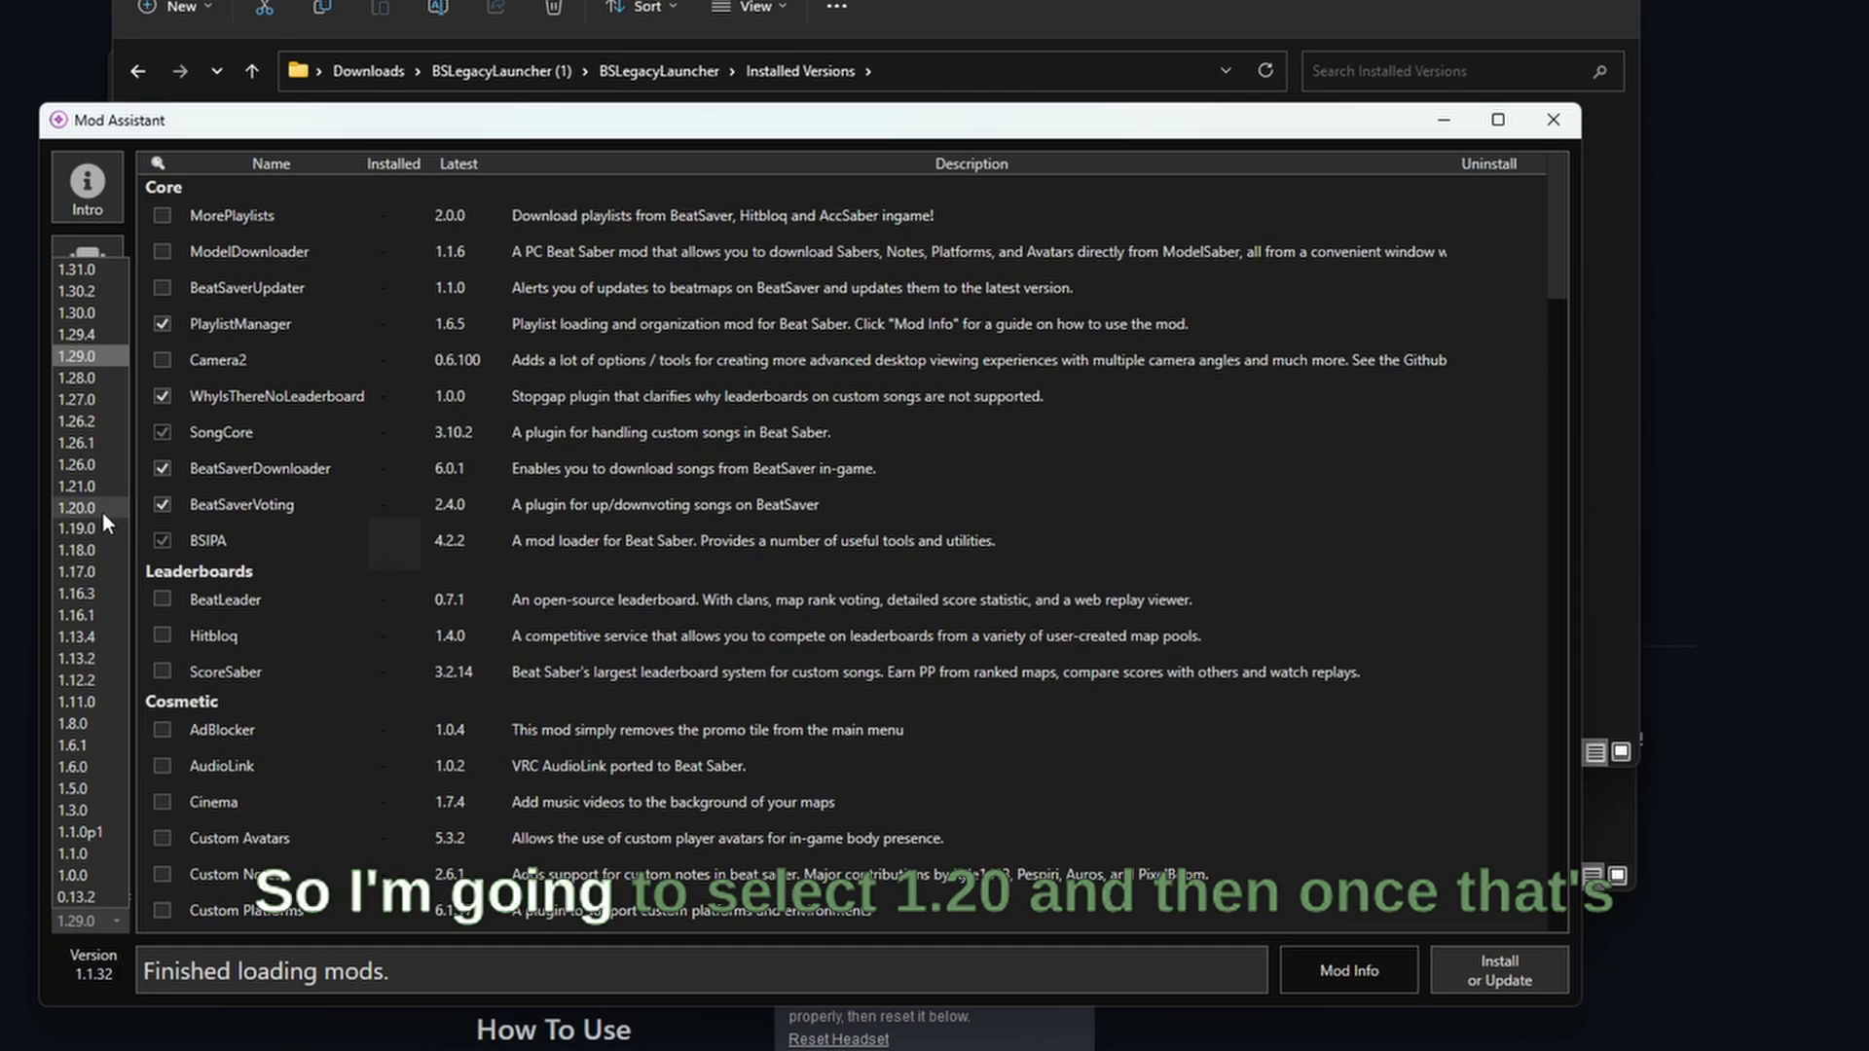
click(70, 508)
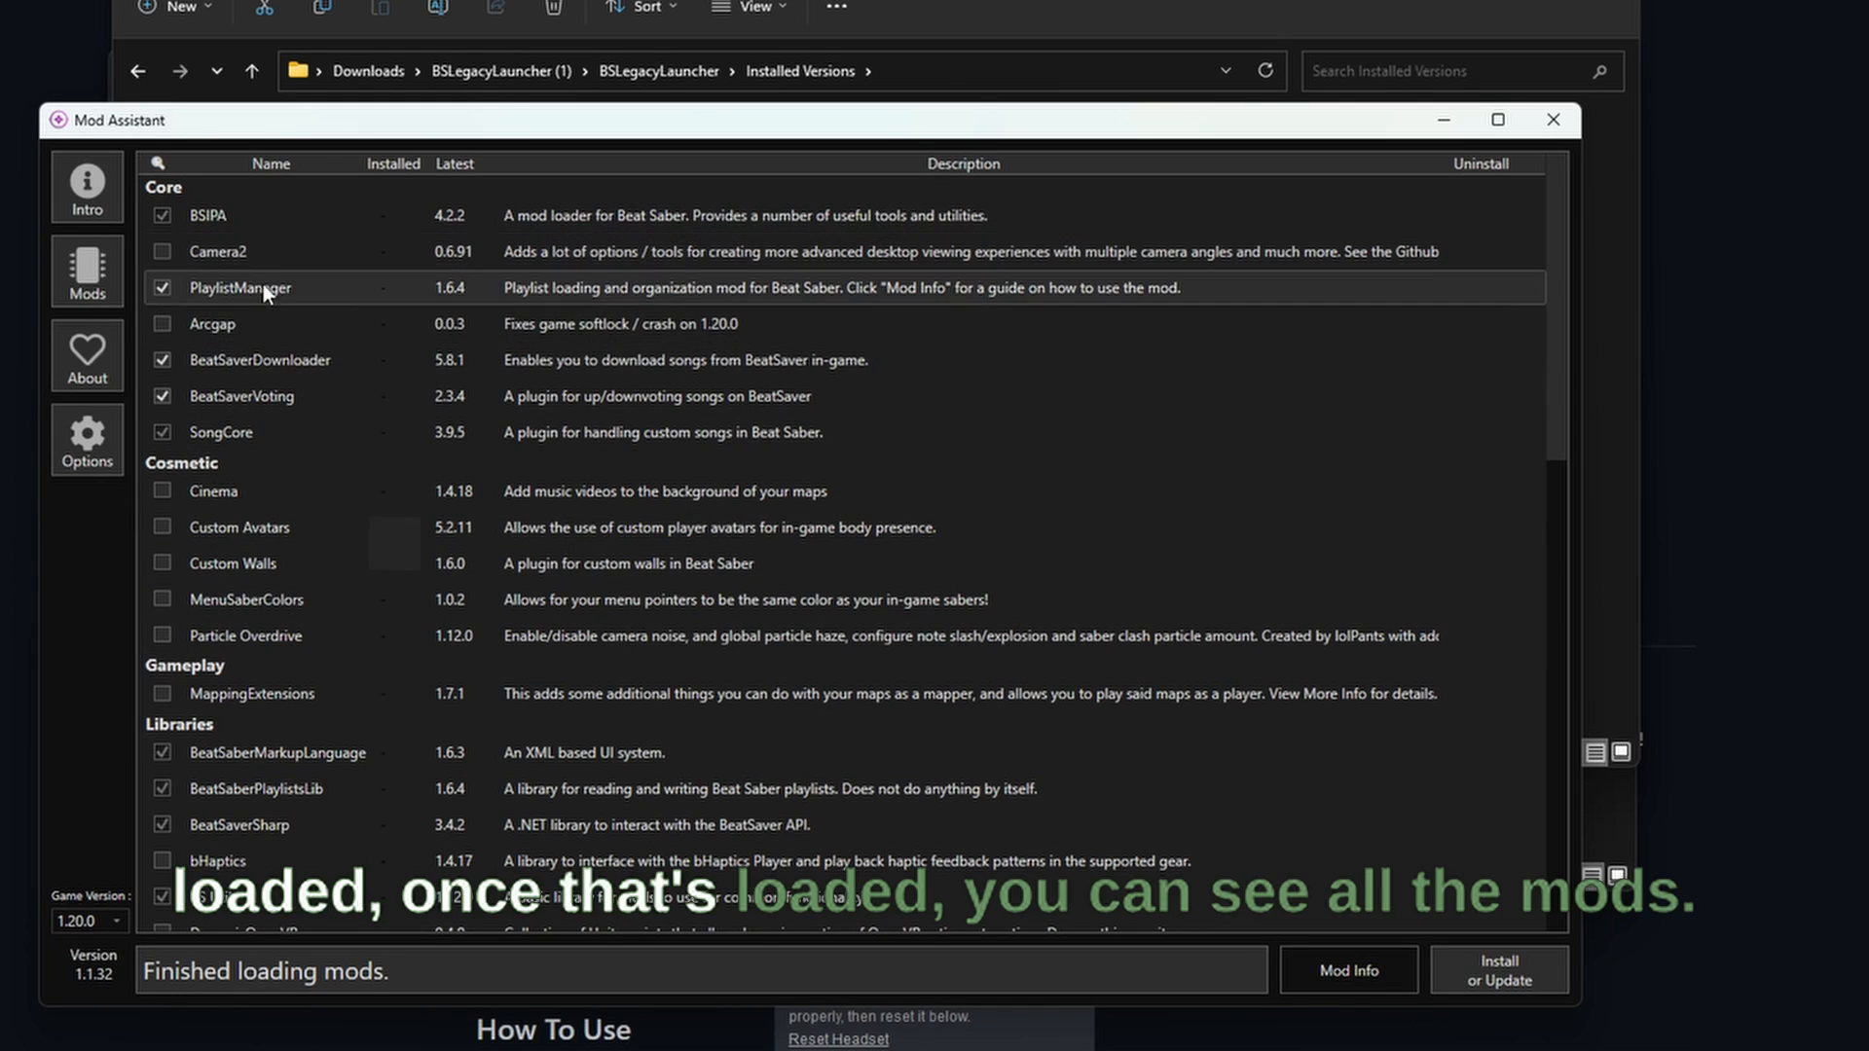
scroll(down, 3)
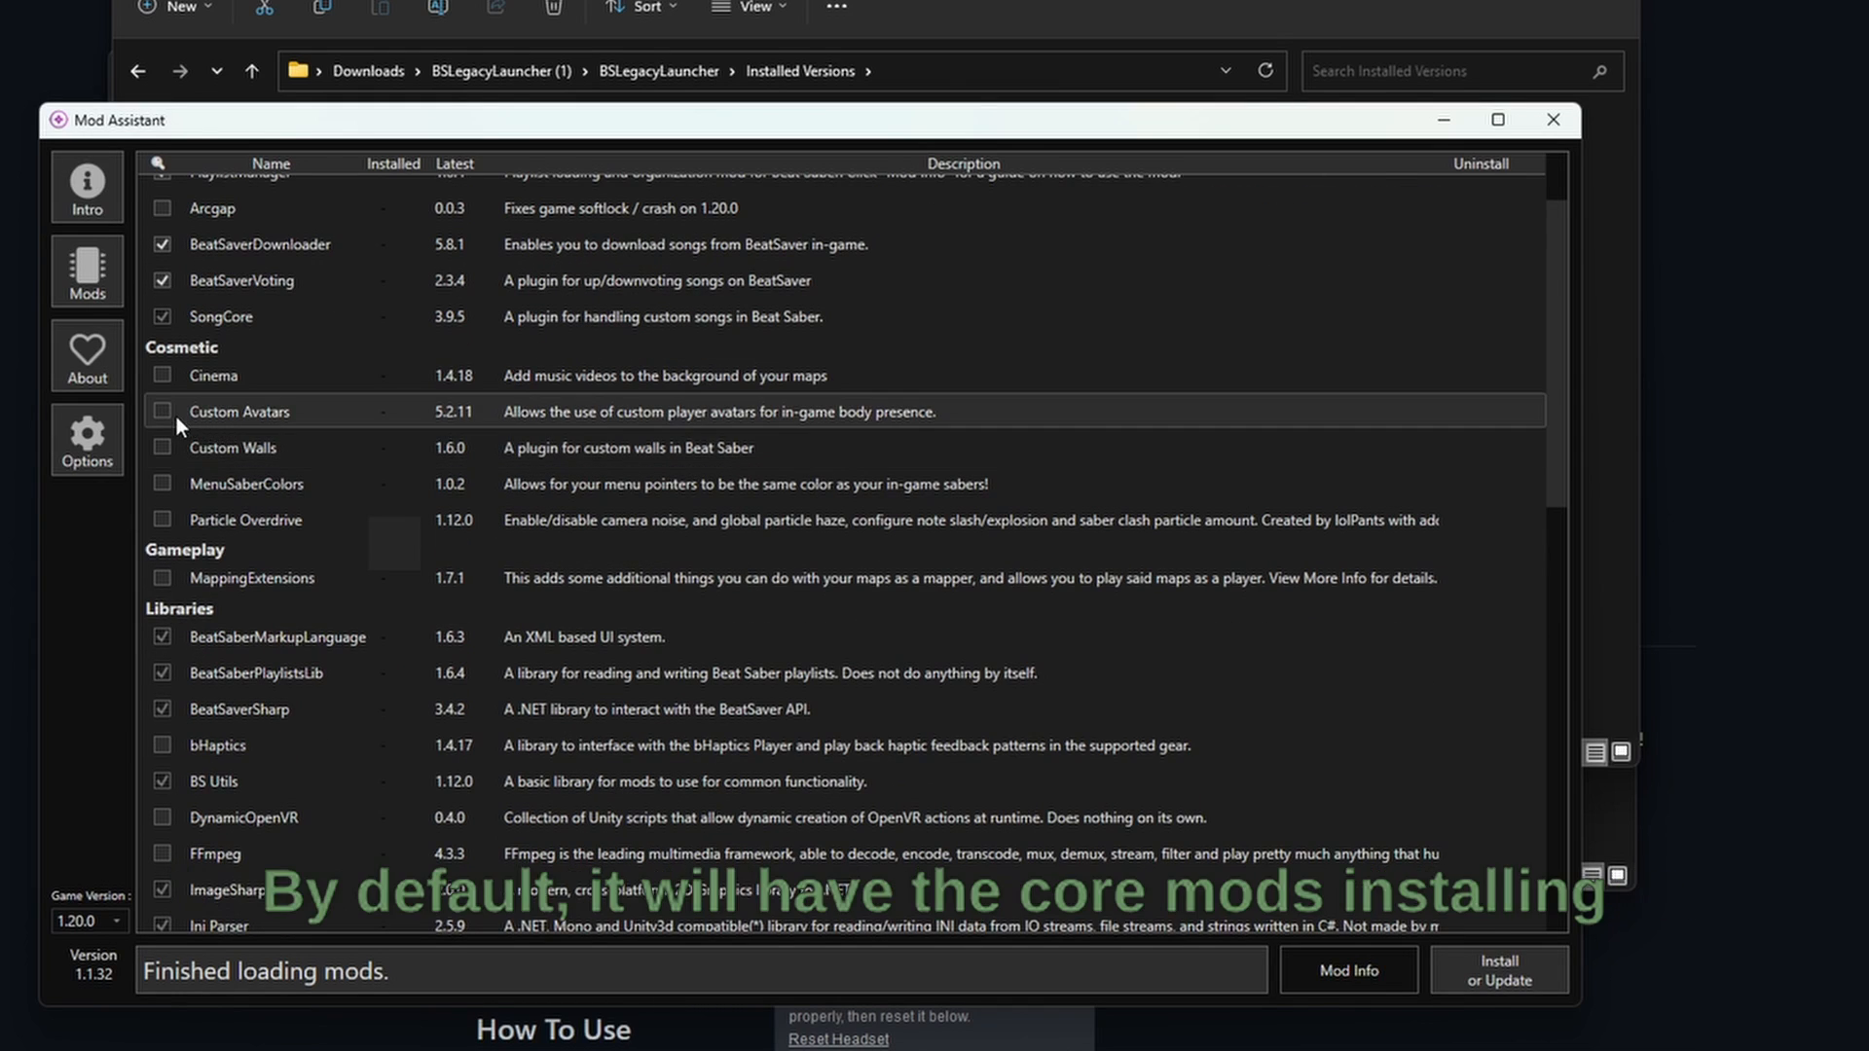
scroll(down, 3)
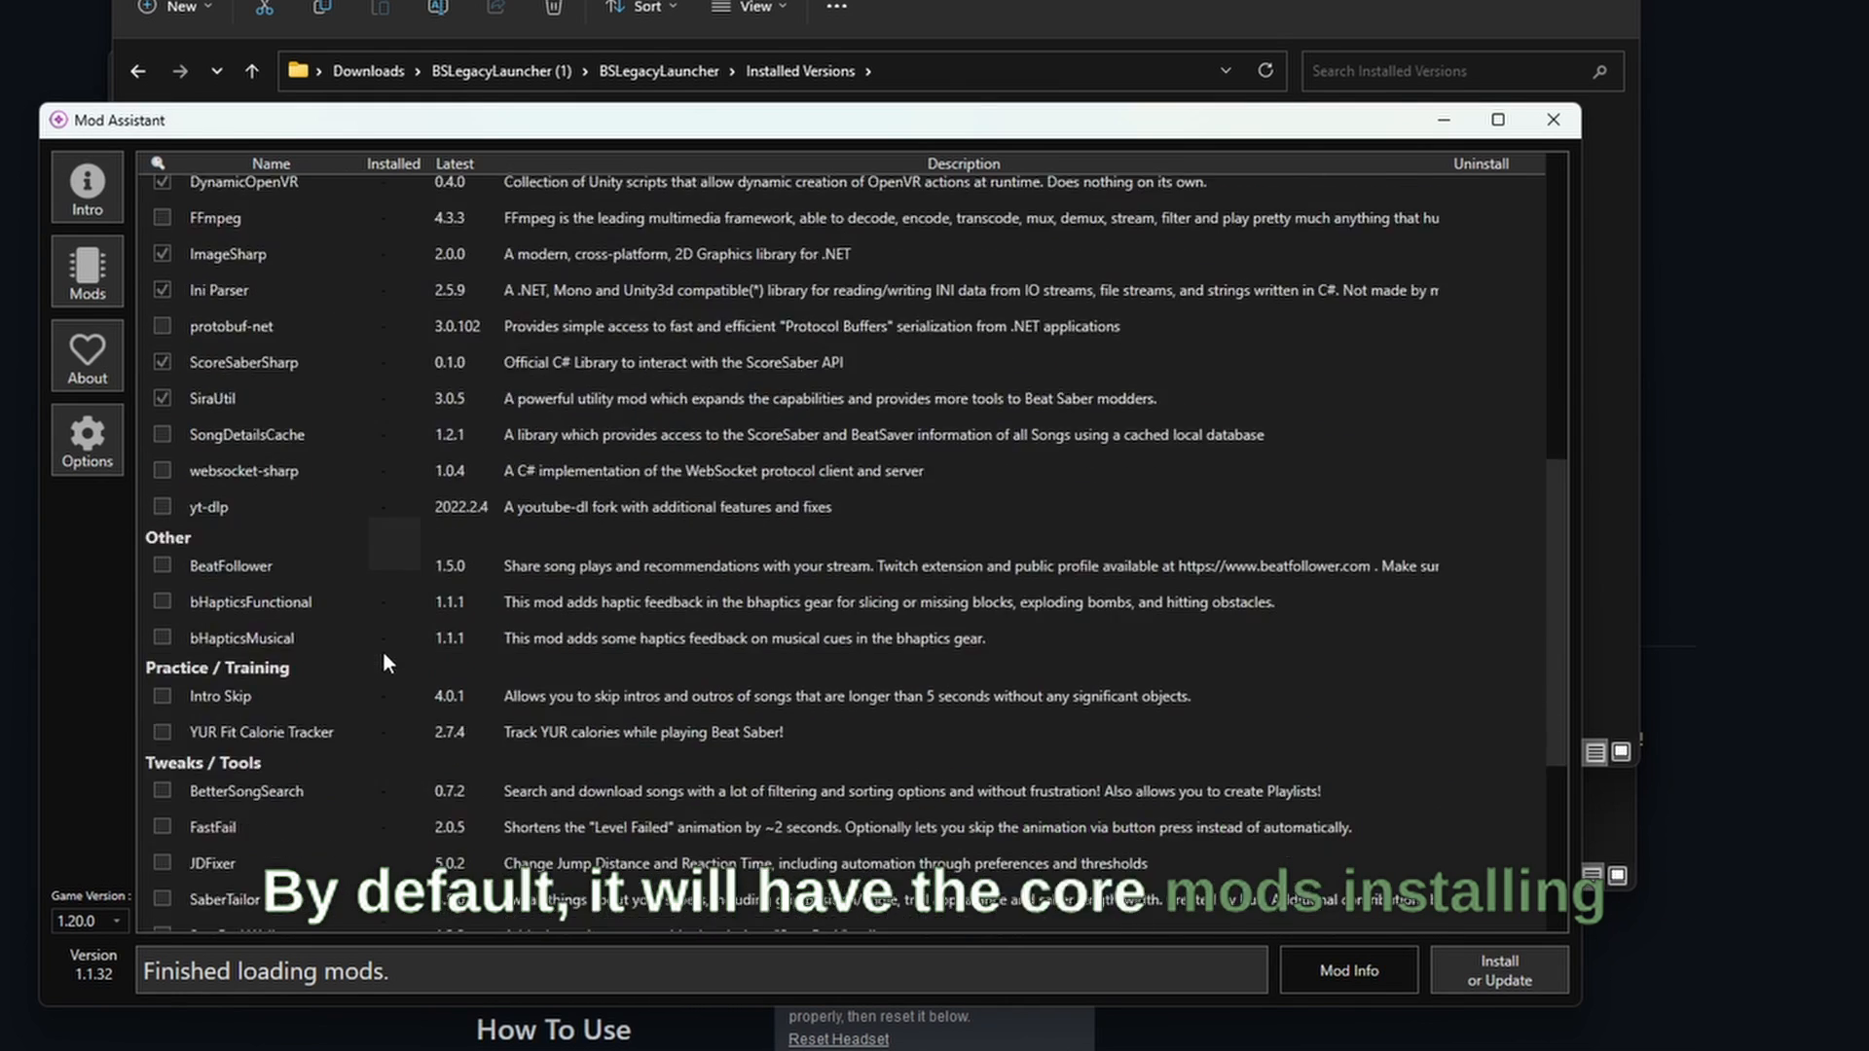
scroll(down, 3)
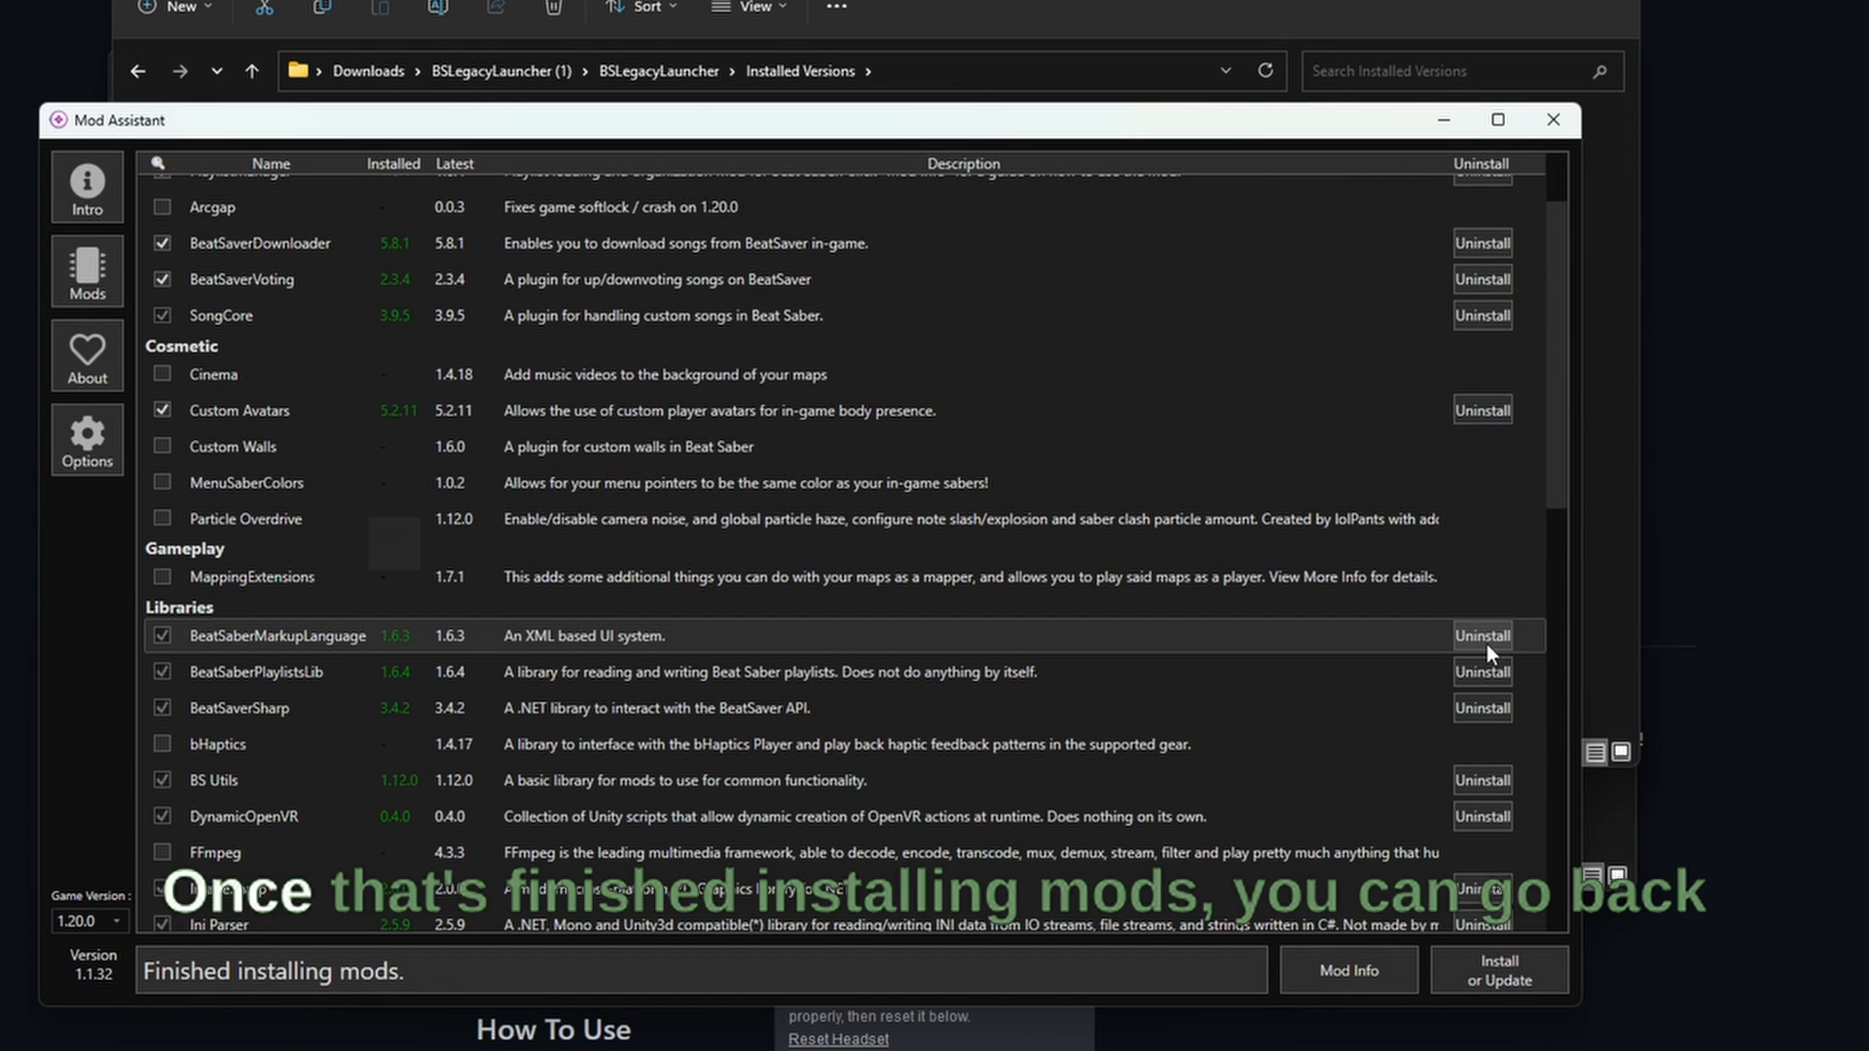
scroll(down, 3)
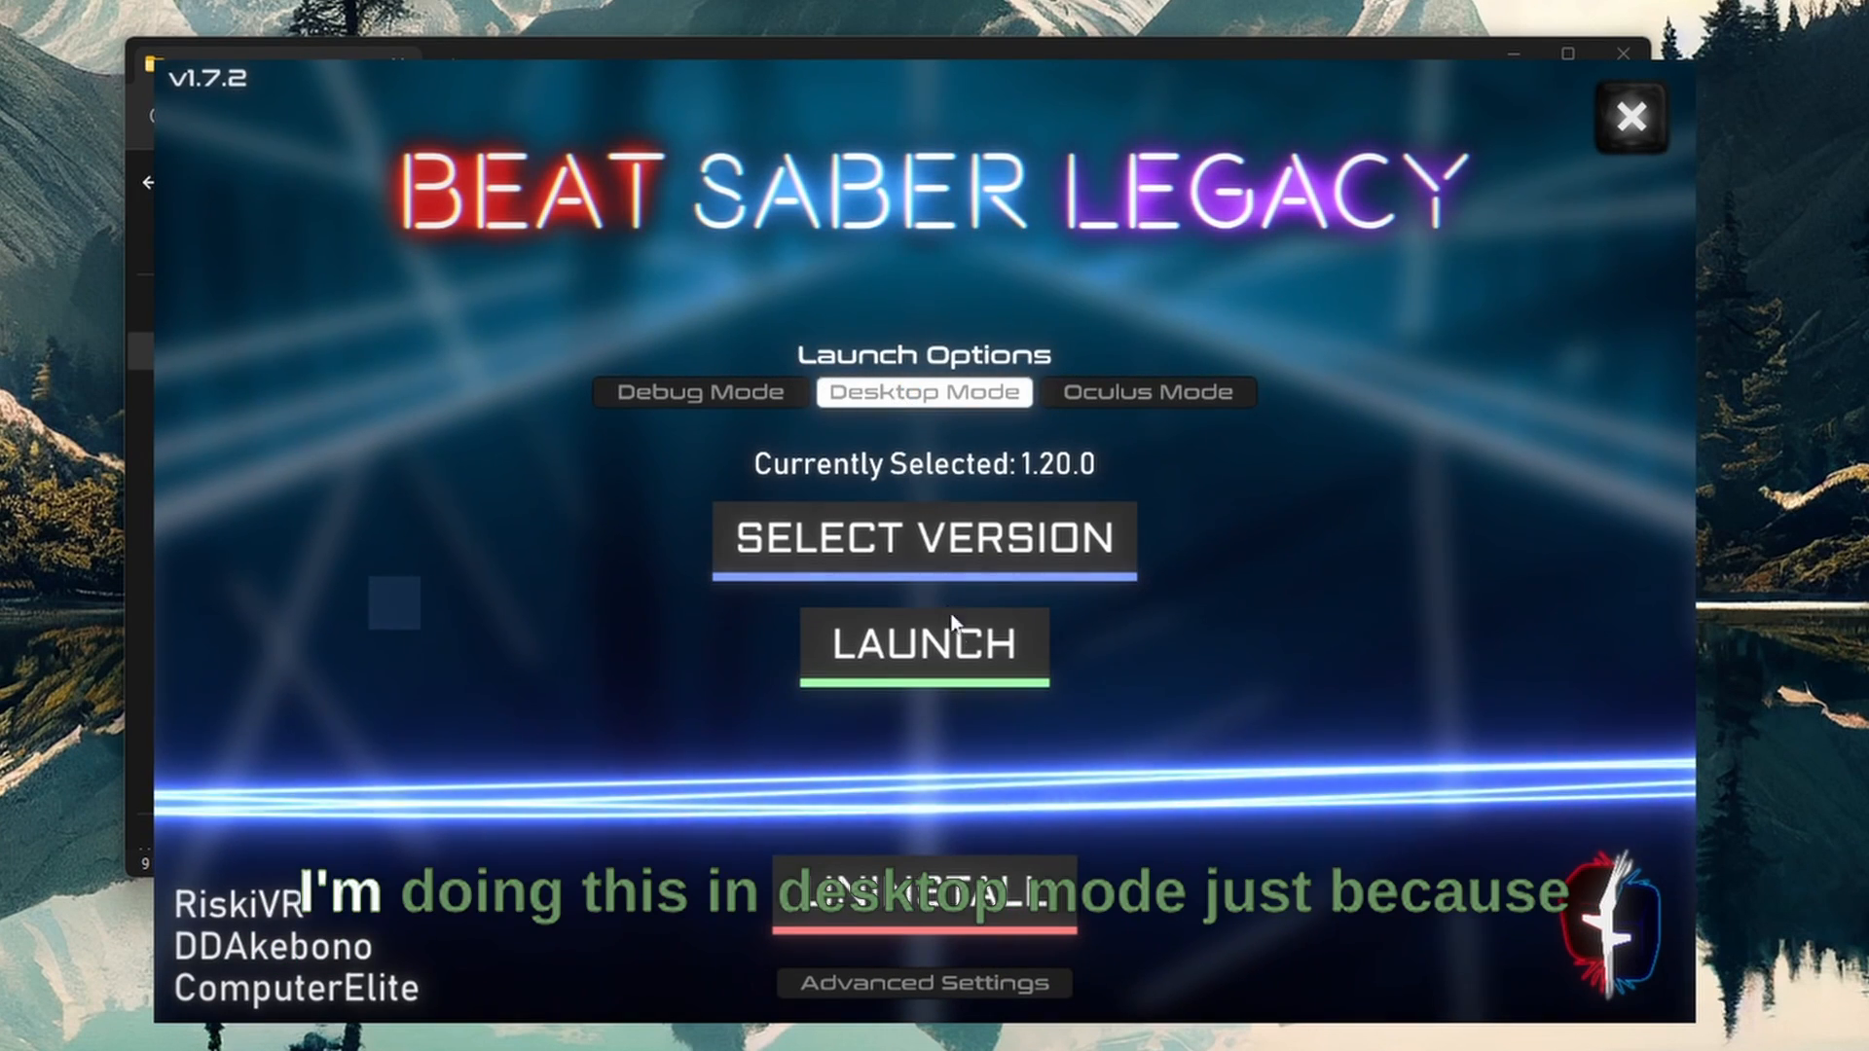
Step: Launch Beat Saber 1.20.0 in desktop mode from the Legacy Launcher
click(923, 645)
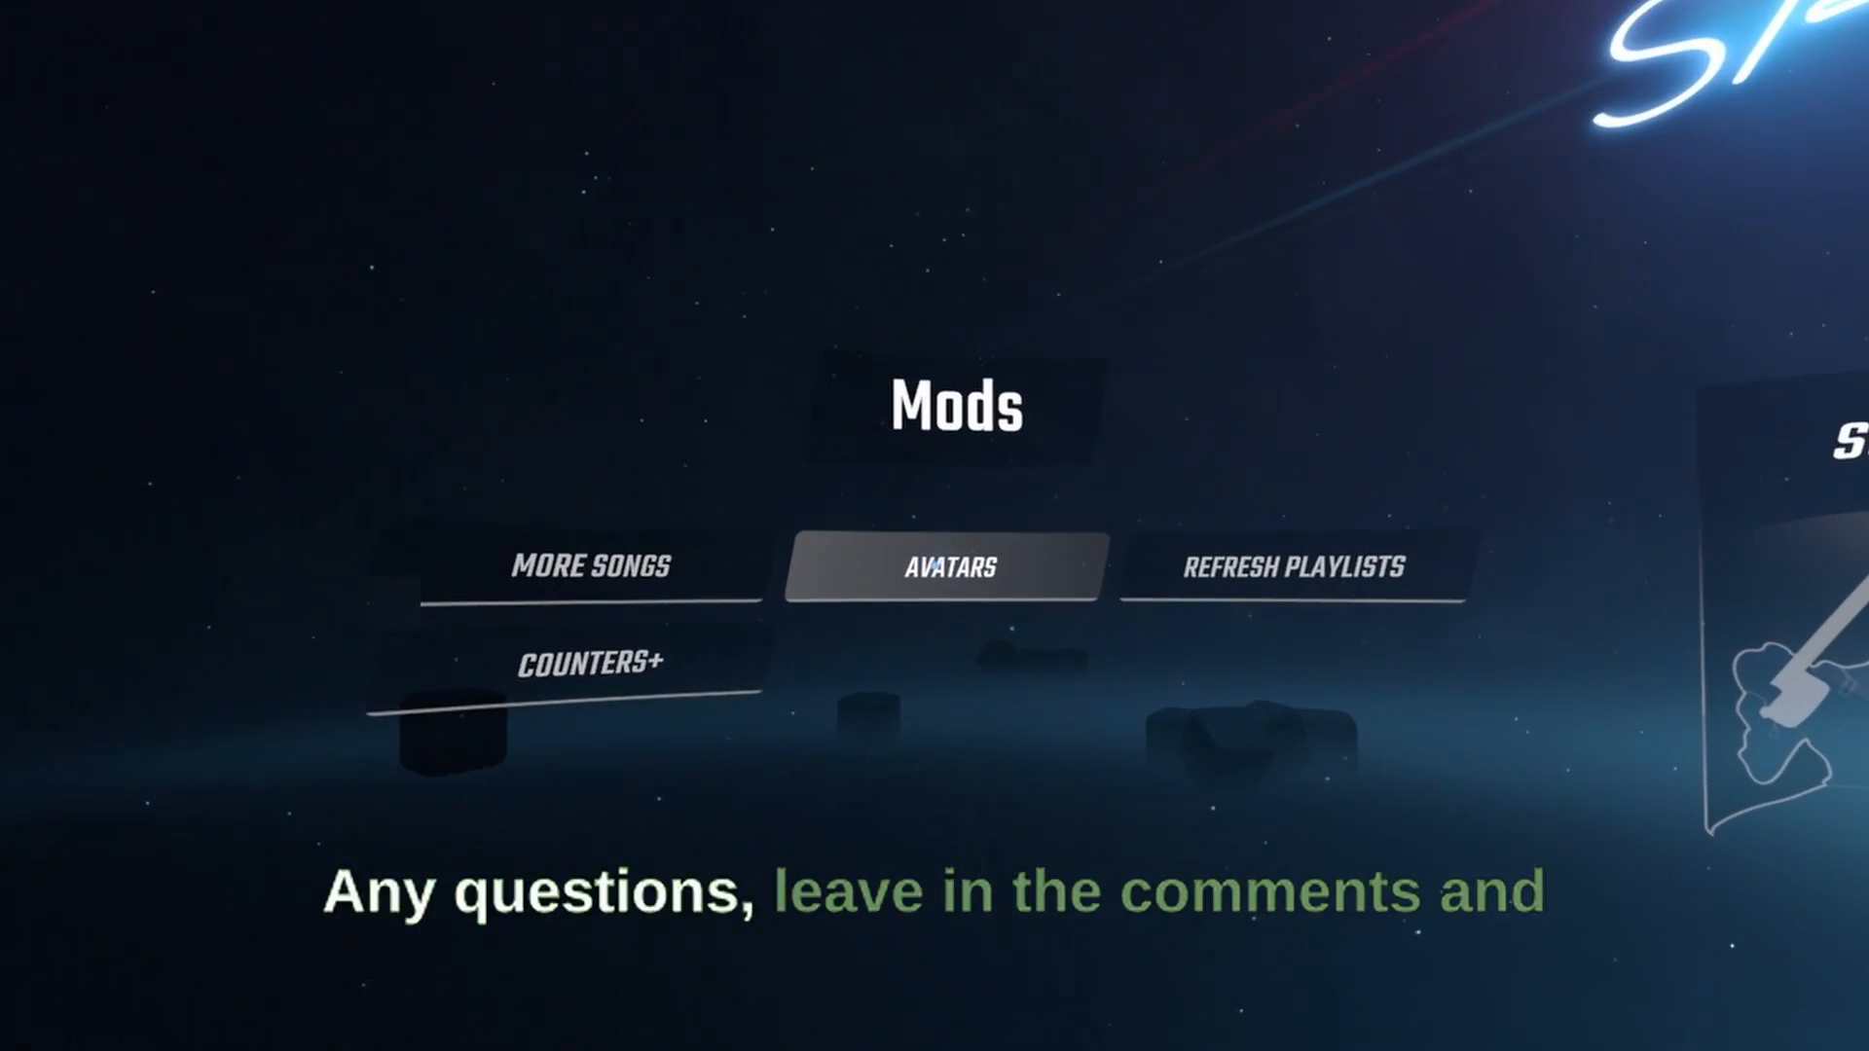
Step: Show the Custom Avatars settings panel from the in-game Mods menu
click(954, 564)
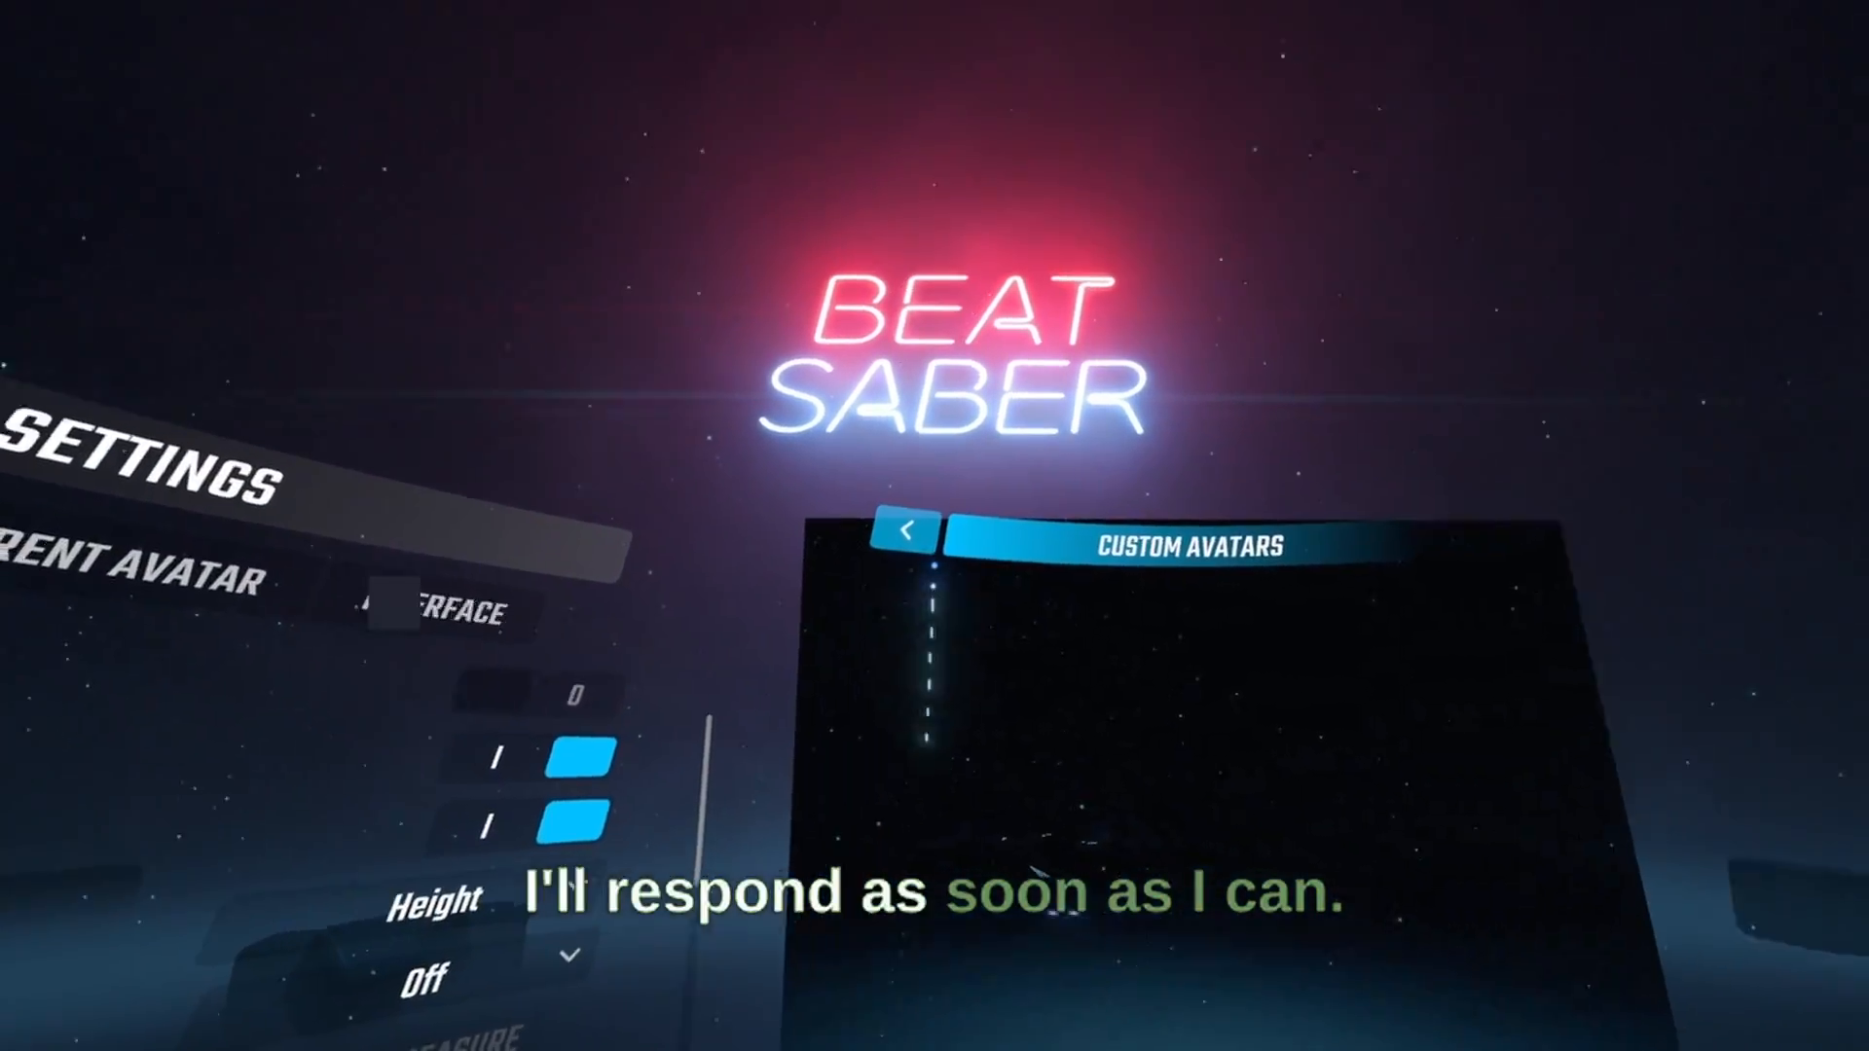